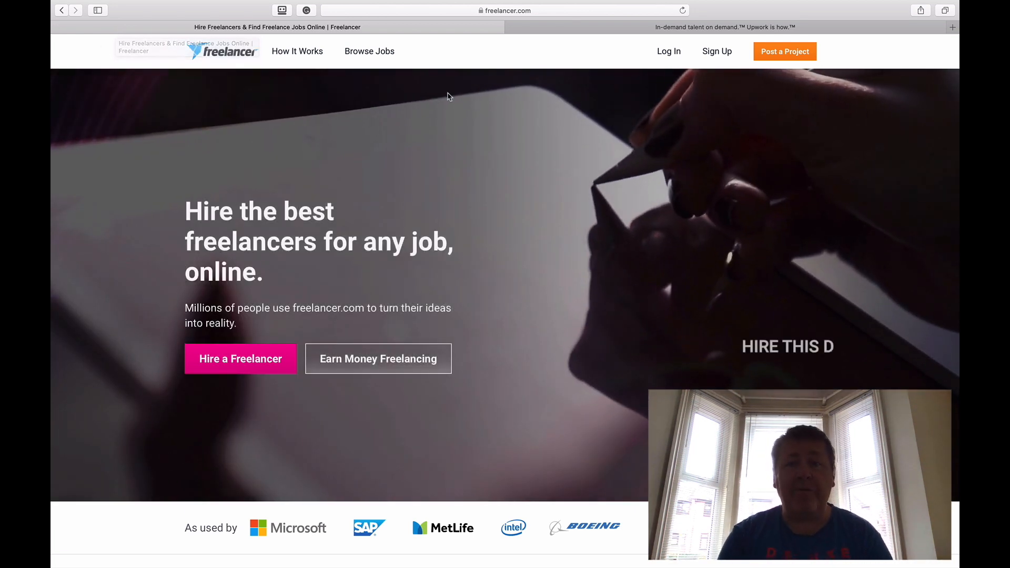
Go to Freelancer's job listings and submit a keyword search for 'flutter'.
click(731, 27)
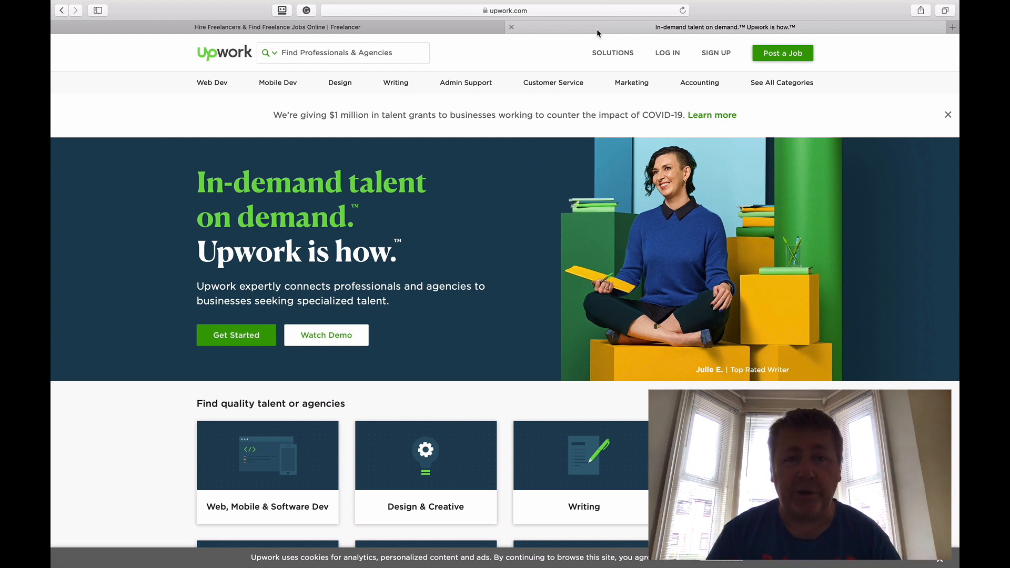
click(271, 27)
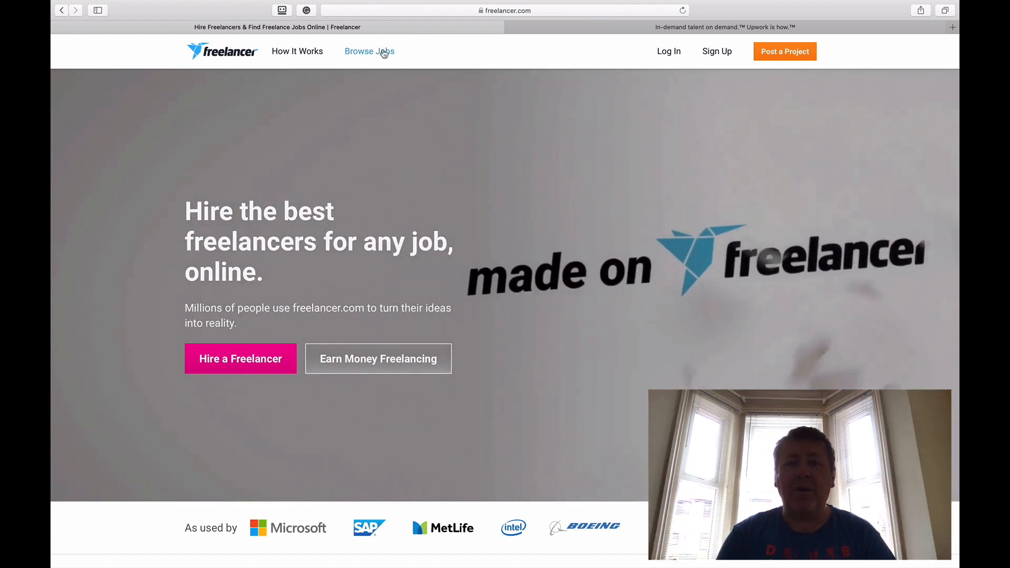
click(369, 51)
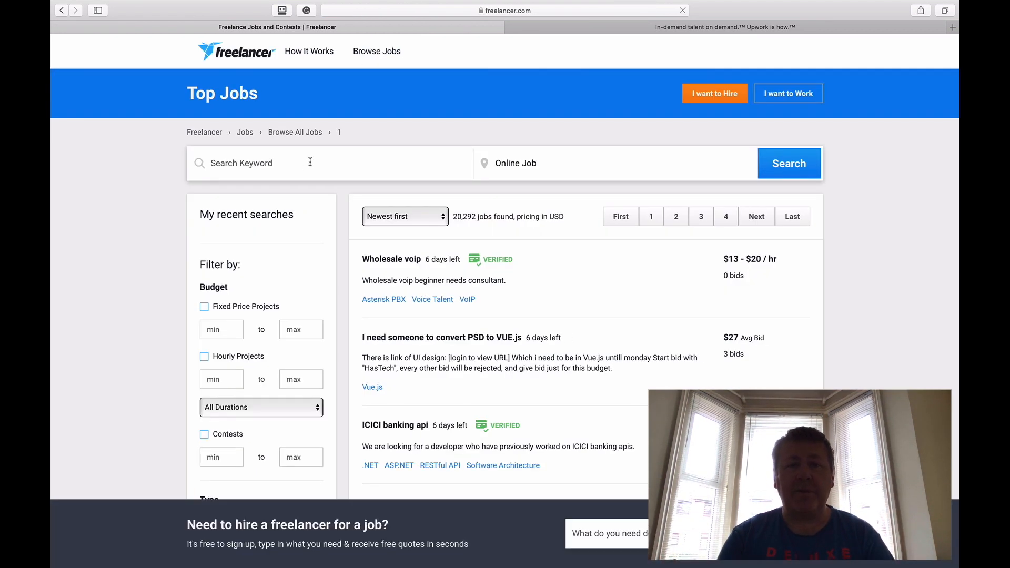
click(674, 11)
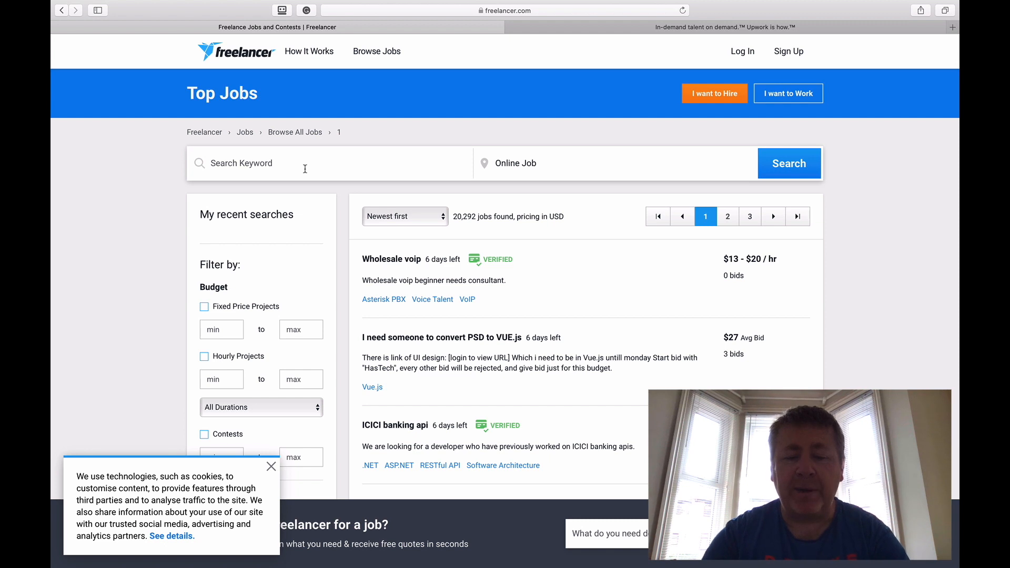
text(flutter)
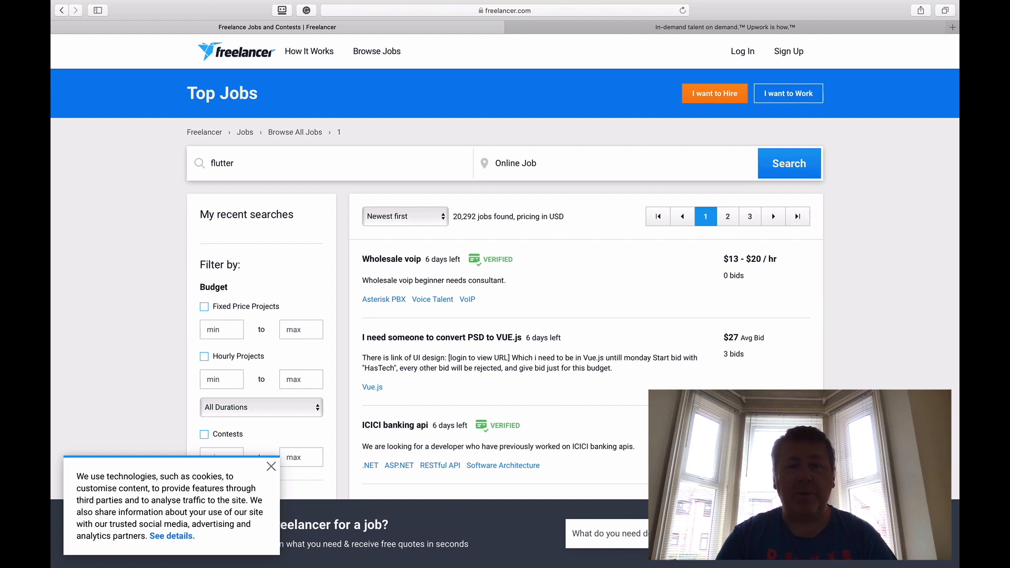
click(789, 163)
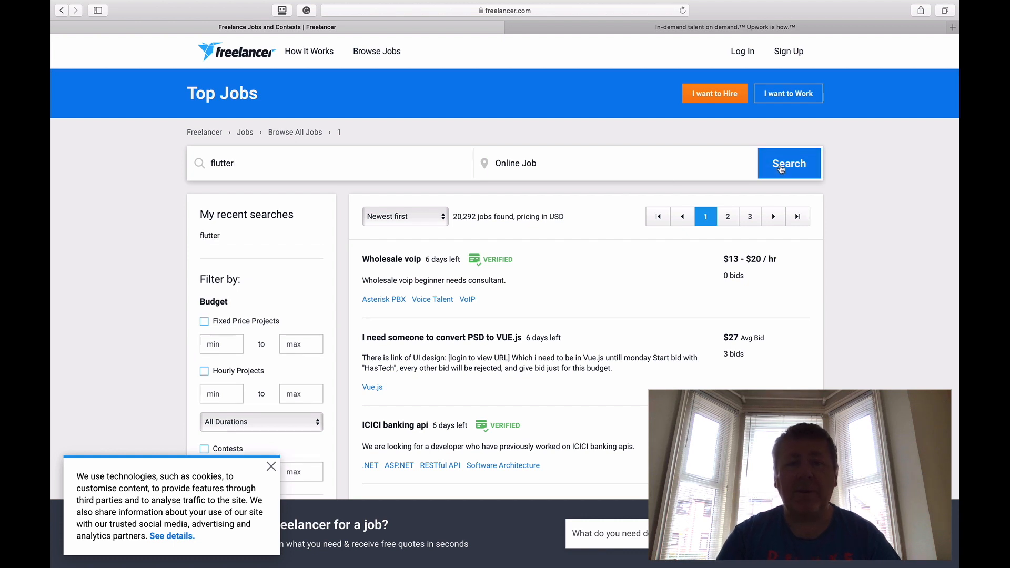
Load the 124 'flutter' job results and review their average bids and bid counts.
click(789, 163)
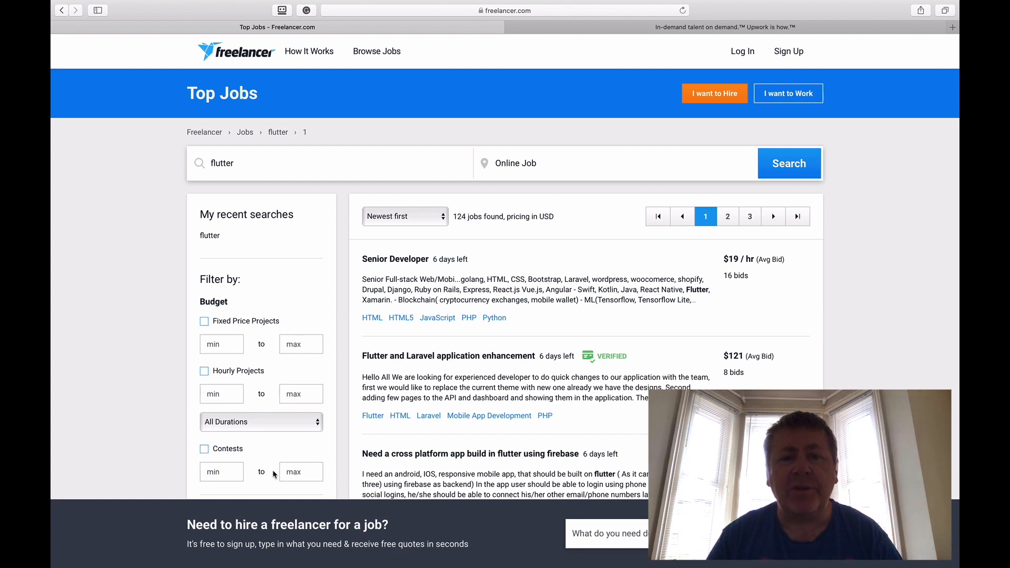
mouse_move(273, 563)
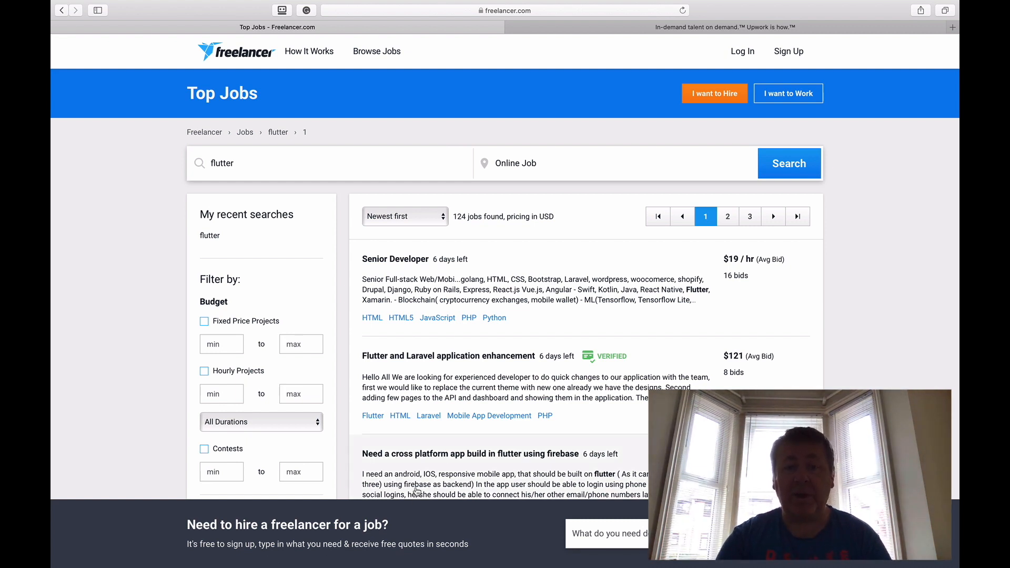
mouse_move(400, 286)
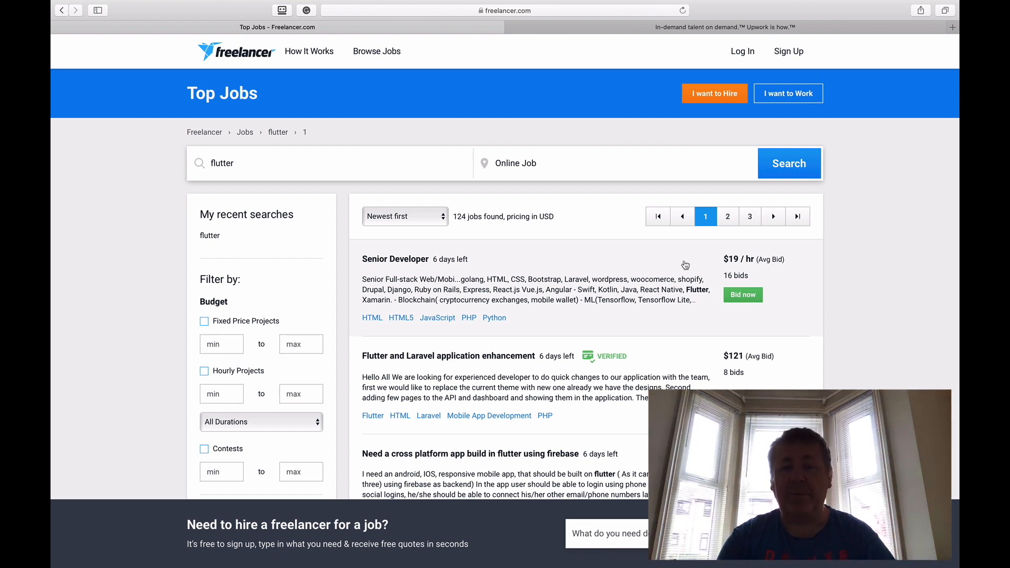
mouse_move(391, 293)
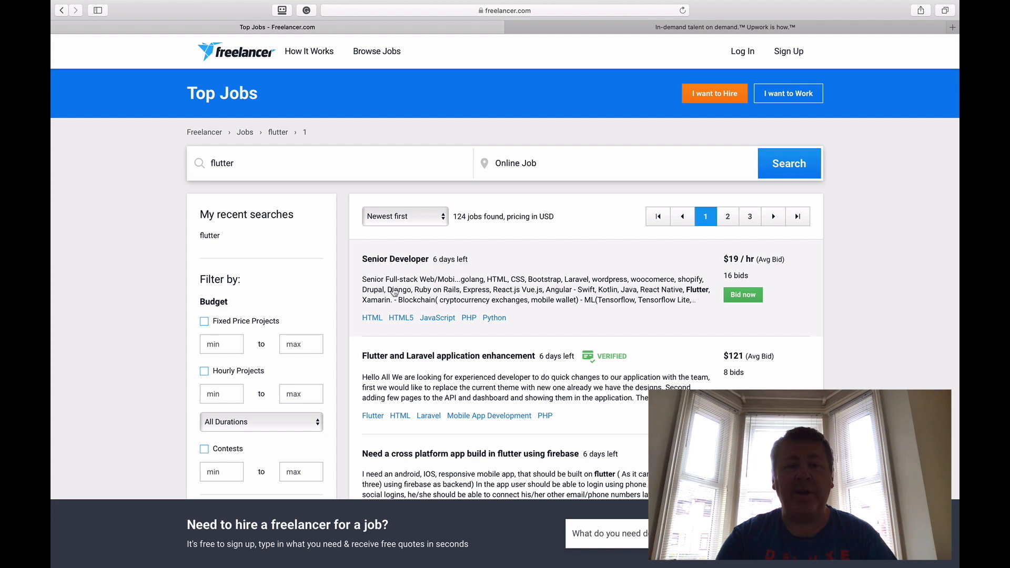
mouse_move(376, 311)
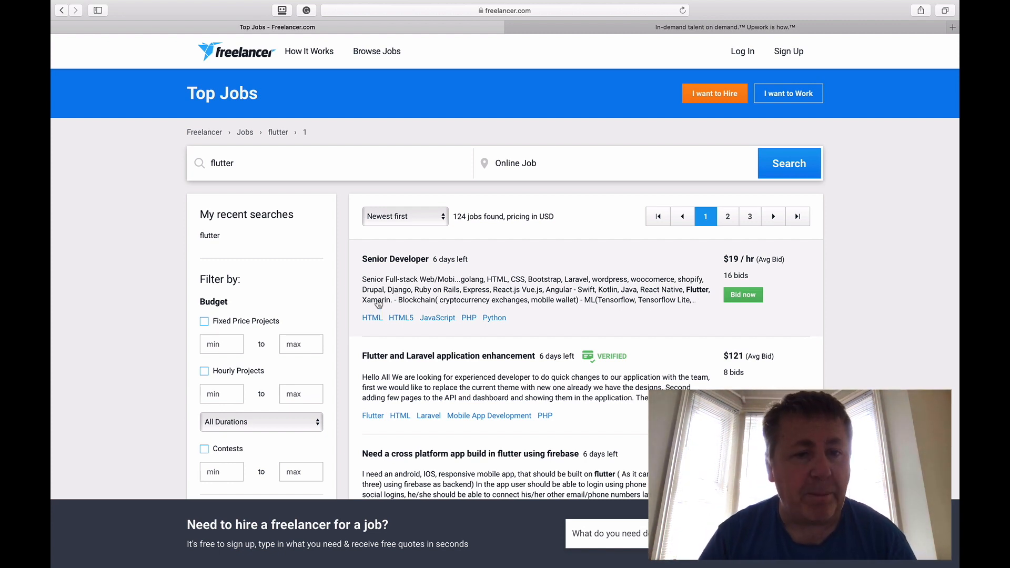
mouse_move(482, 294)
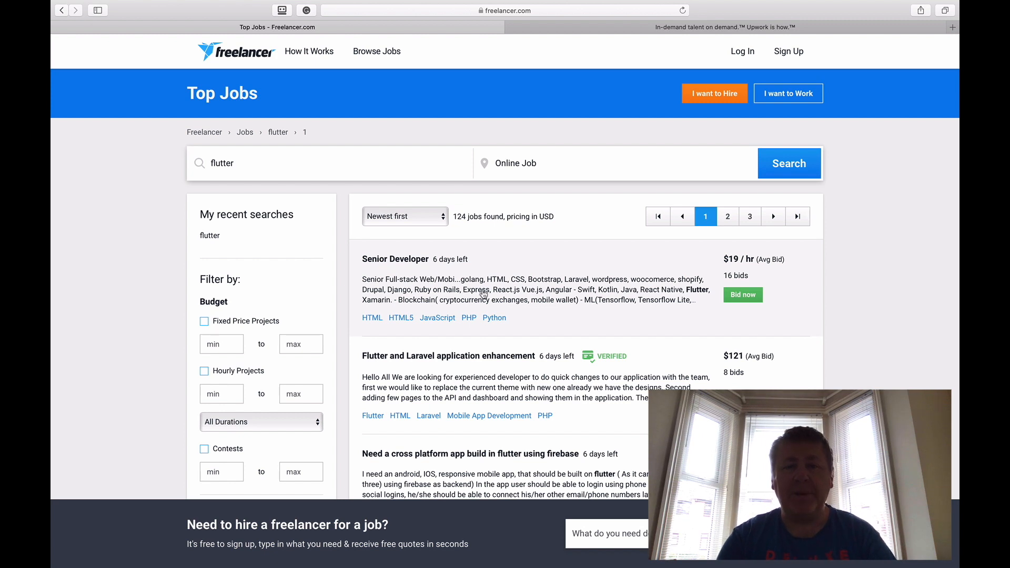
scroll(down, 3)
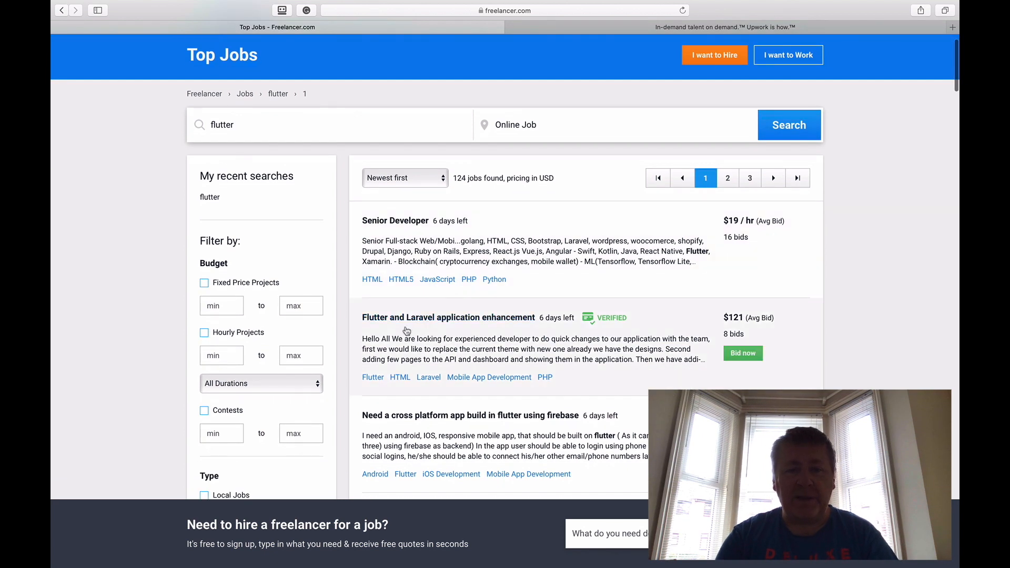
scroll(down, 3)
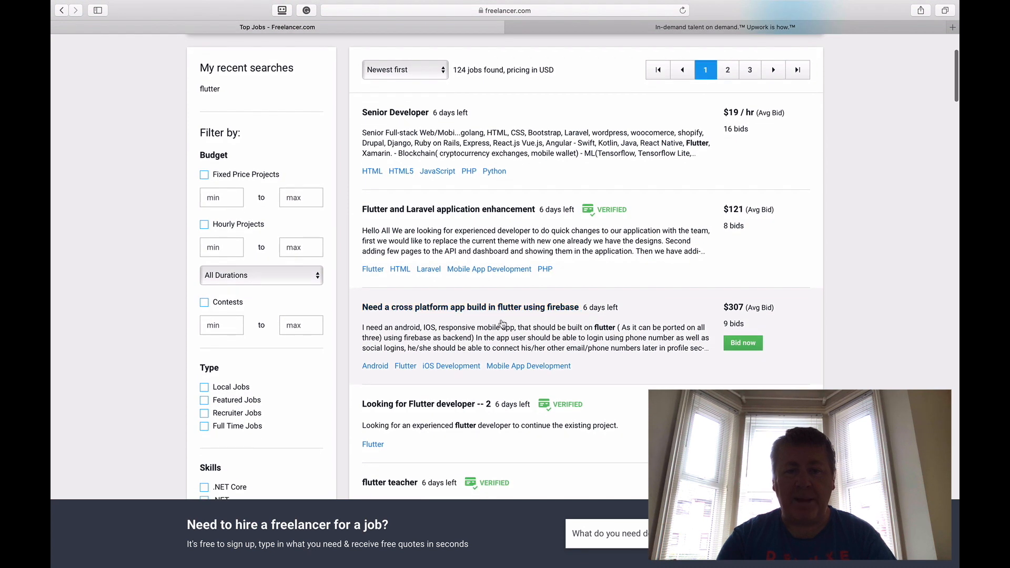
mouse_move(552, 316)
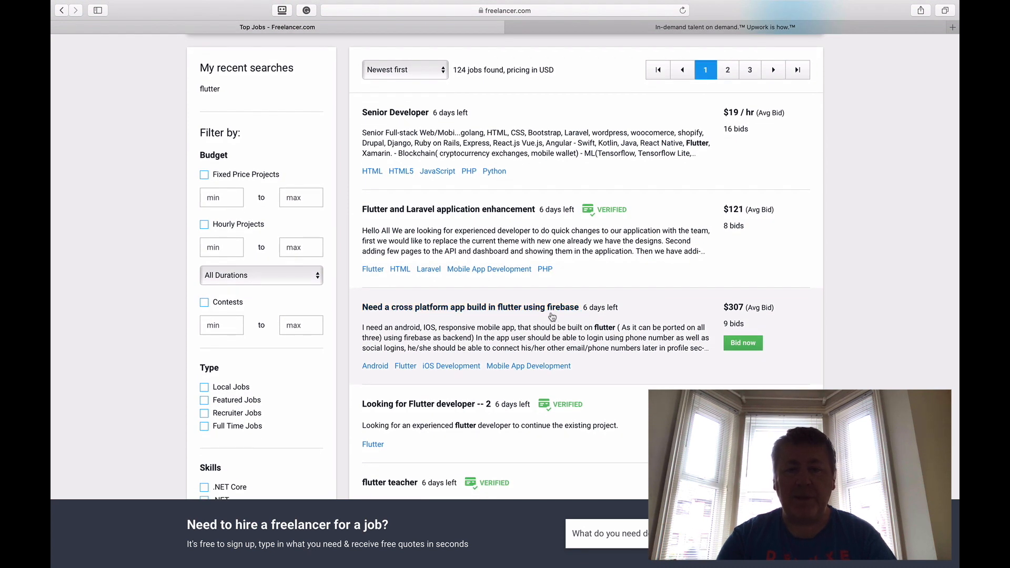
scroll(down, 3)
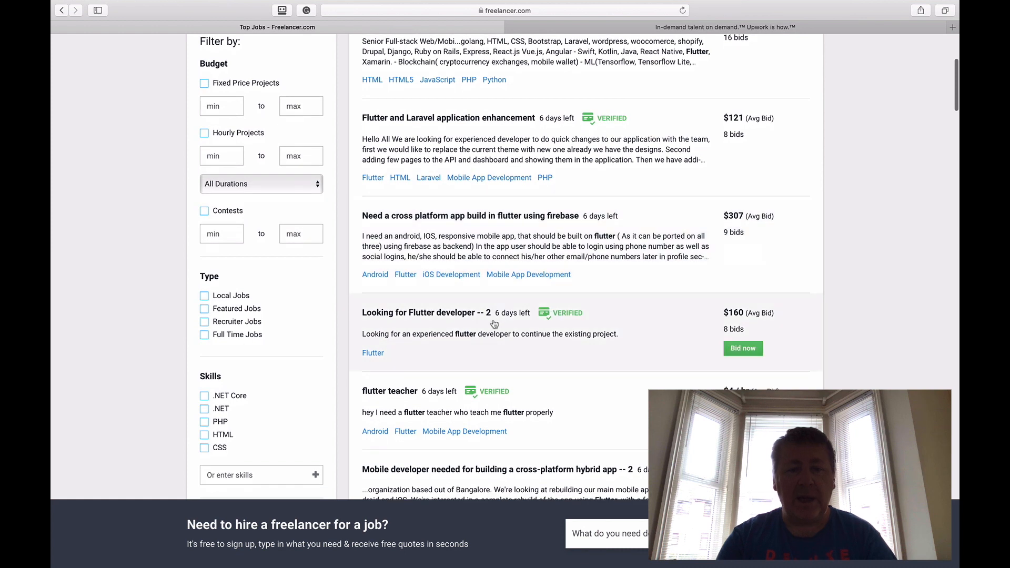
mouse_move(569, 383)
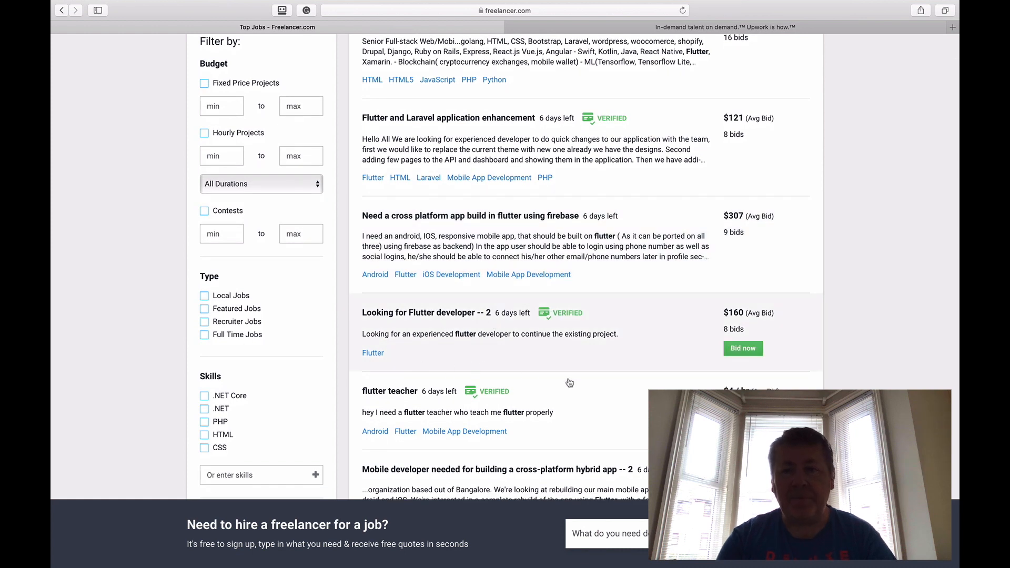
scroll(down, 3)
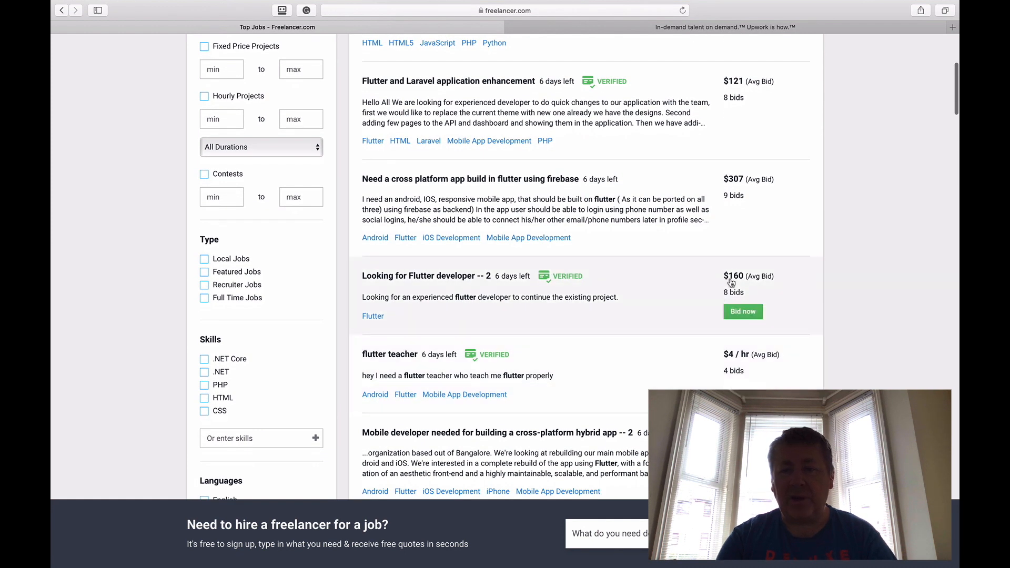
mouse_move(730, 281)
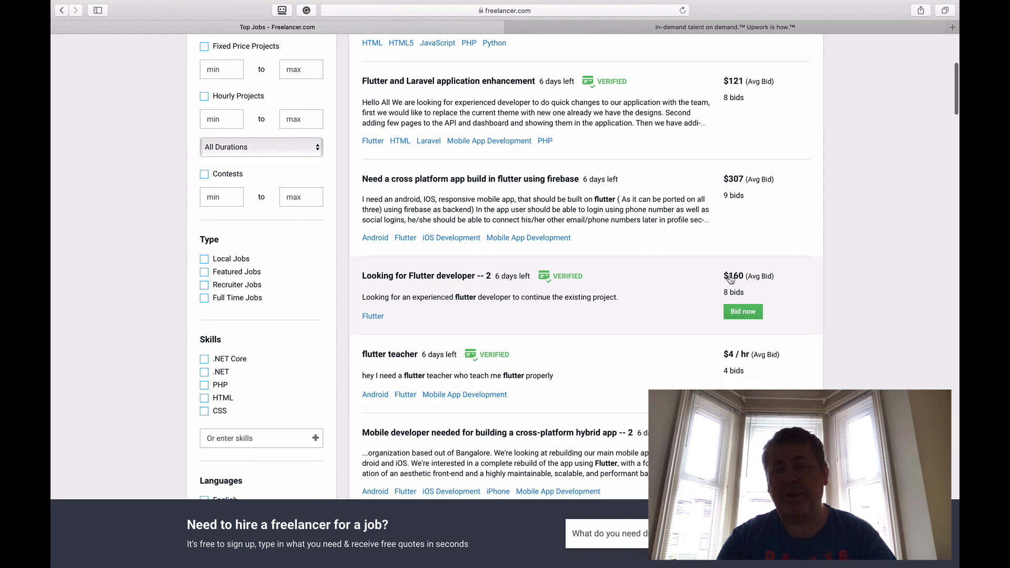
scroll(down, 3)
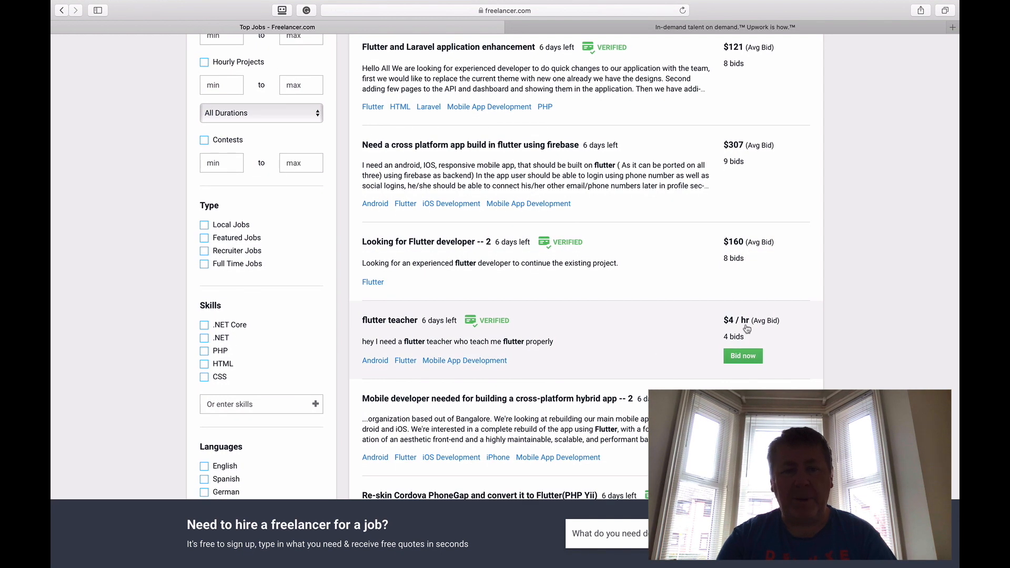
mouse_move(488, 331)
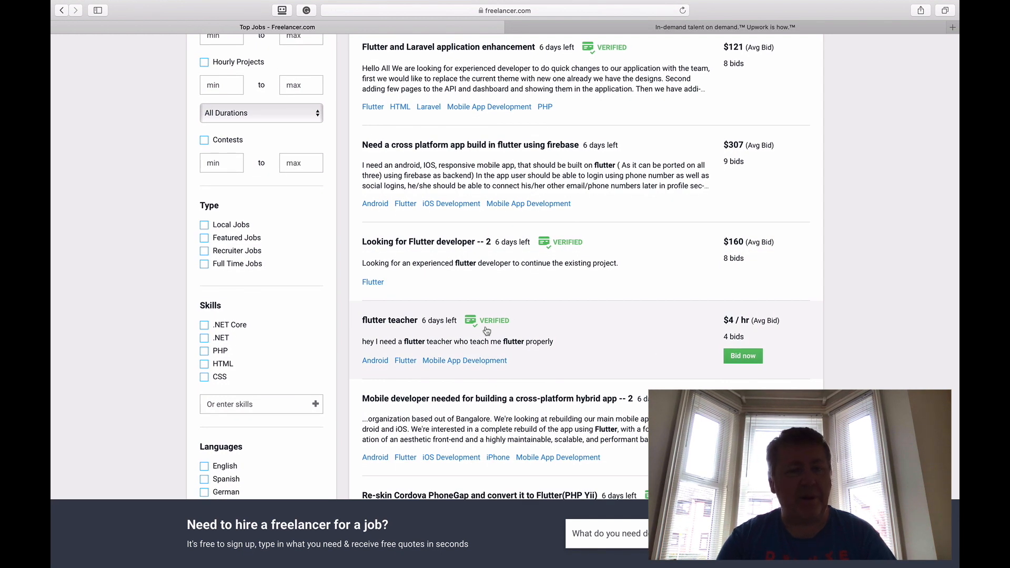
scroll(down, 3)
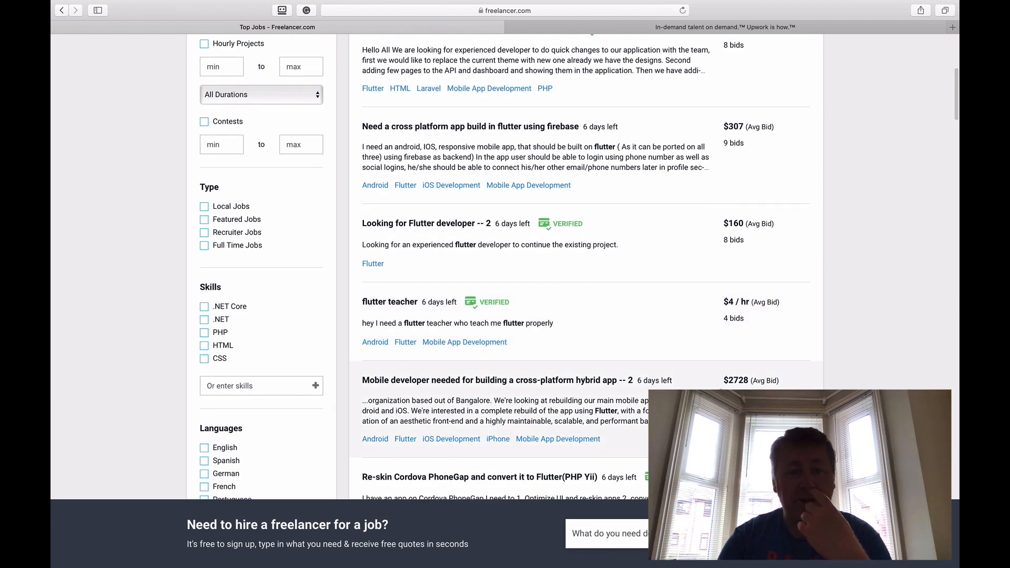
mouse_move(505, 380)
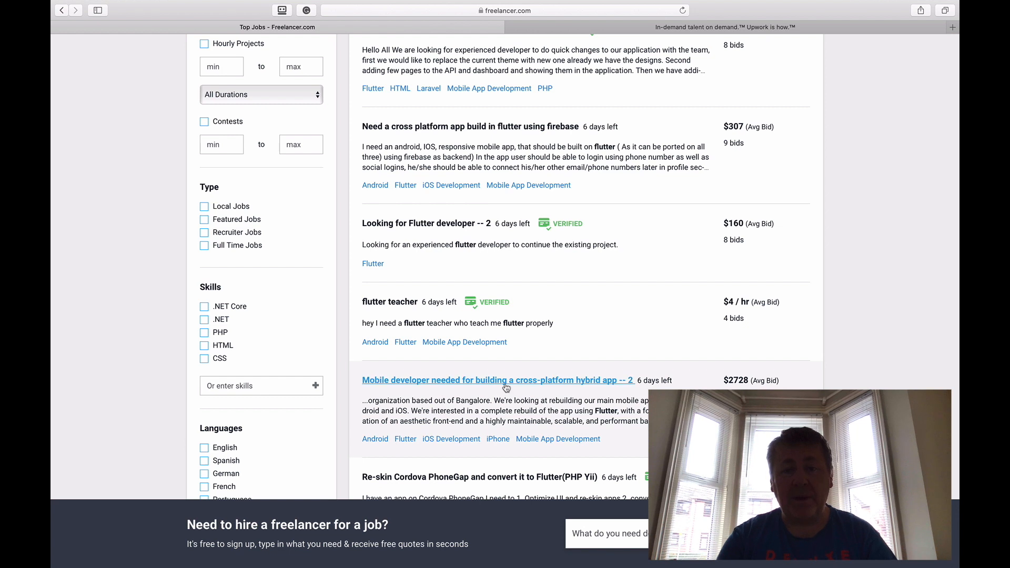
Open the 'Mobile developer needed for building a cross-platform hybrid app -- 2' job page.
click(497, 380)
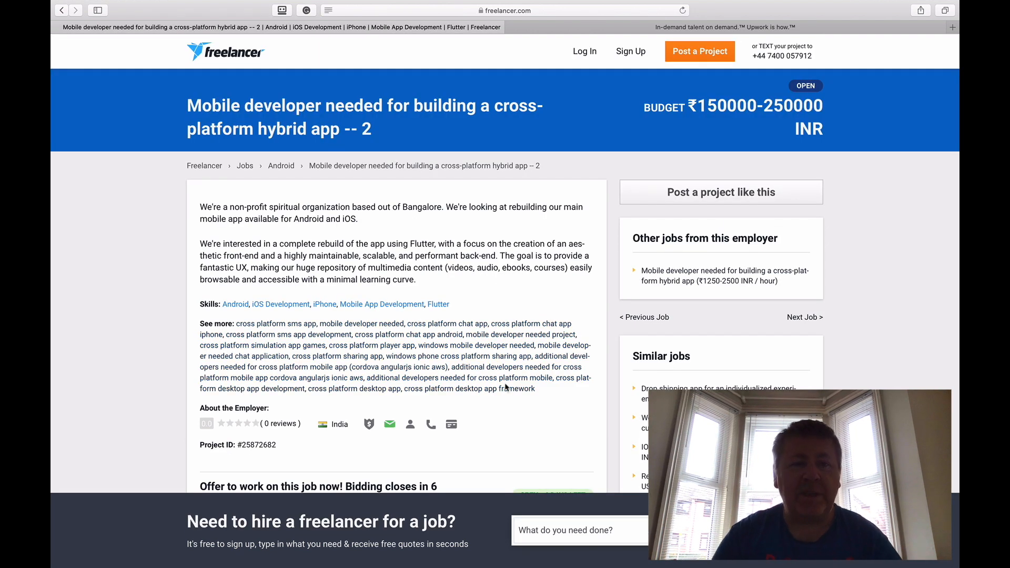
mouse_move(250, 235)
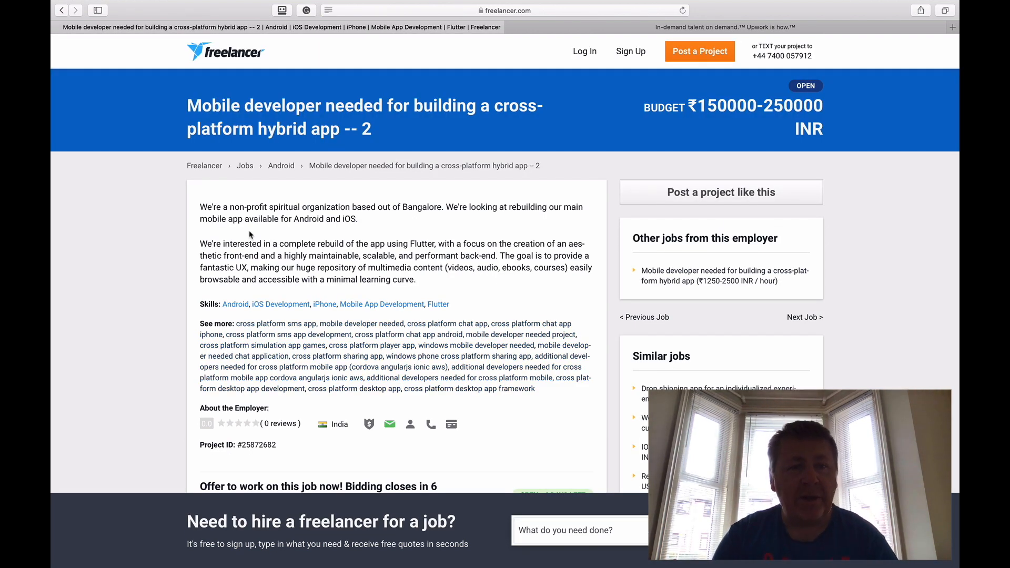
mouse_move(407, 221)
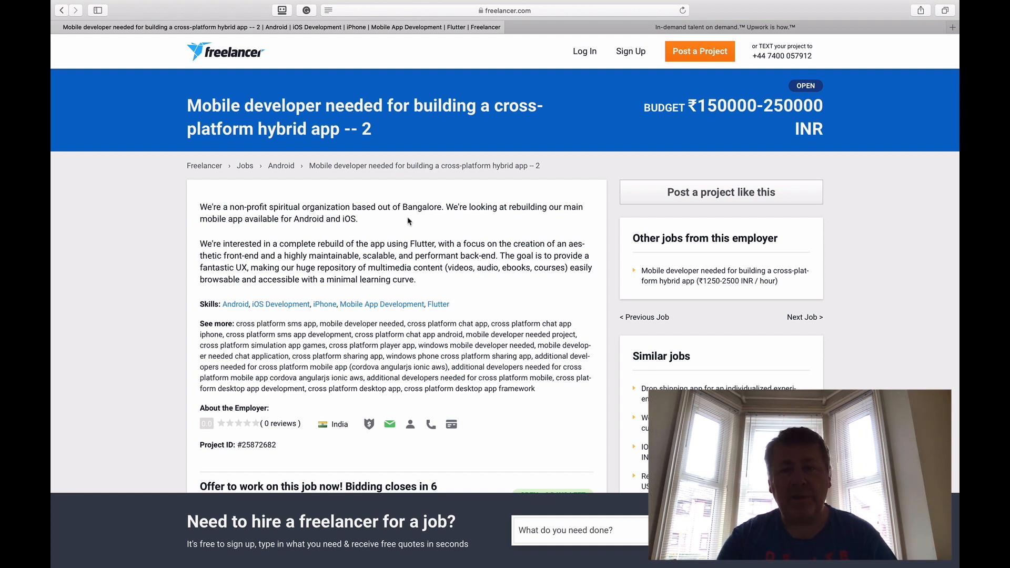
mouse_move(305, 230)
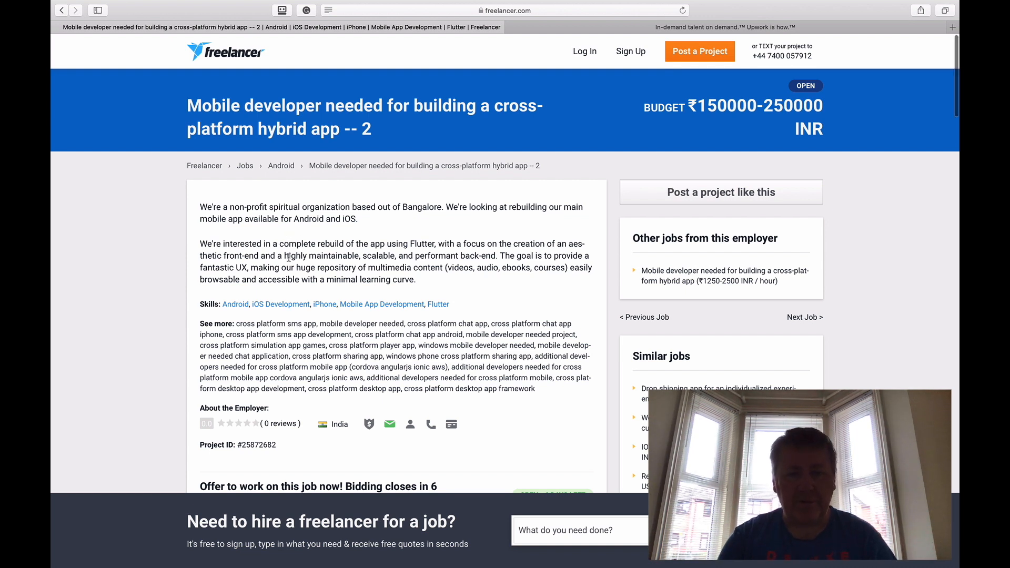
mouse_move(388, 253)
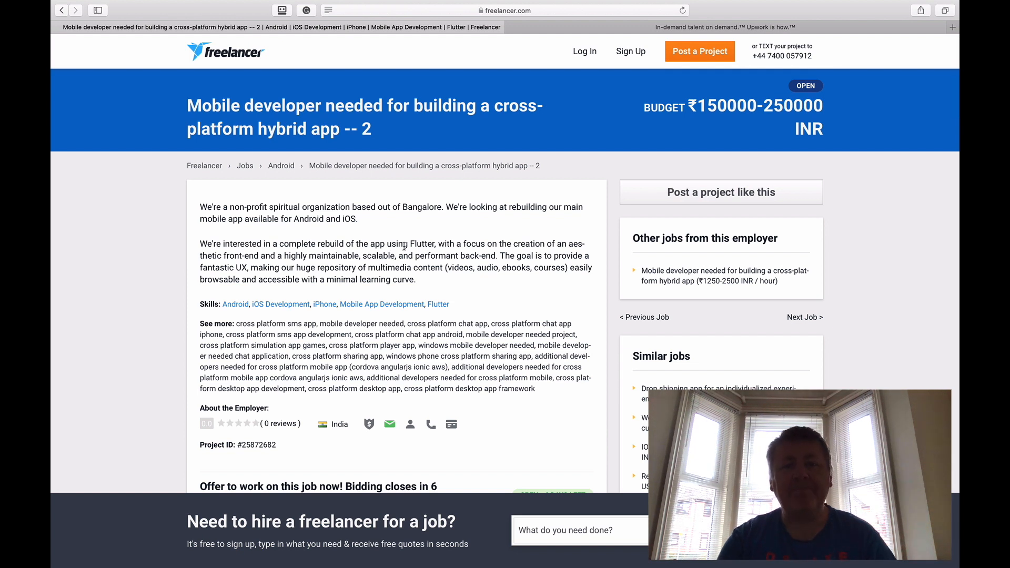
mouse_move(122, 3)
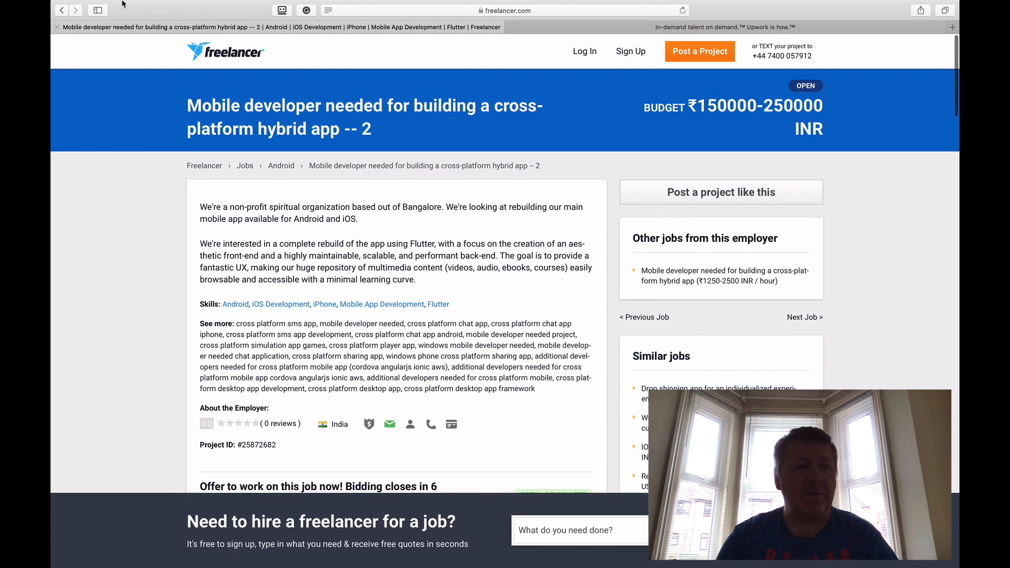
click(61, 9)
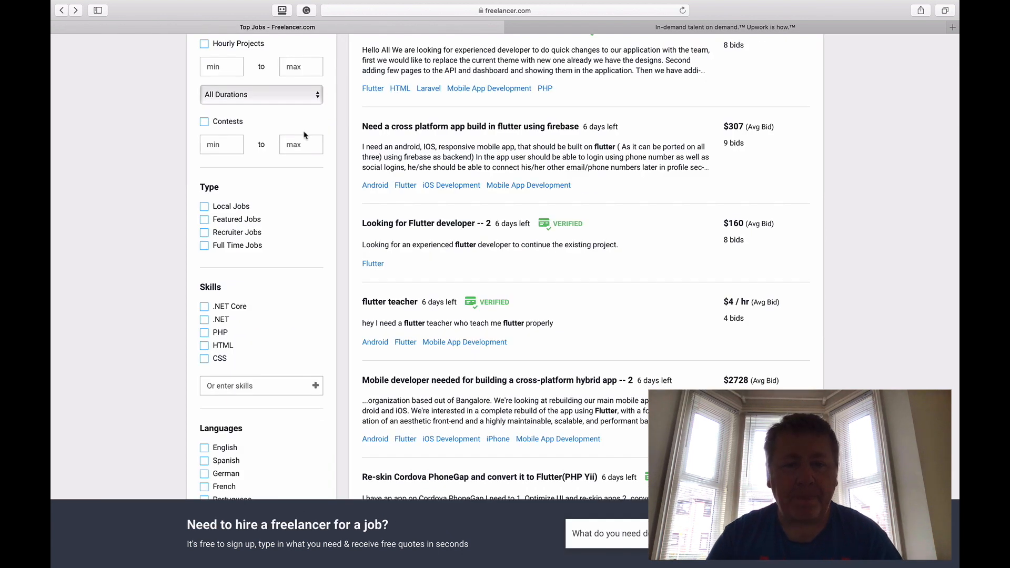
scroll(down, 3)
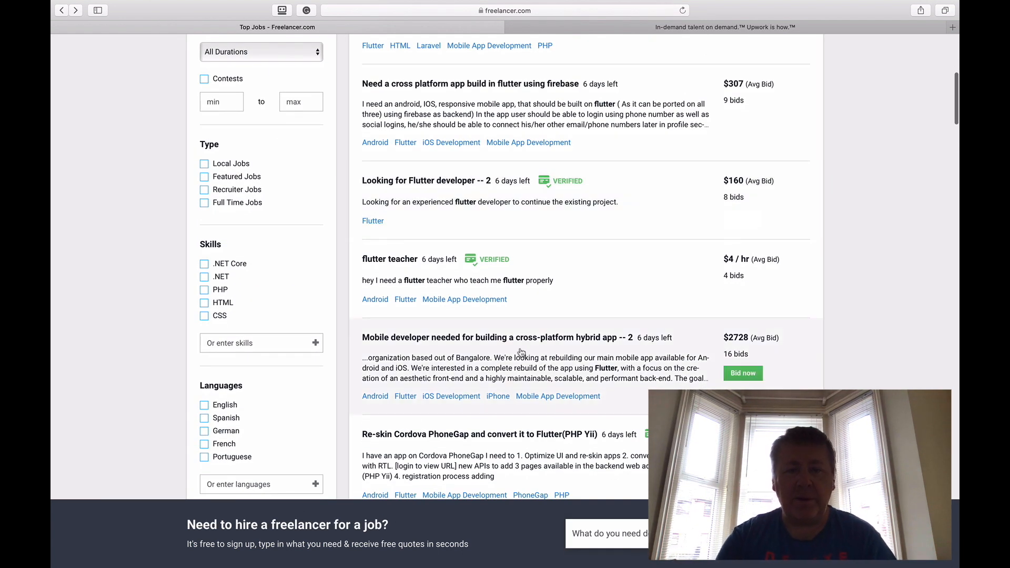
scroll(down, 3)
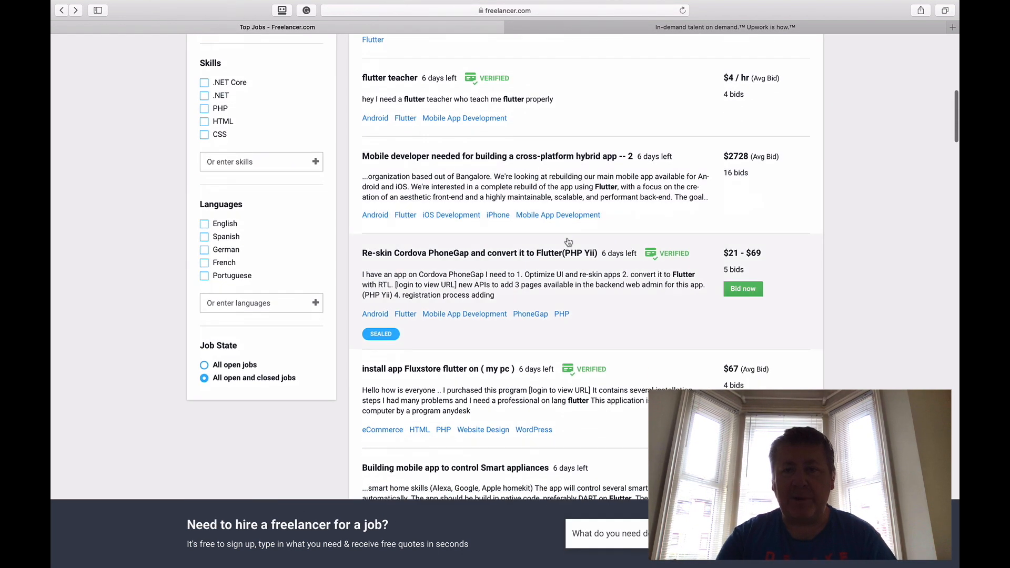
mouse_move(465, 276)
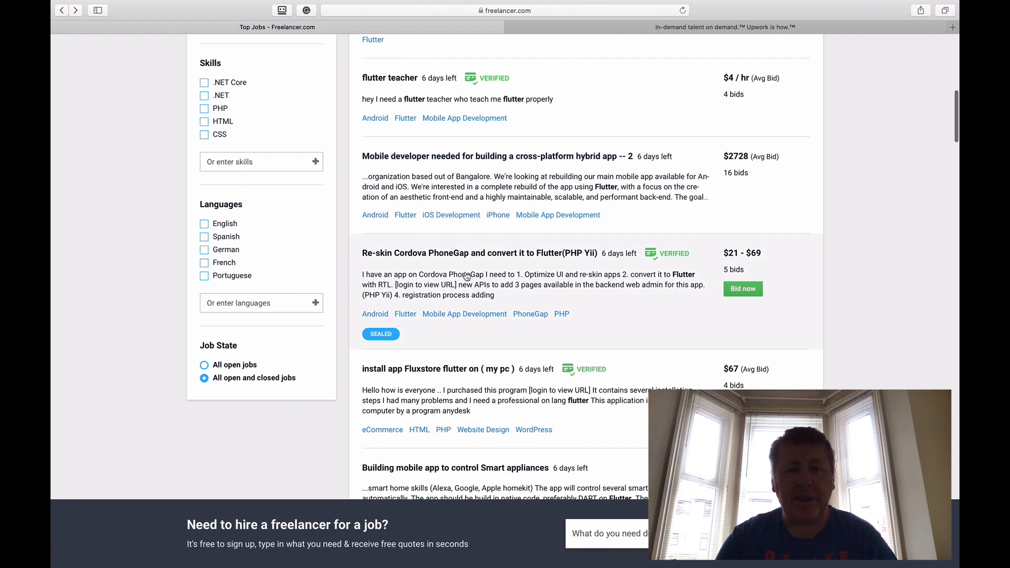
mouse_move(505, 264)
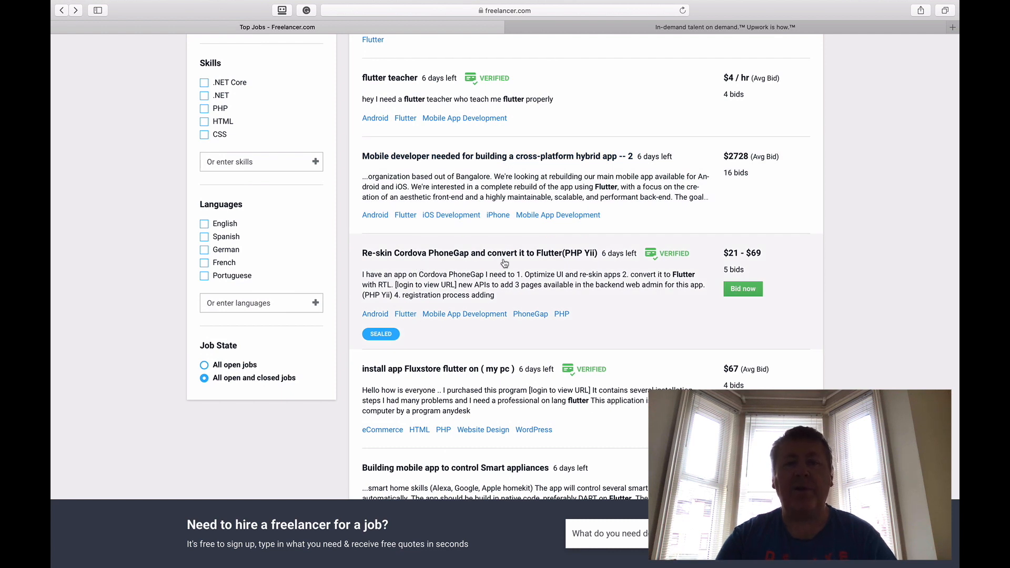
mouse_move(571, 265)
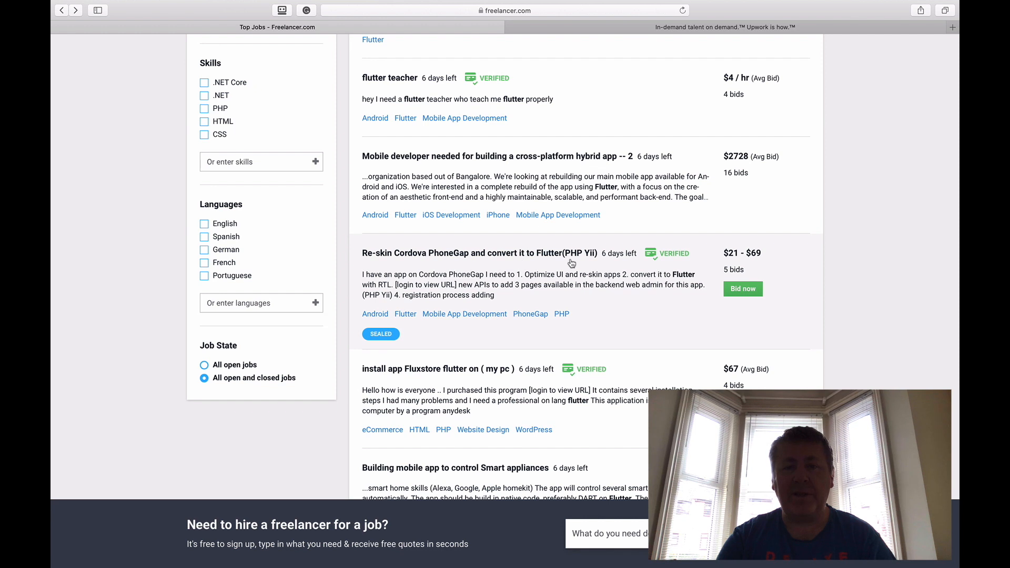
scroll(down, 3)
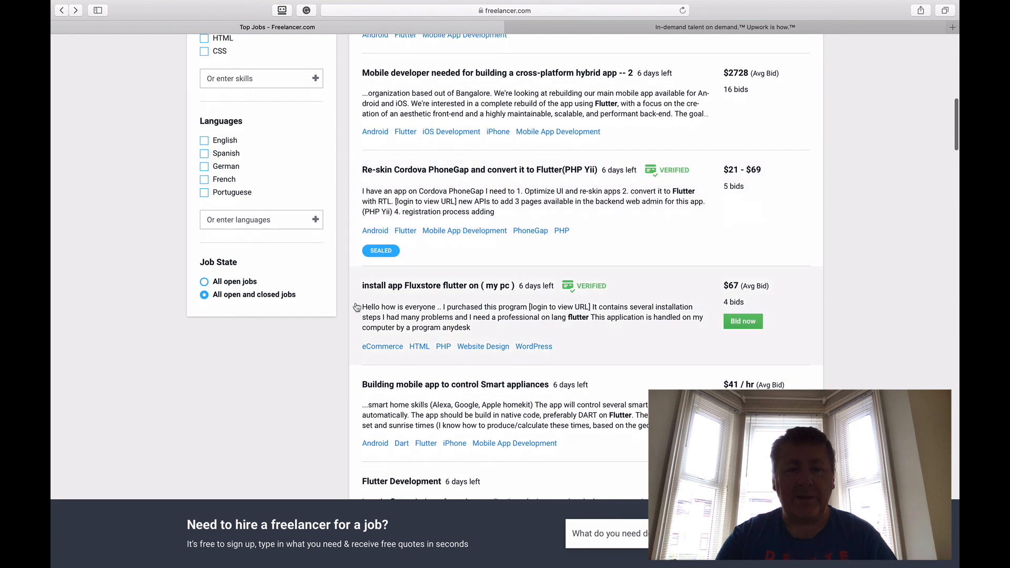
mouse_move(429, 299)
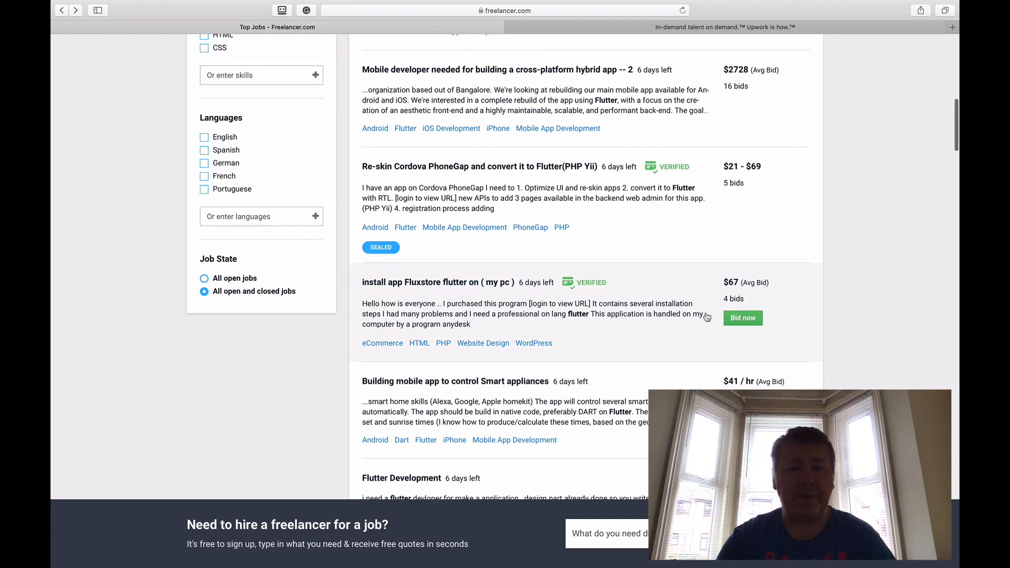
scroll(down, 3)
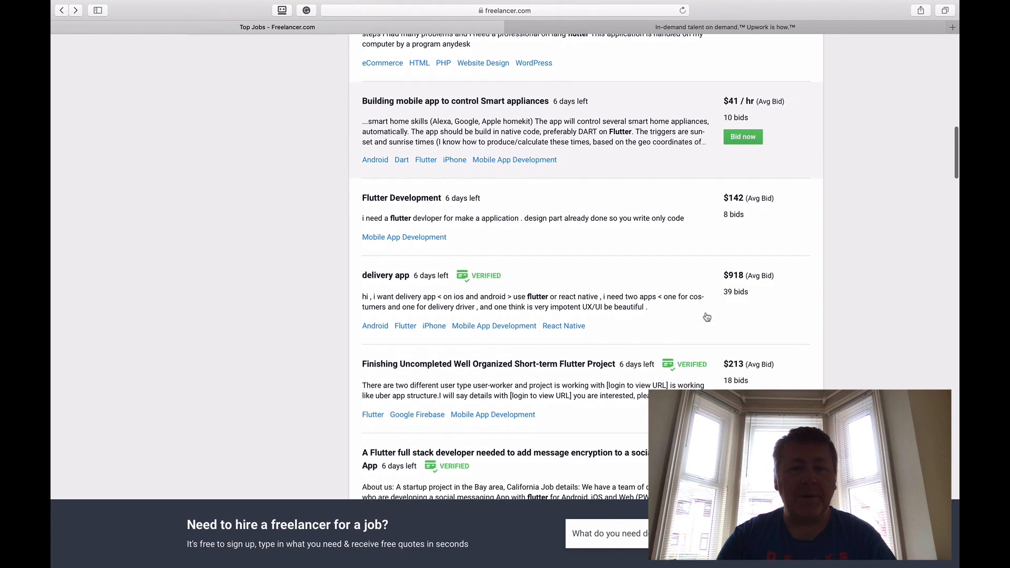
scroll(down, 3)
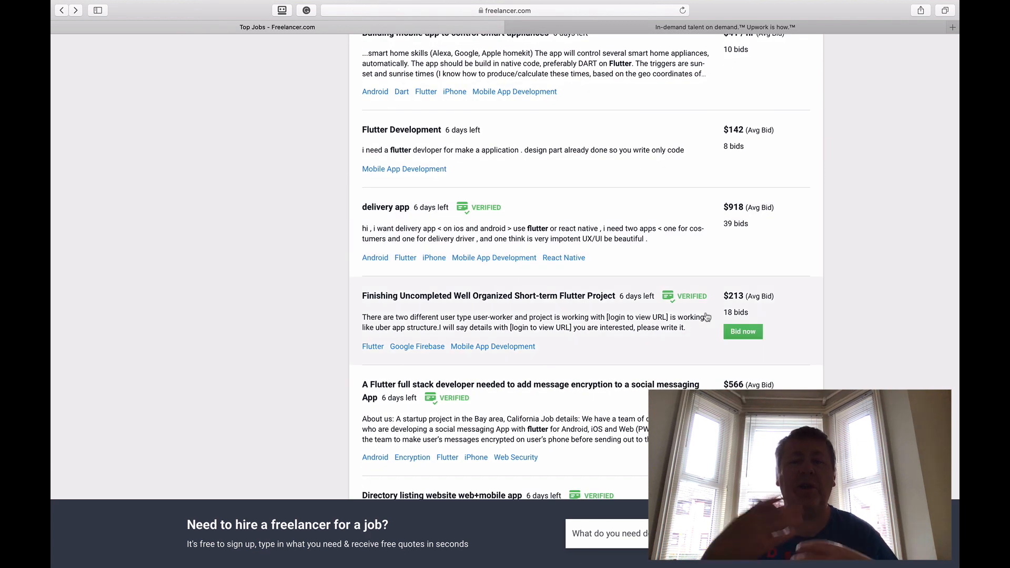
mouse_move(712, 208)
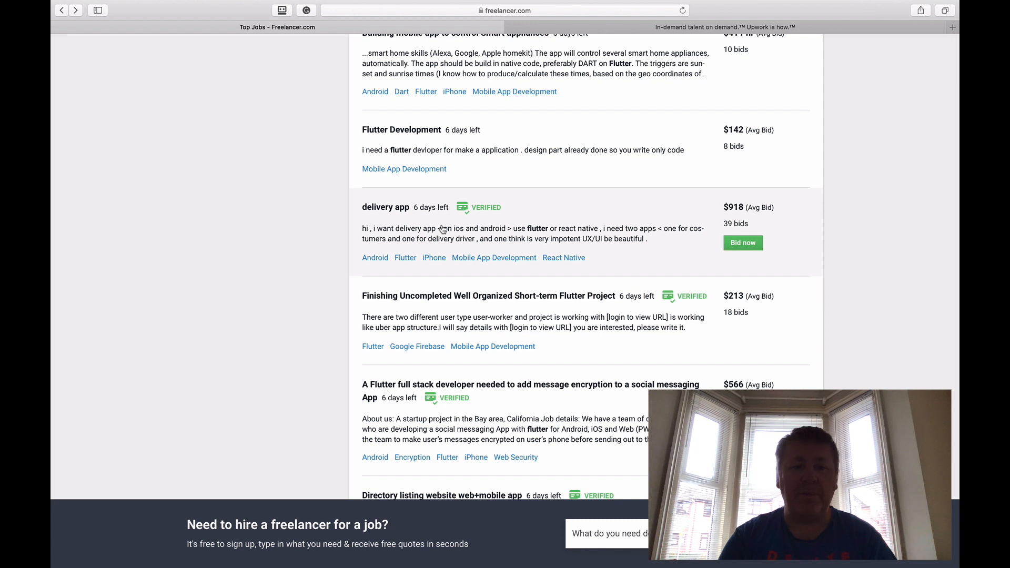
scroll(down, 3)
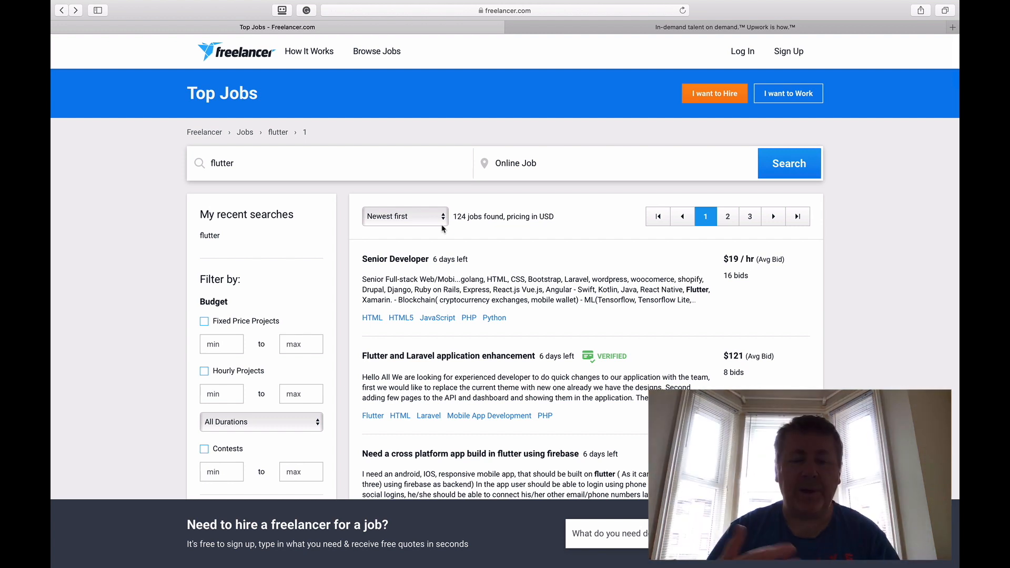
scroll(down, 3)
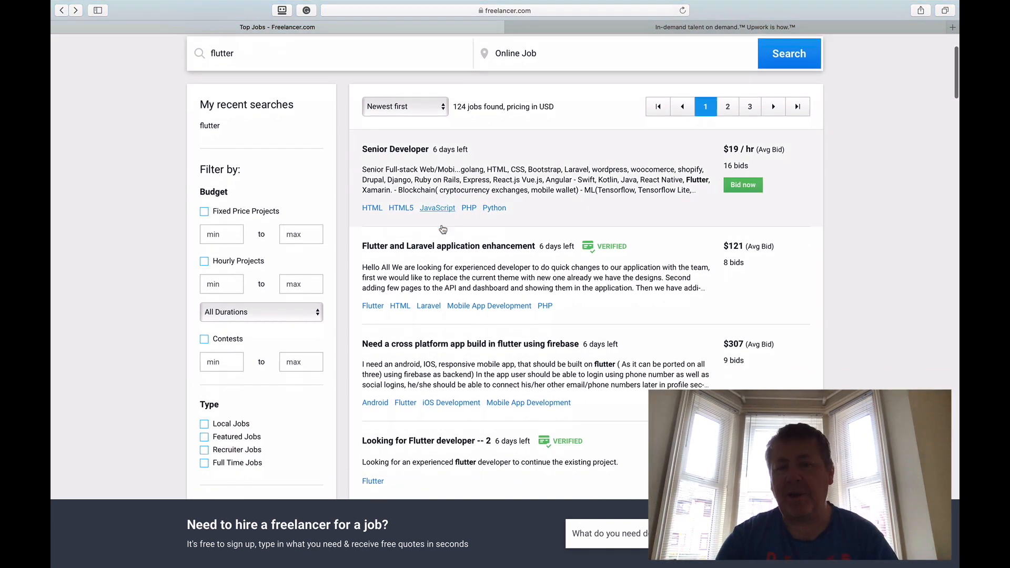
scroll(down, 3)
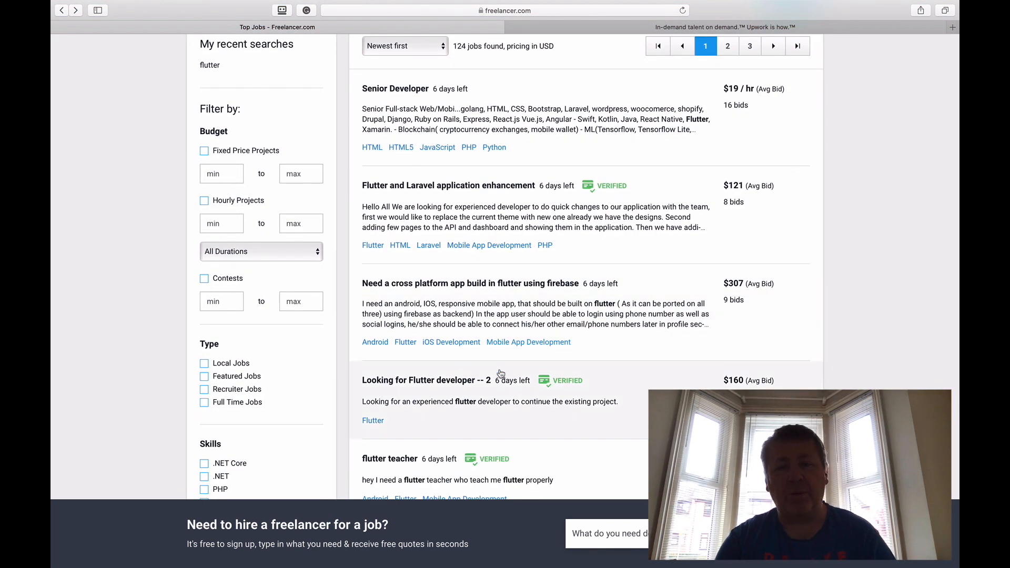
scroll(up, 3)
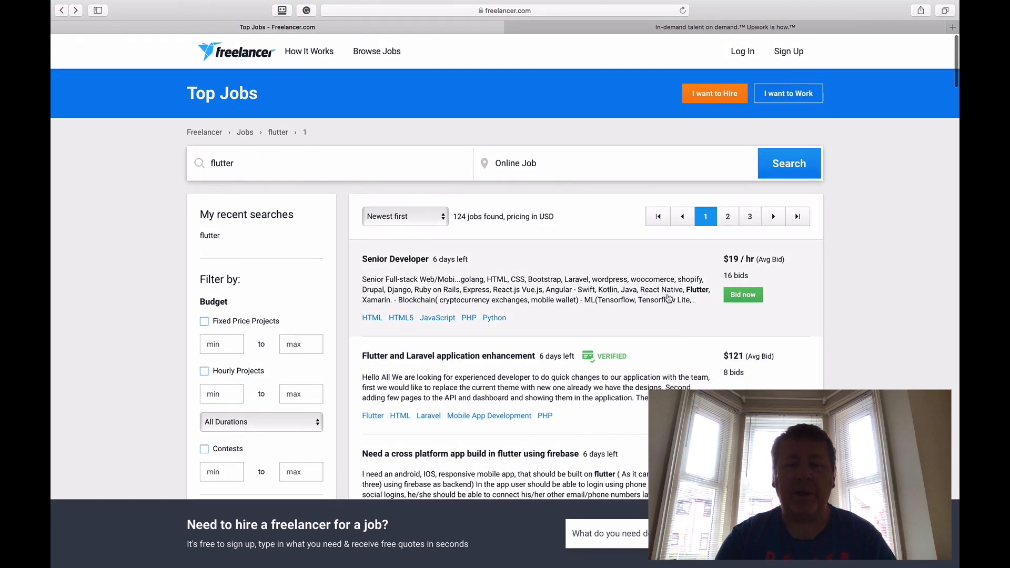
scroll(down, 3)
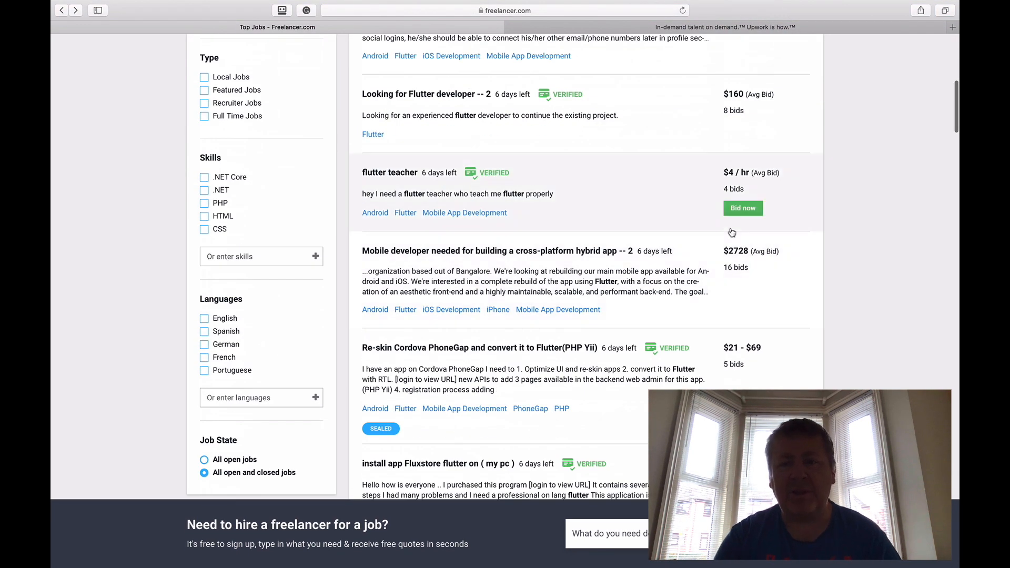
mouse_move(592, 195)
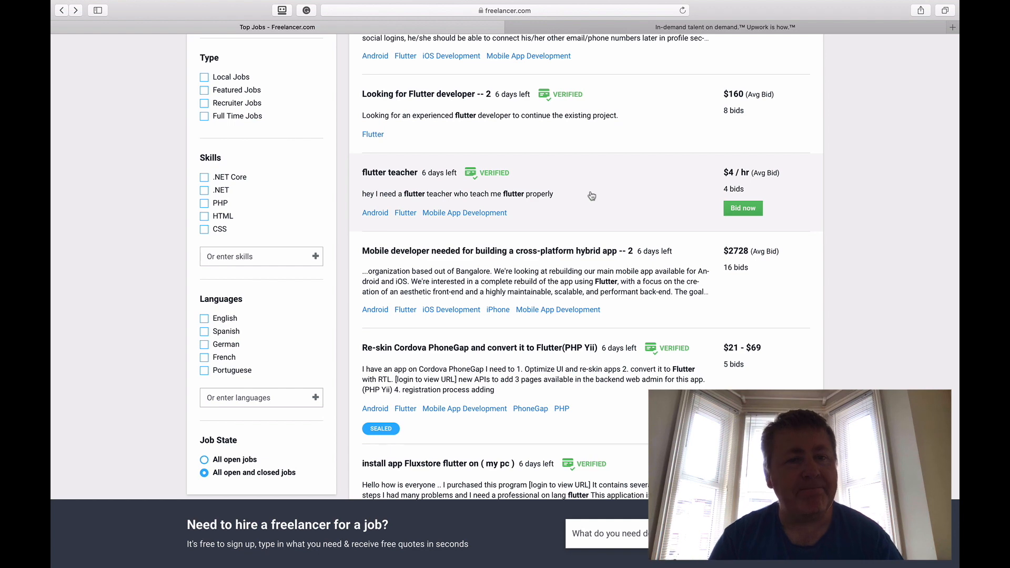
scroll(down, 3)
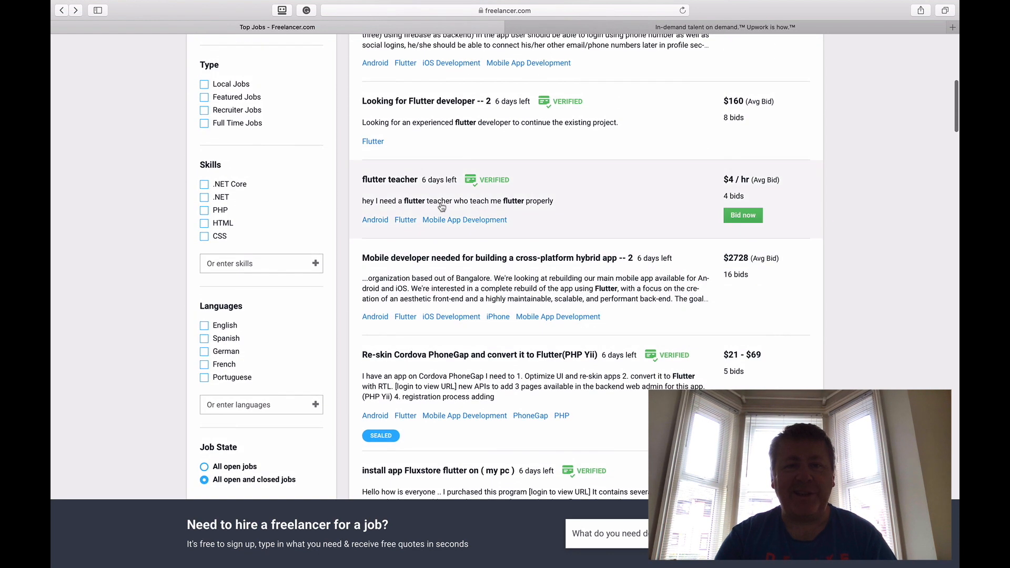
Open the 'flutter teacher' job (₹100-400/hour) and read through its details and bids.
click(389, 179)
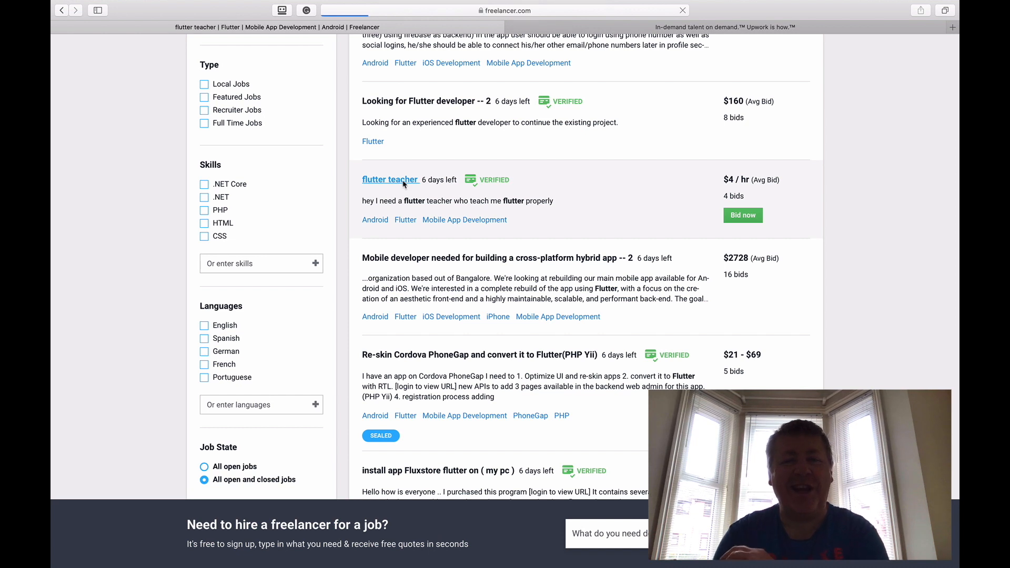
click(390, 179)
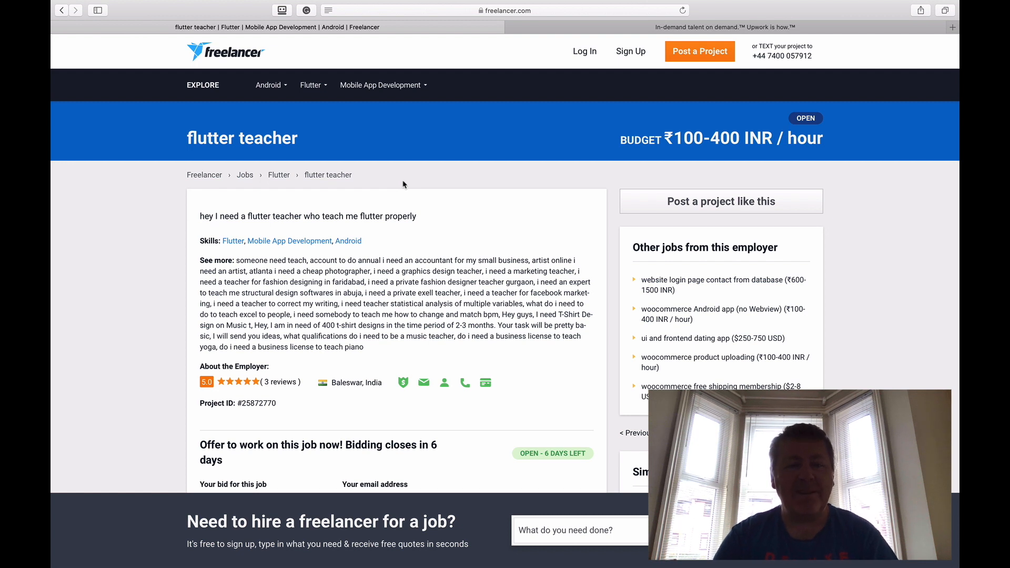
mouse_move(222, 348)
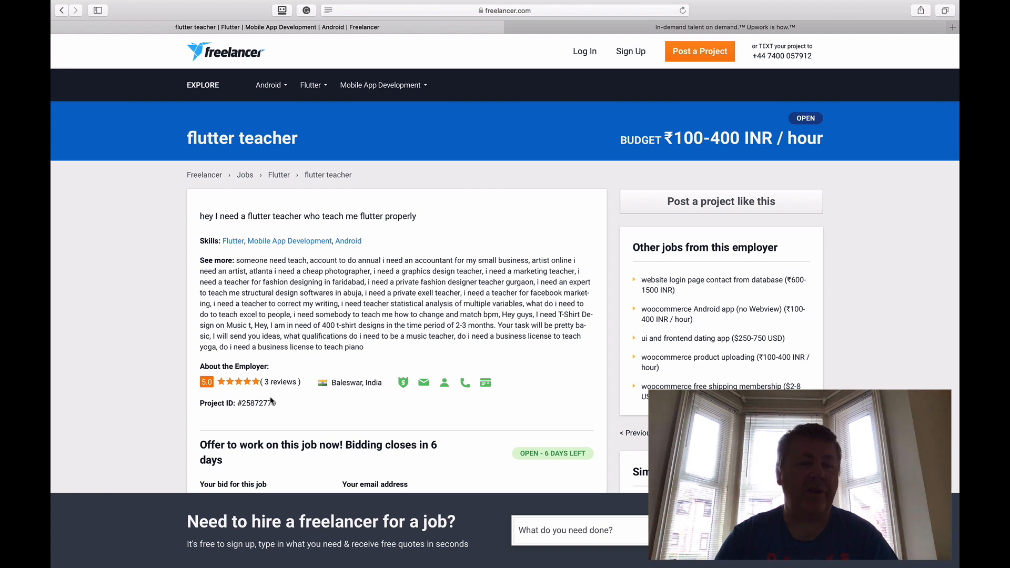
mouse_move(248, 381)
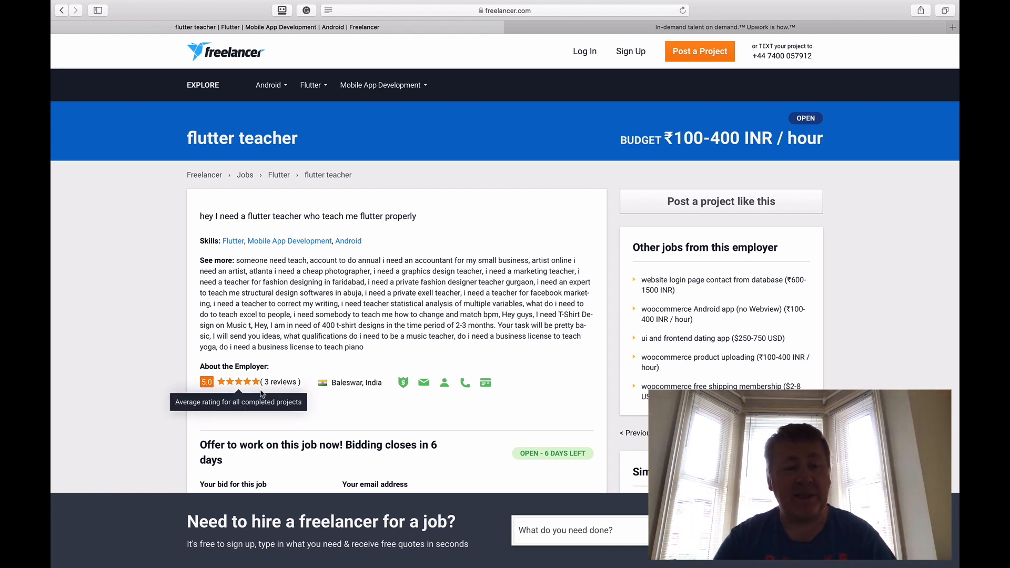
scroll(down, 3)
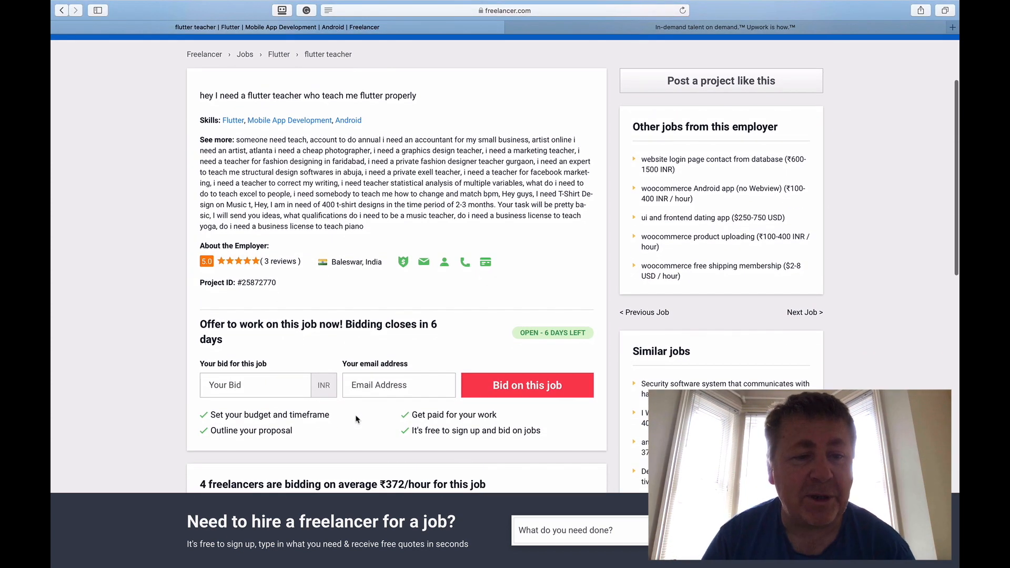
scroll(down, 3)
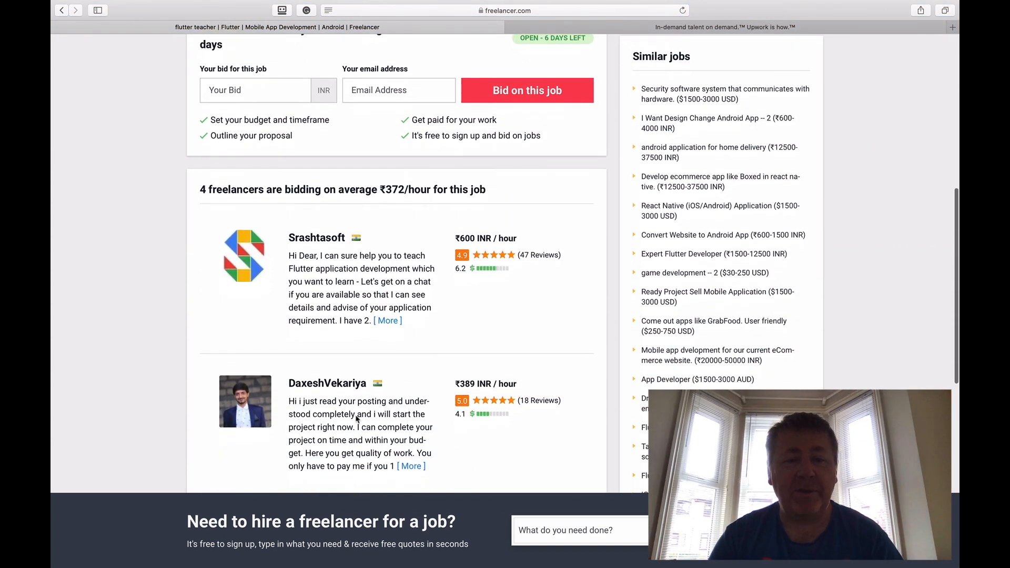
scroll(down, 3)
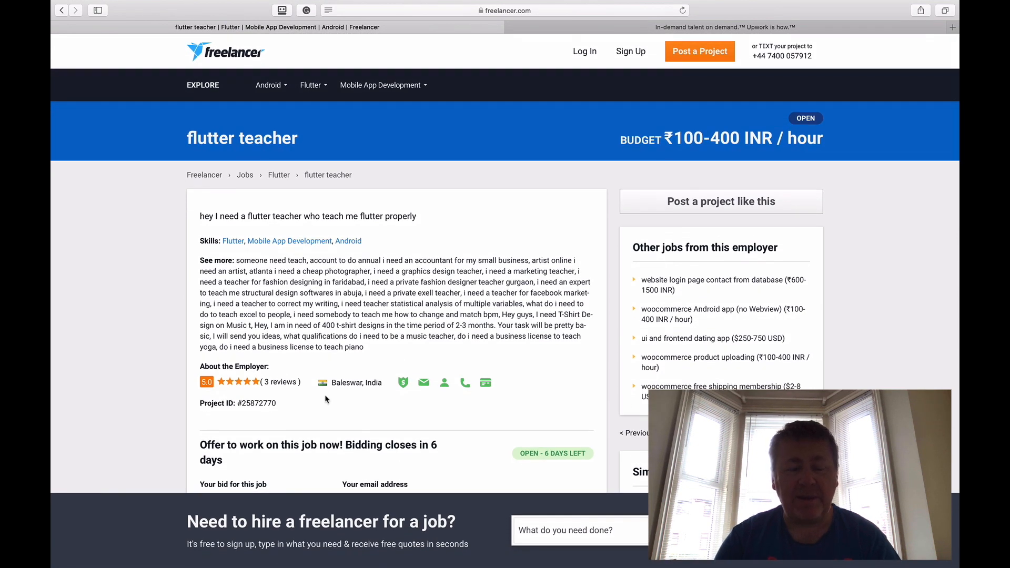
mouse_move(348, 382)
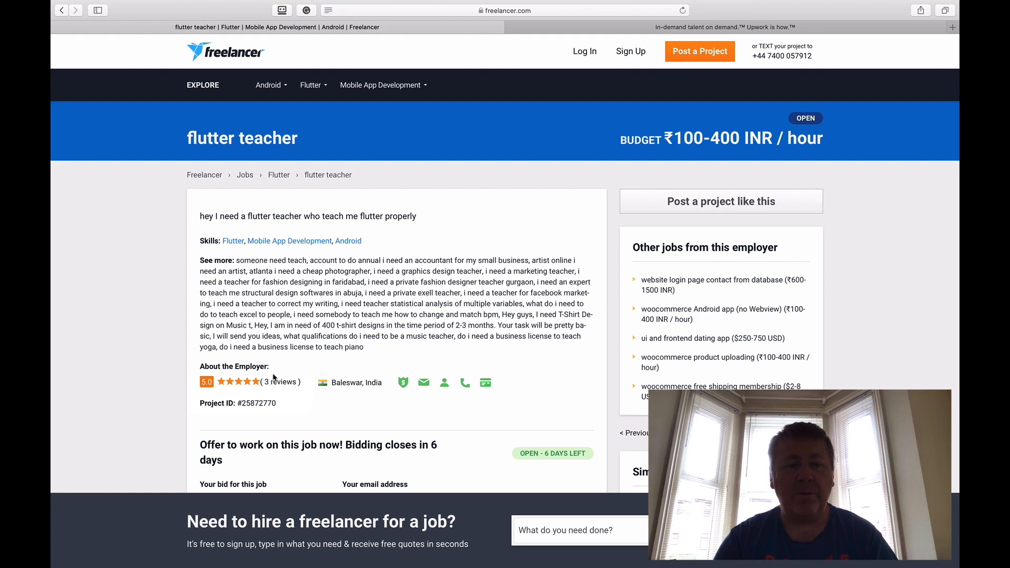
mouse_move(234, 391)
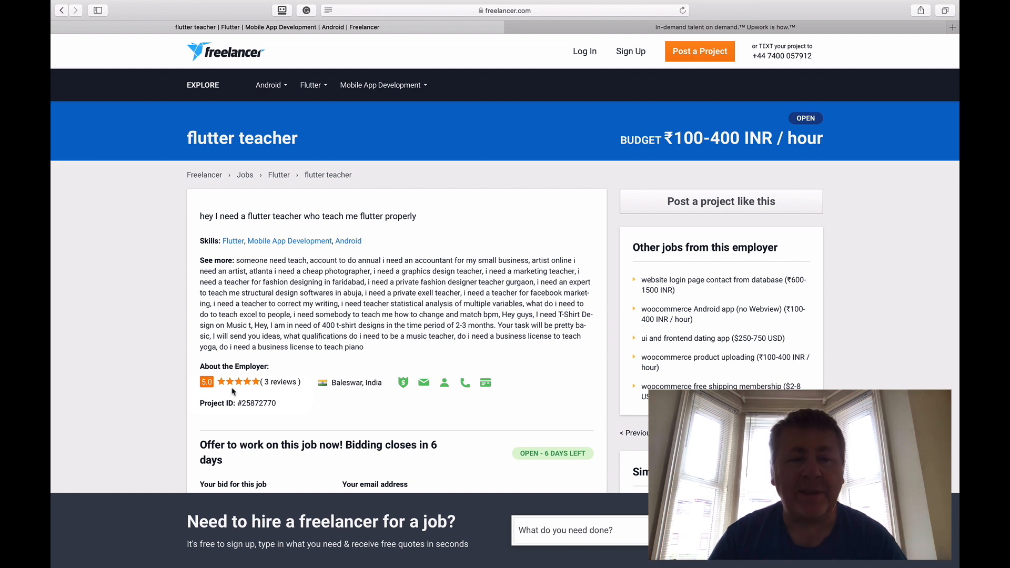
mouse_move(244, 225)
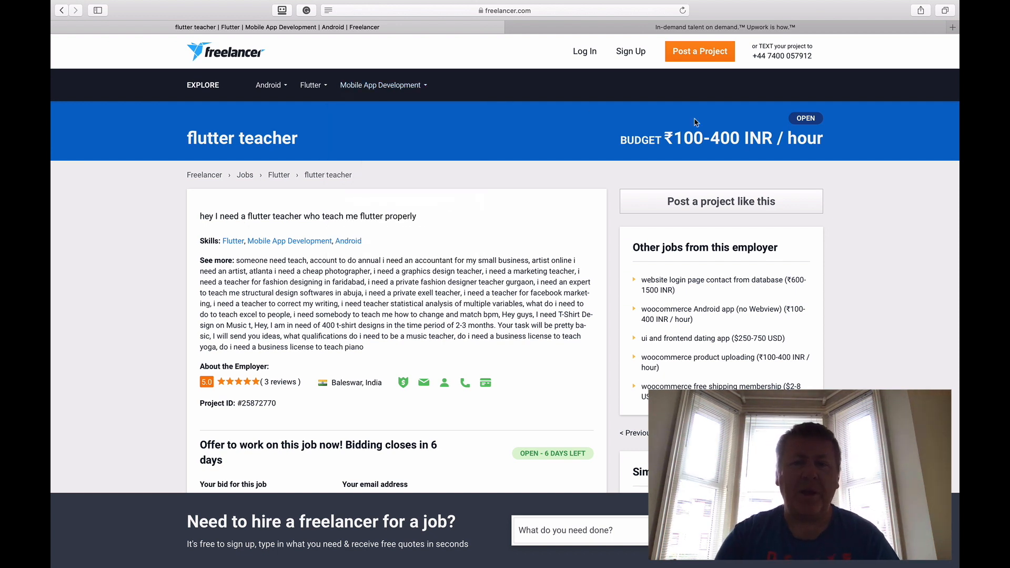
mouse_move(814, 129)
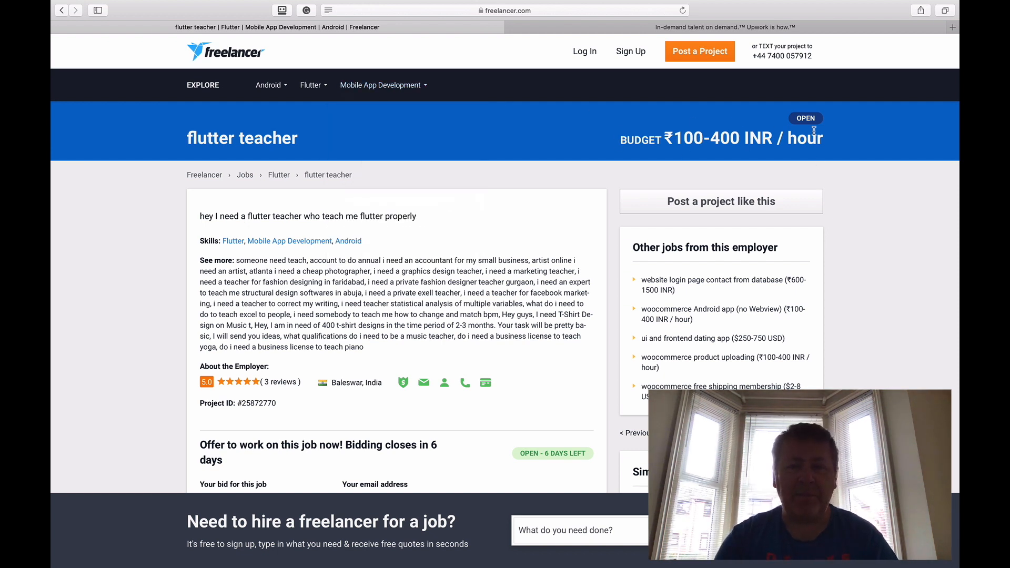
mouse_move(735, 141)
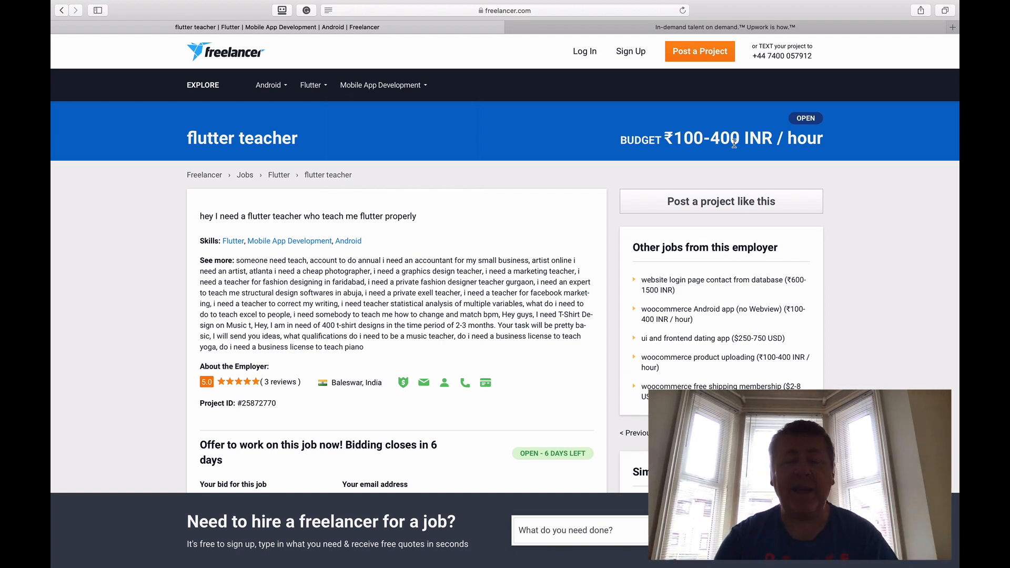
mouse_move(765, 91)
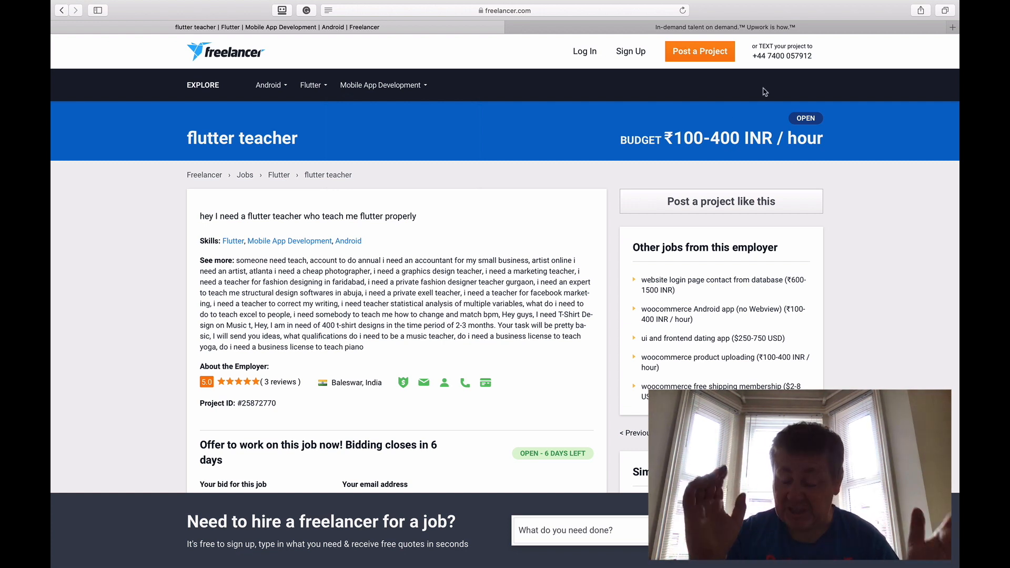
mouse_move(606, 15)
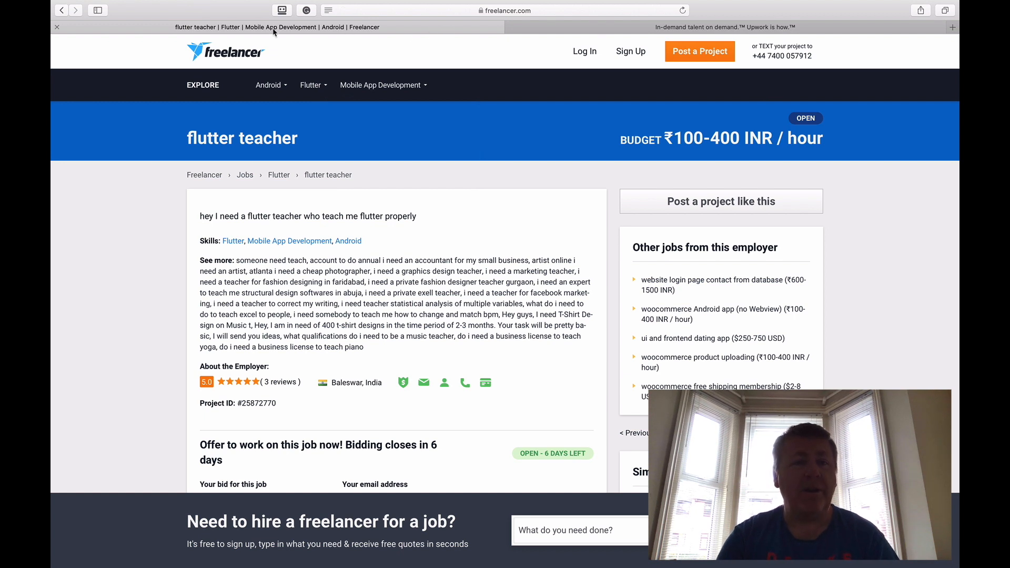
mouse_move(149, 80)
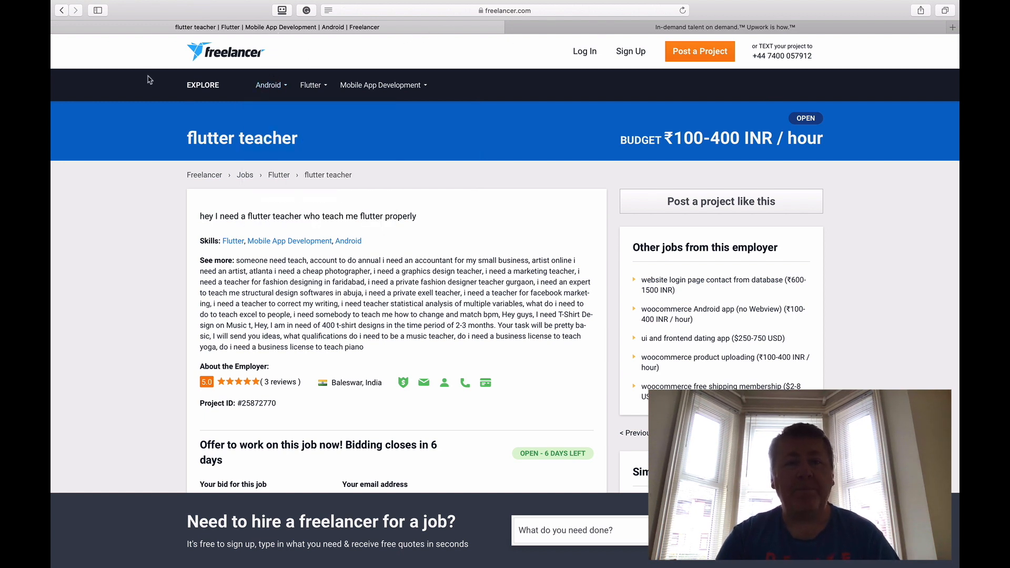
Go to Android > Flutter > Browse Flutter Jobs and look through the 135 listings.
click(269, 84)
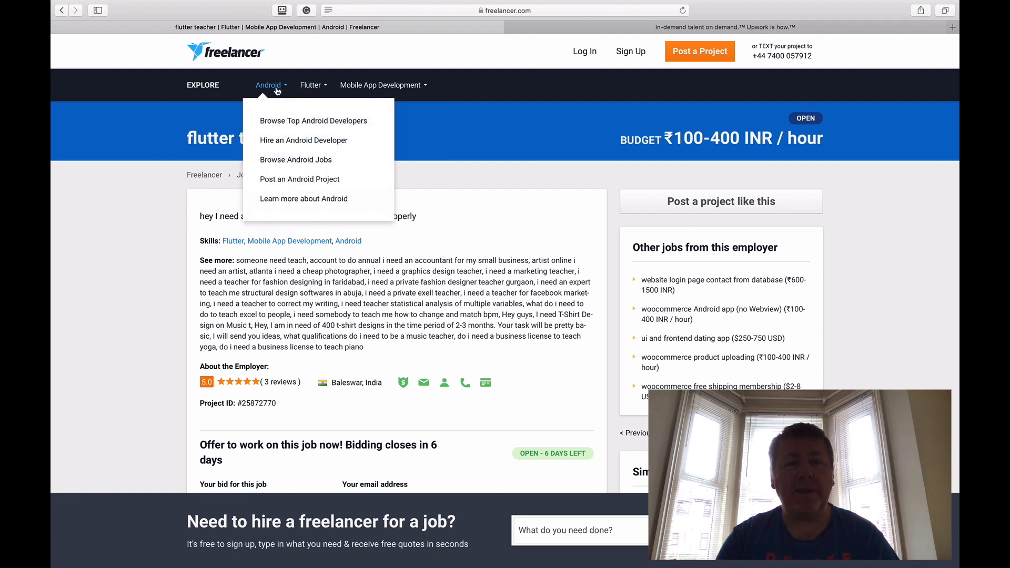
click(310, 84)
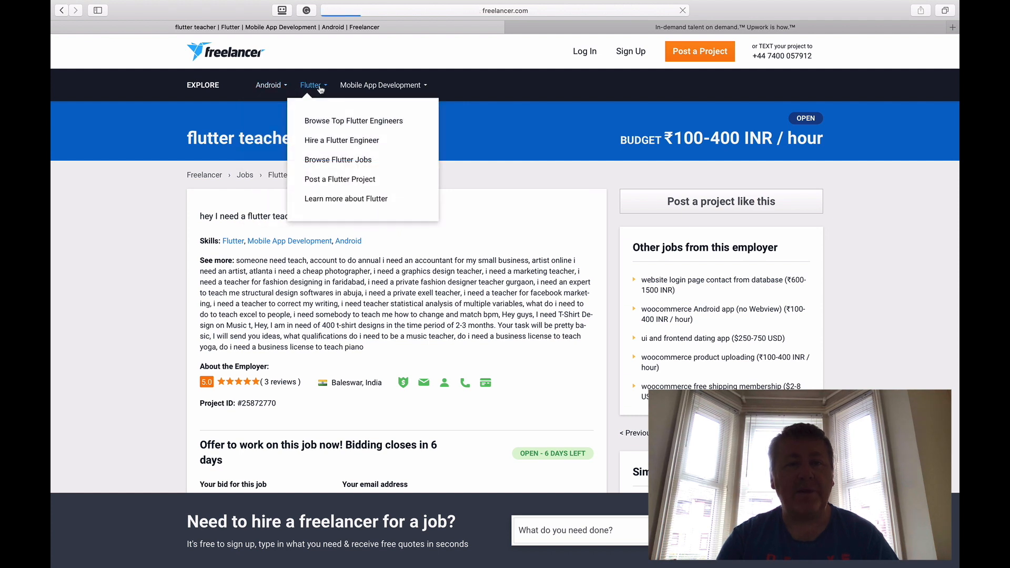
click(337, 160)
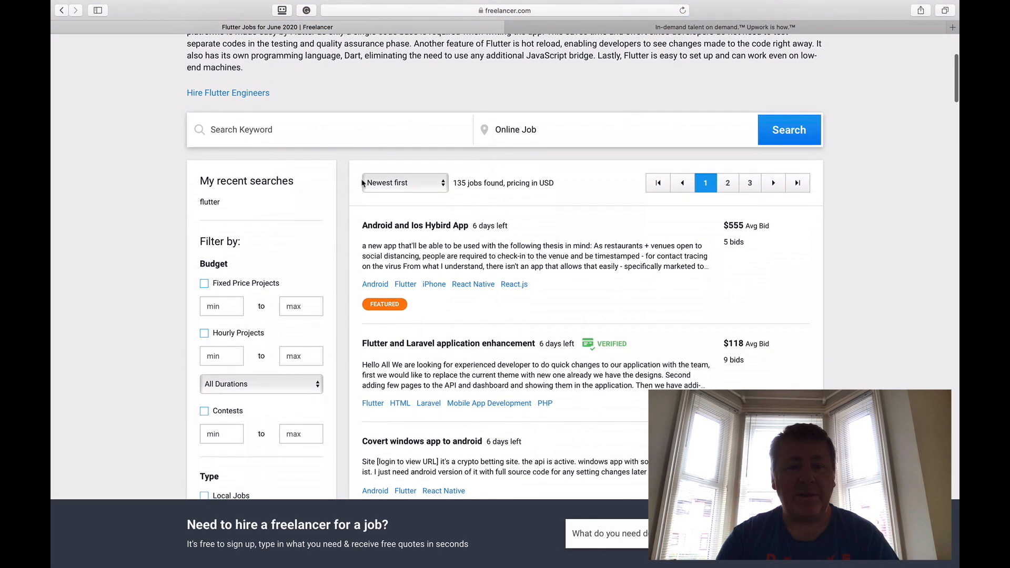
scroll(down, 3)
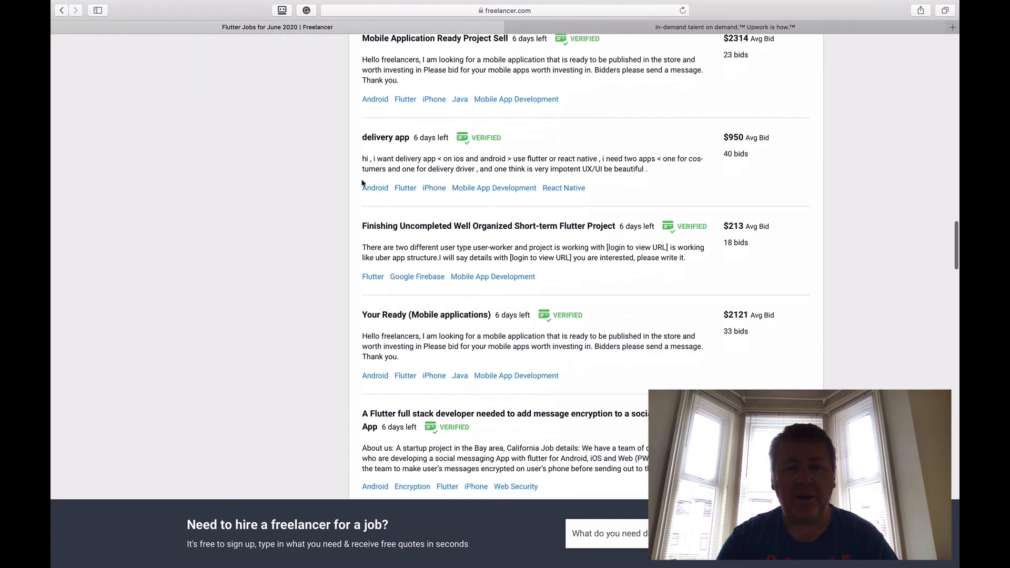
scroll(down, 3)
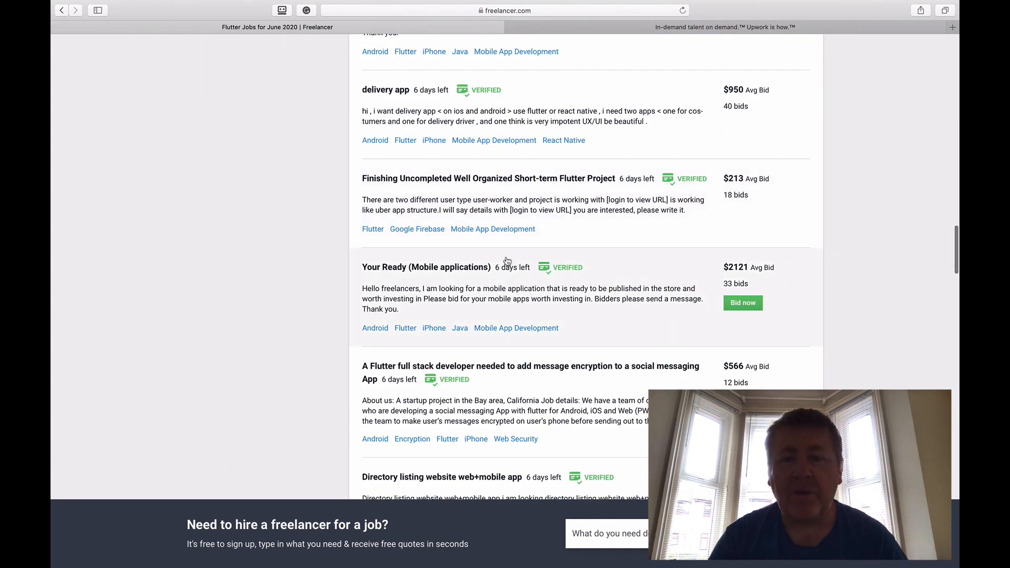
scroll(down, 3)
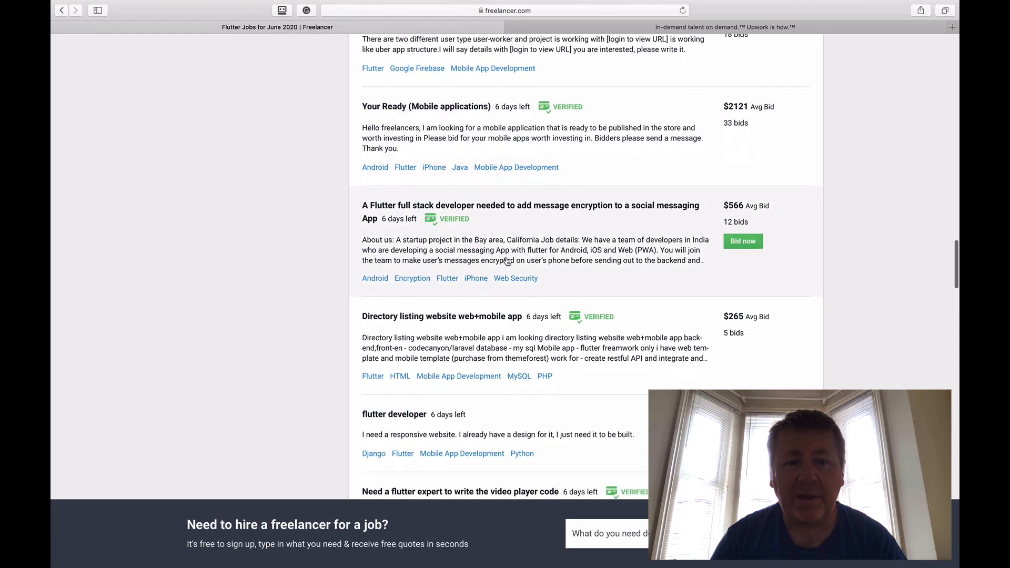
scroll(up, 3)
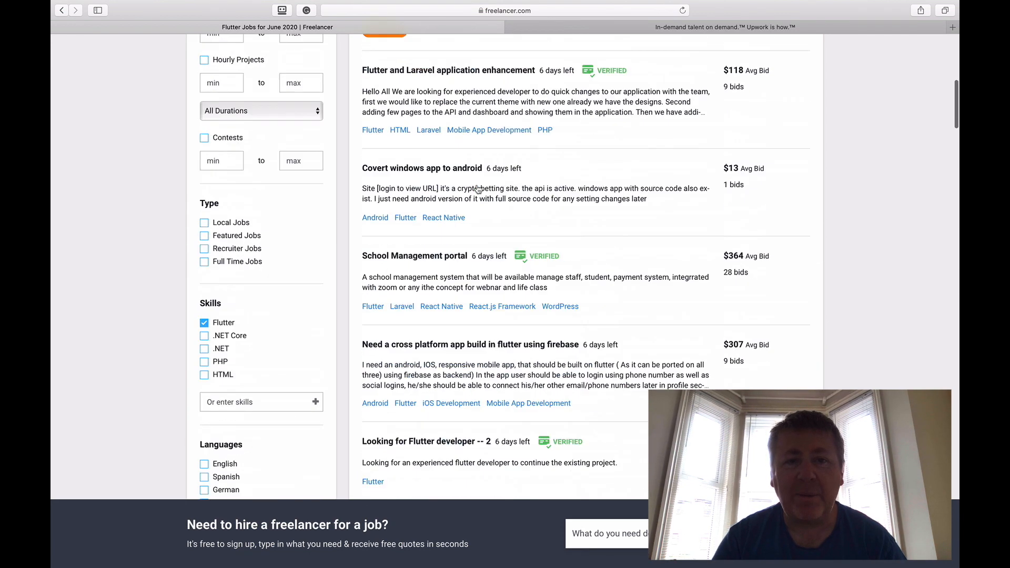
scroll(up, 3)
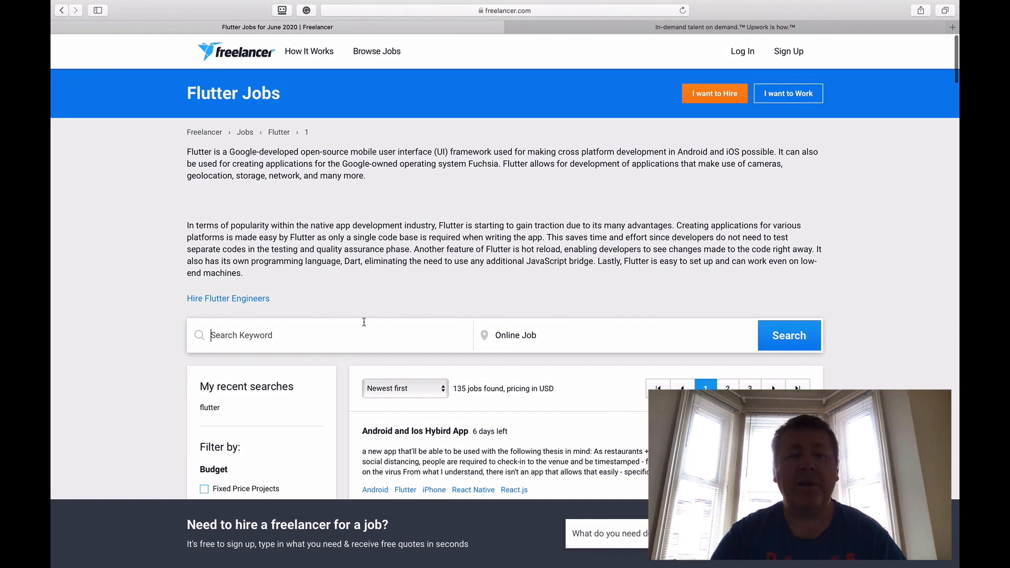
Search Flutter jobs for 'mobile developer' and open 'Mobile Application Ready Project Sell'.
text(mobile d)
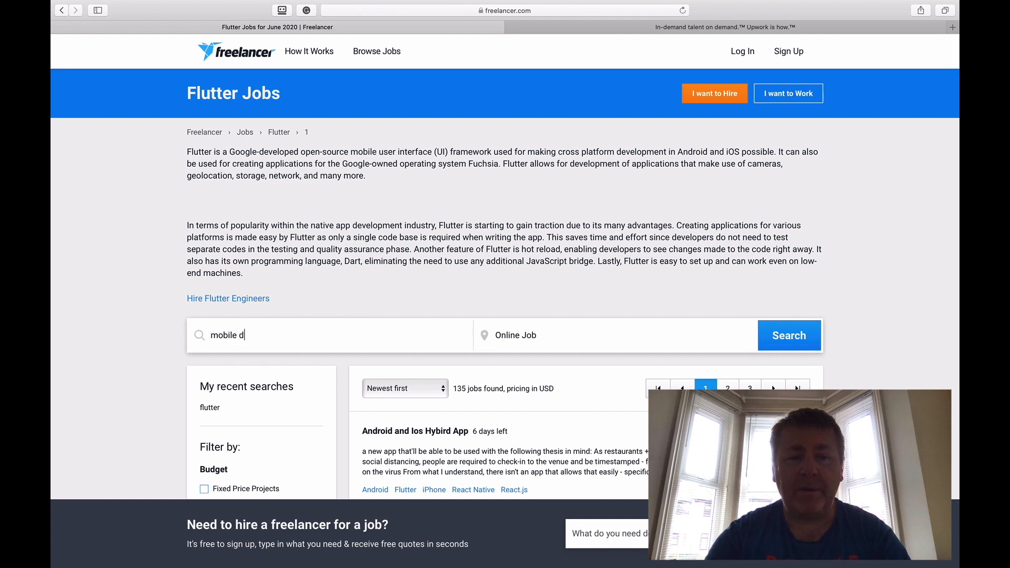
text(eveloper)
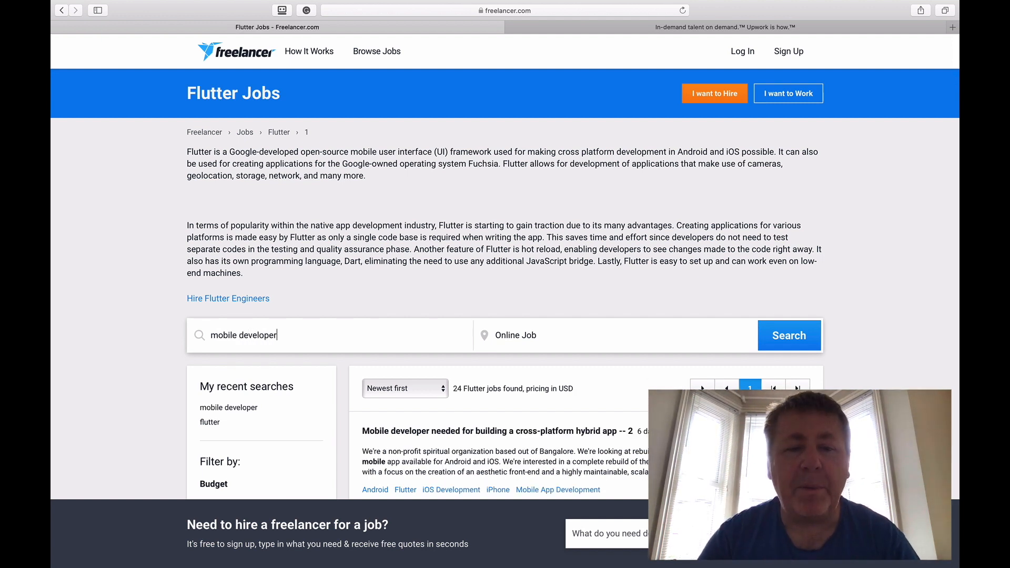
scroll(down, 3)
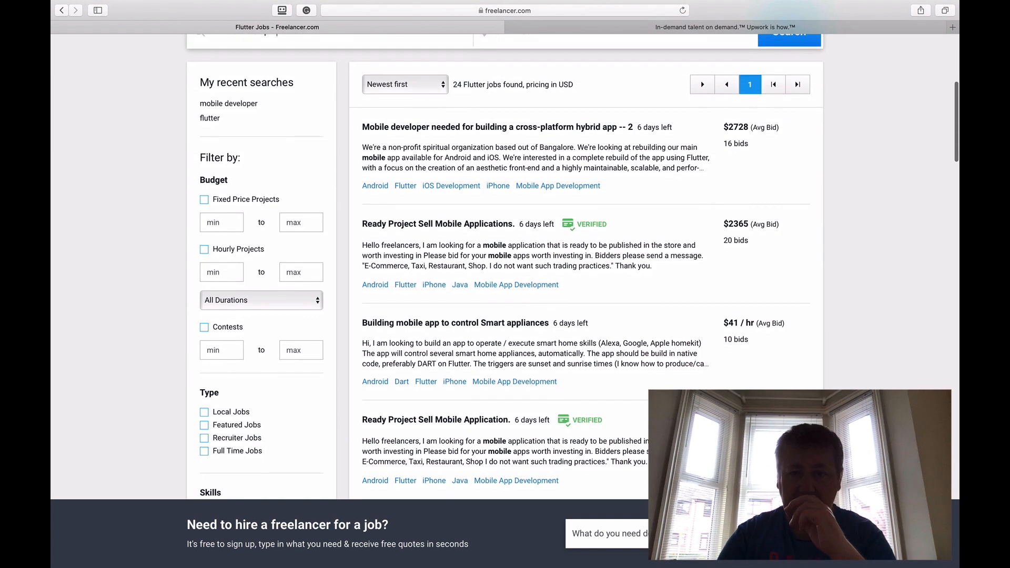
mouse_move(456, 322)
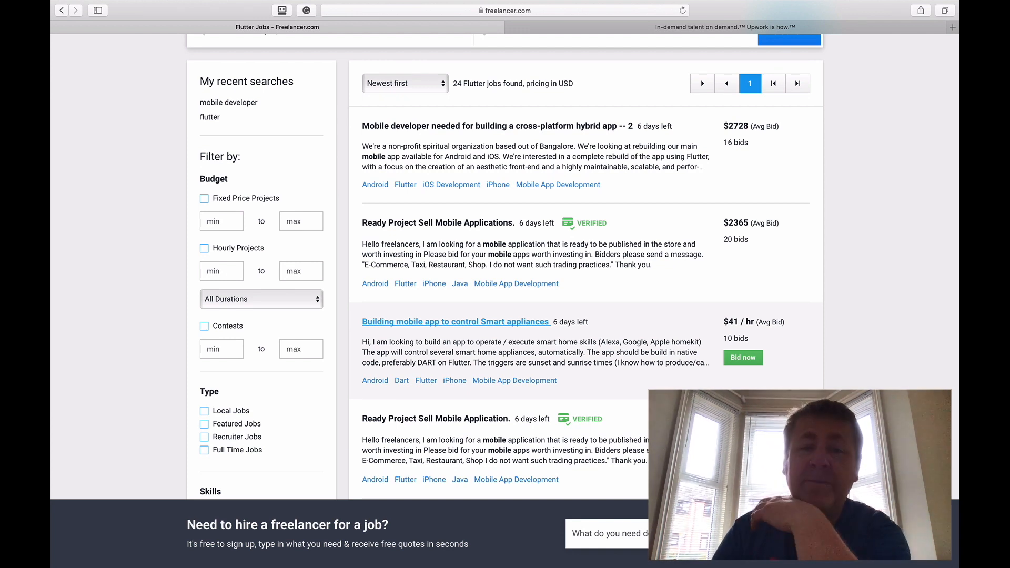
mouse_move(455, 347)
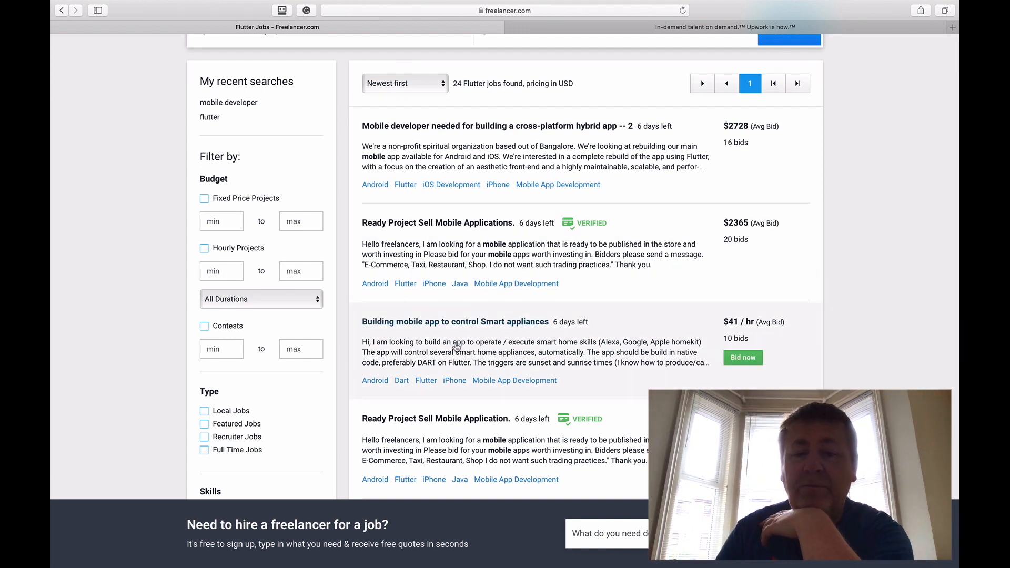
scroll(up, 3)
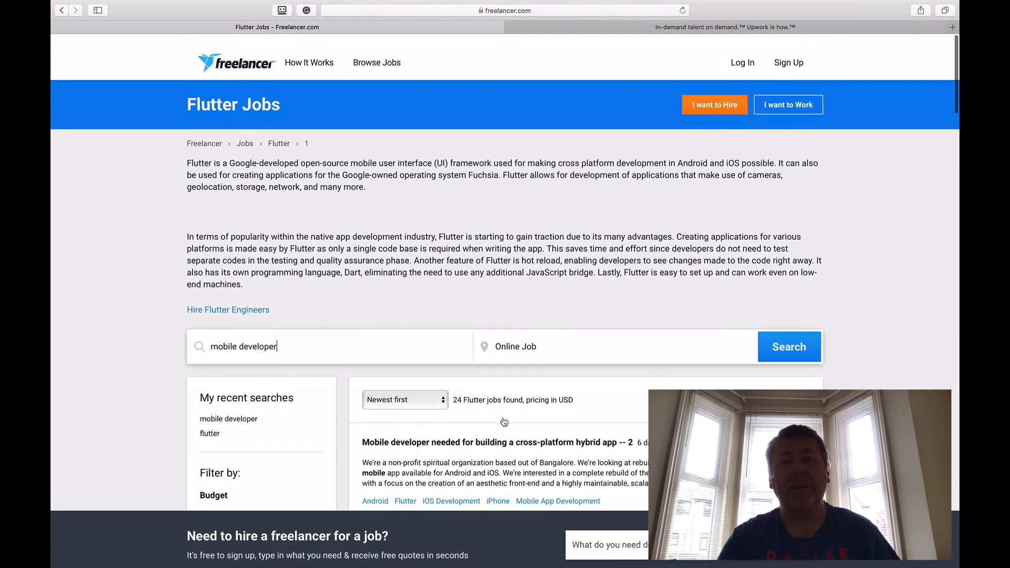
scroll(down, 3)
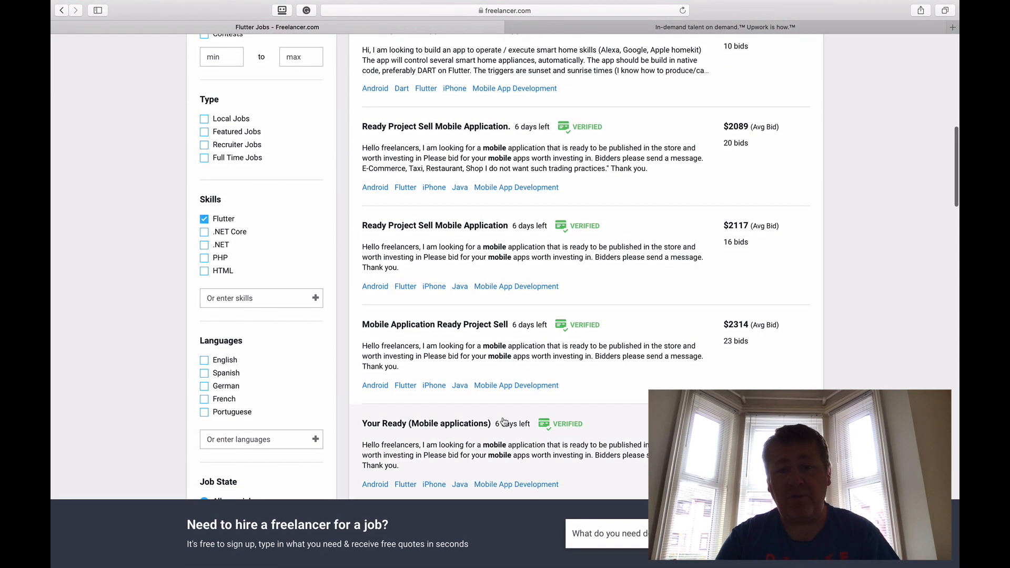
scroll(down, 3)
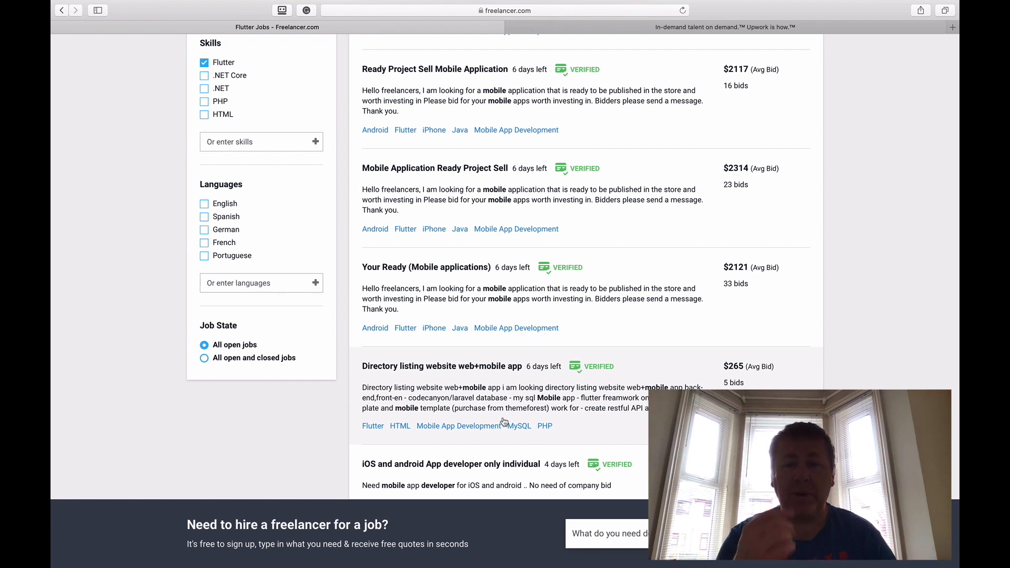
scroll(up, 3)
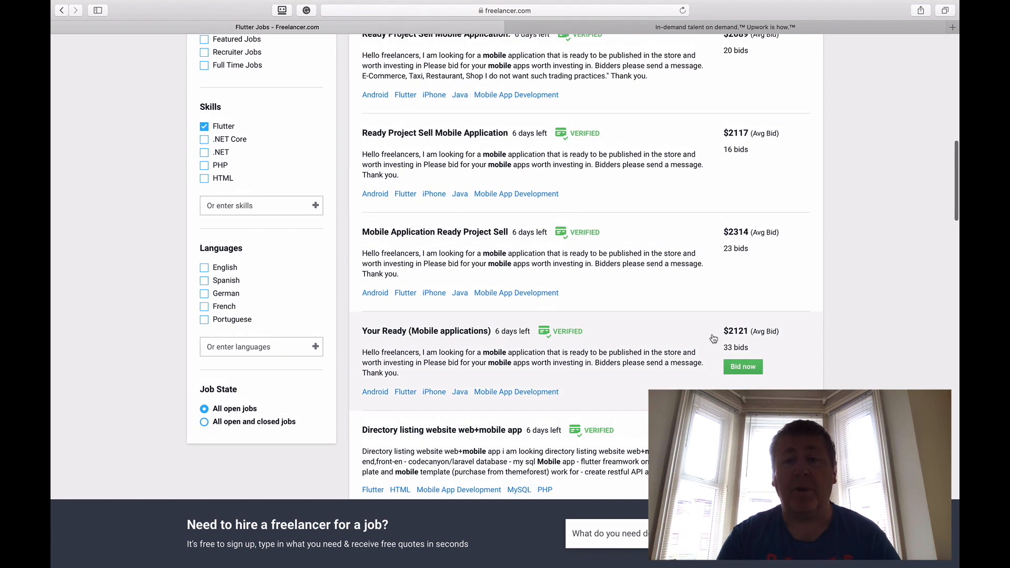
mouse_move(739, 250)
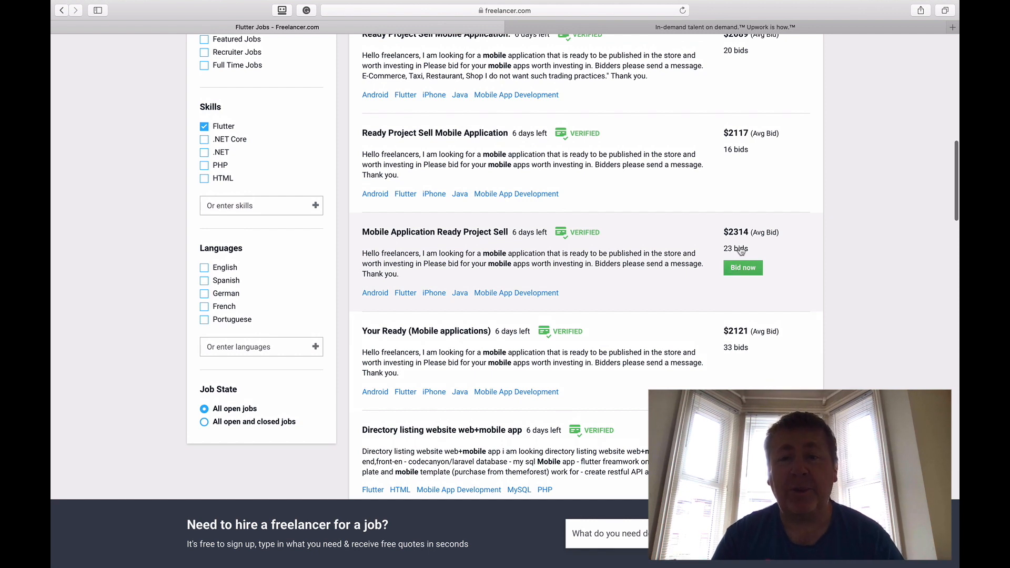
mouse_move(510, 243)
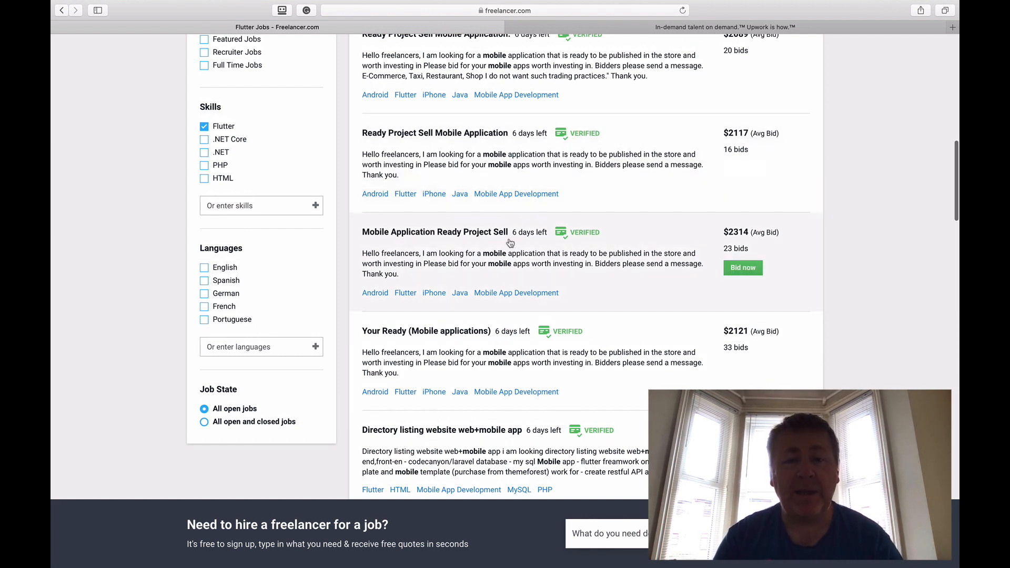
click(435, 232)
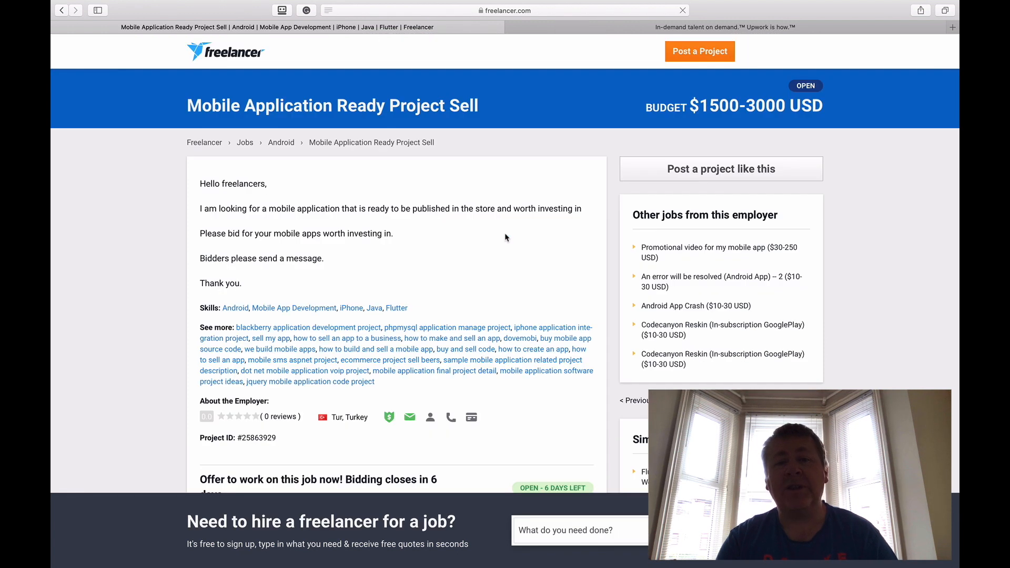
scroll(down, 3)
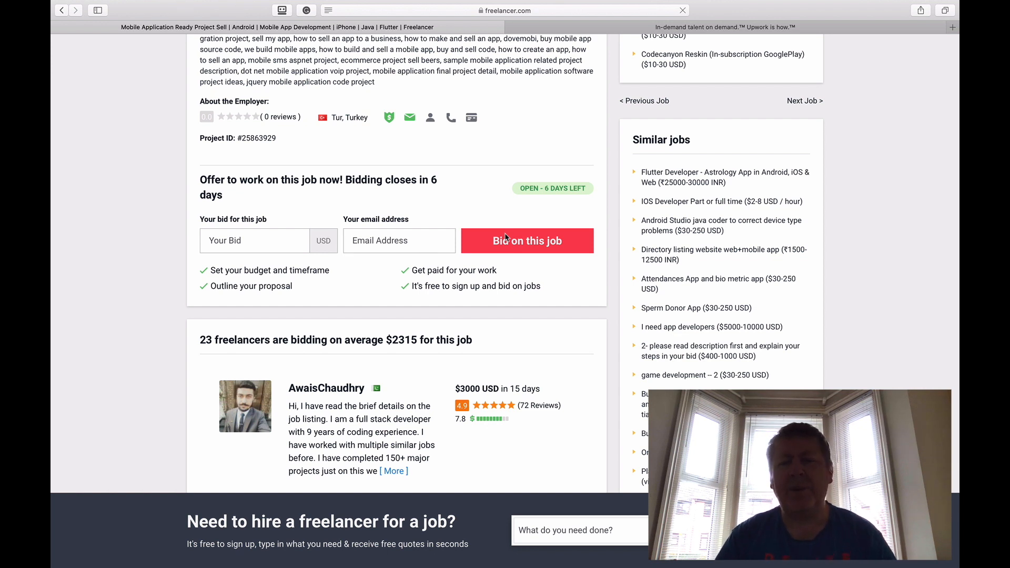
scroll(down, 3)
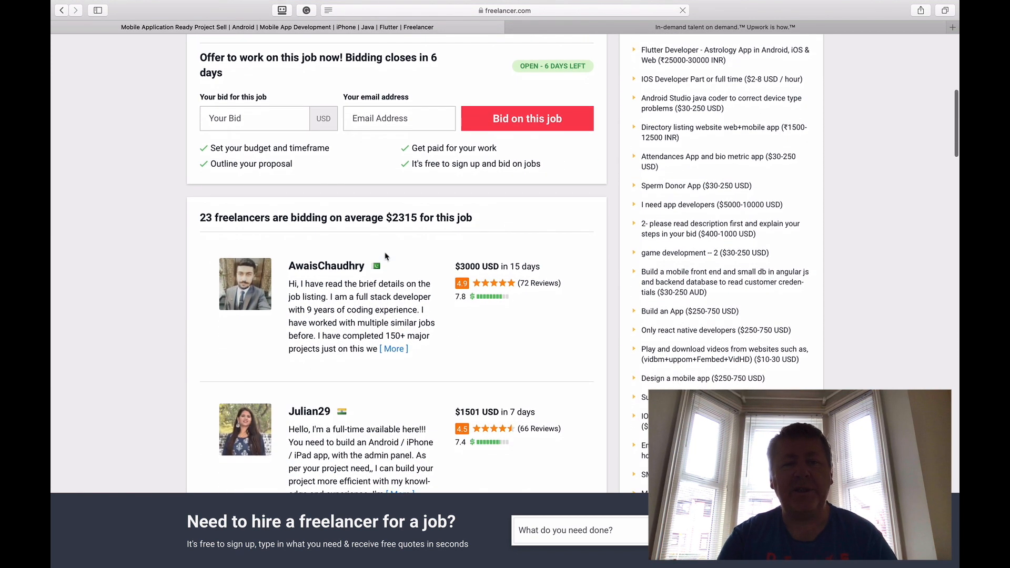
scroll(down, 3)
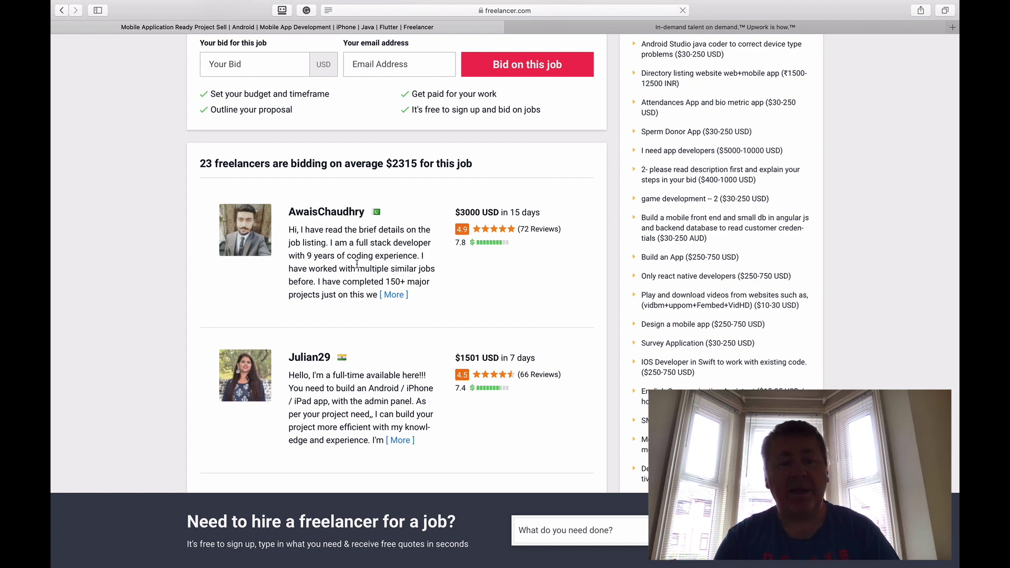
scroll(down, 3)
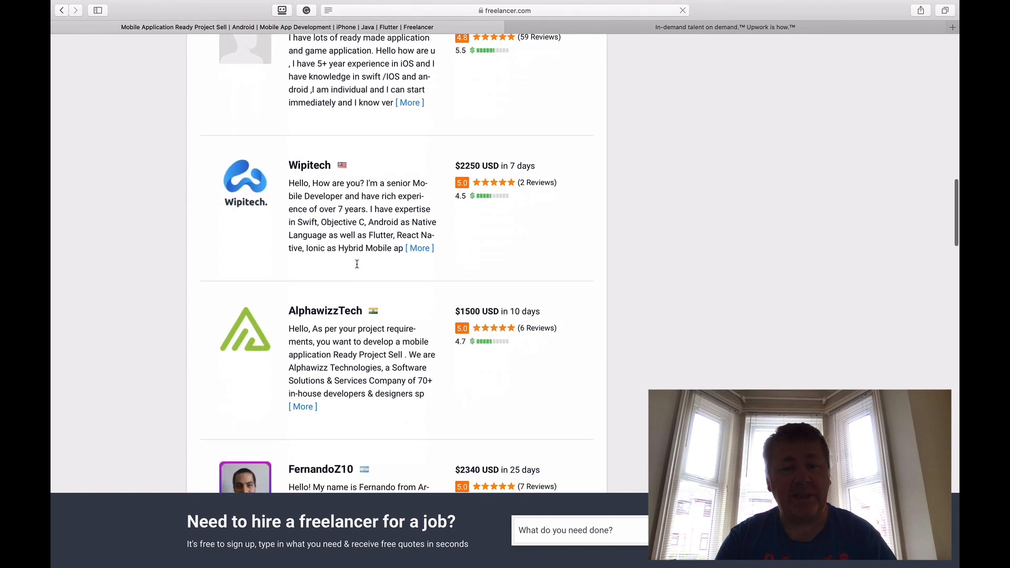
scroll(down, 3)
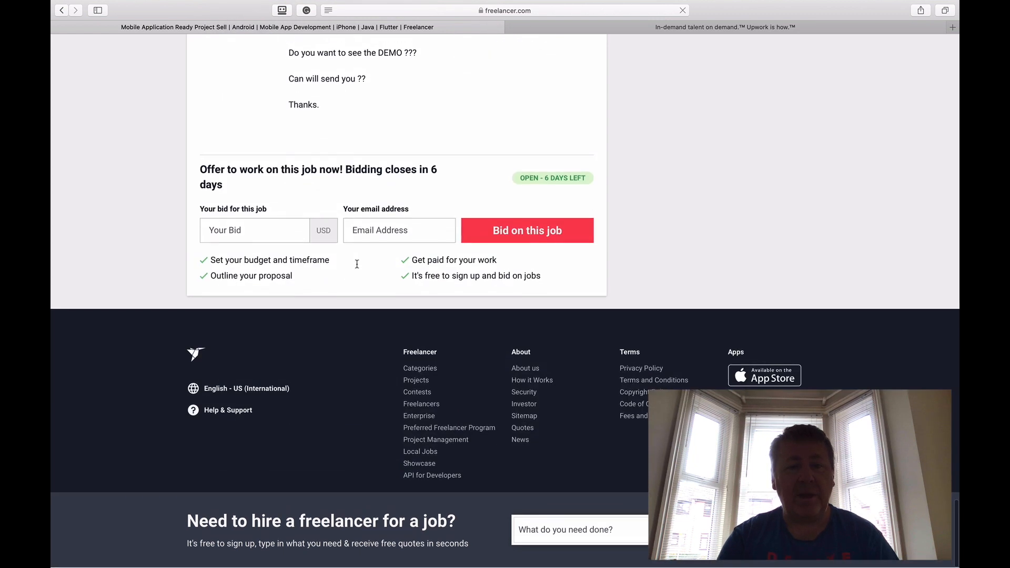
scroll(up, 3)
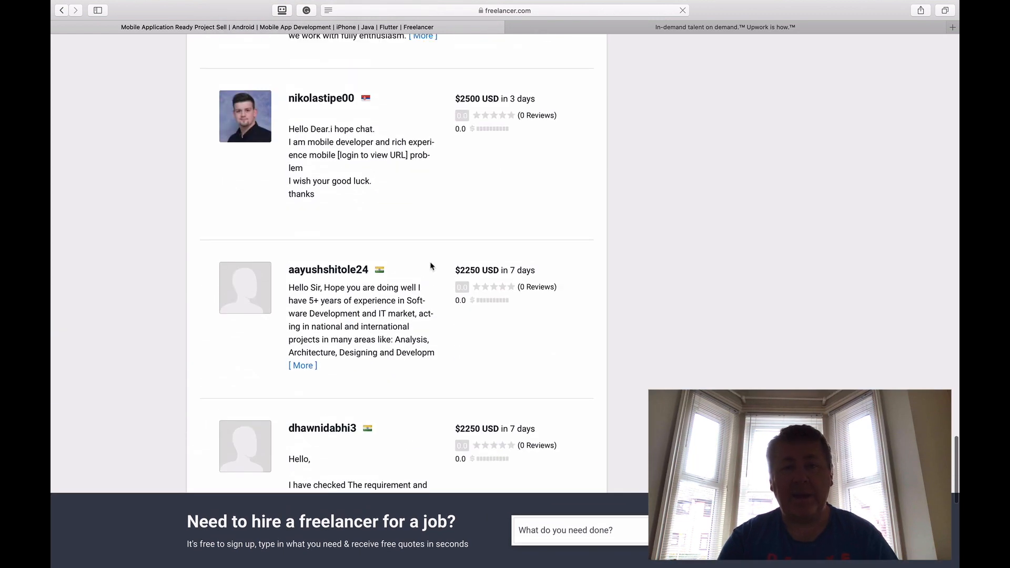
scroll(down, 3)
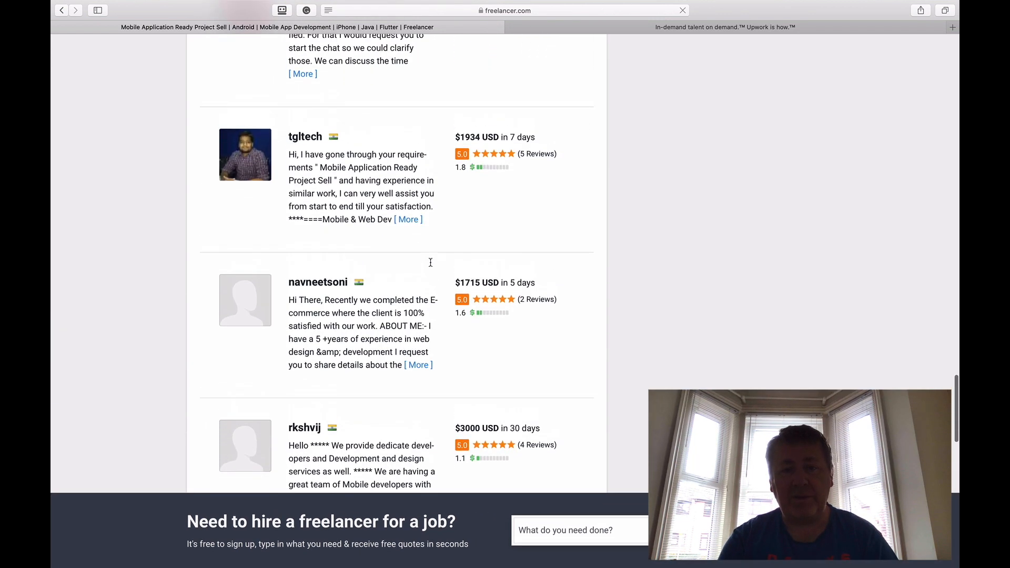
scroll(up, 3)
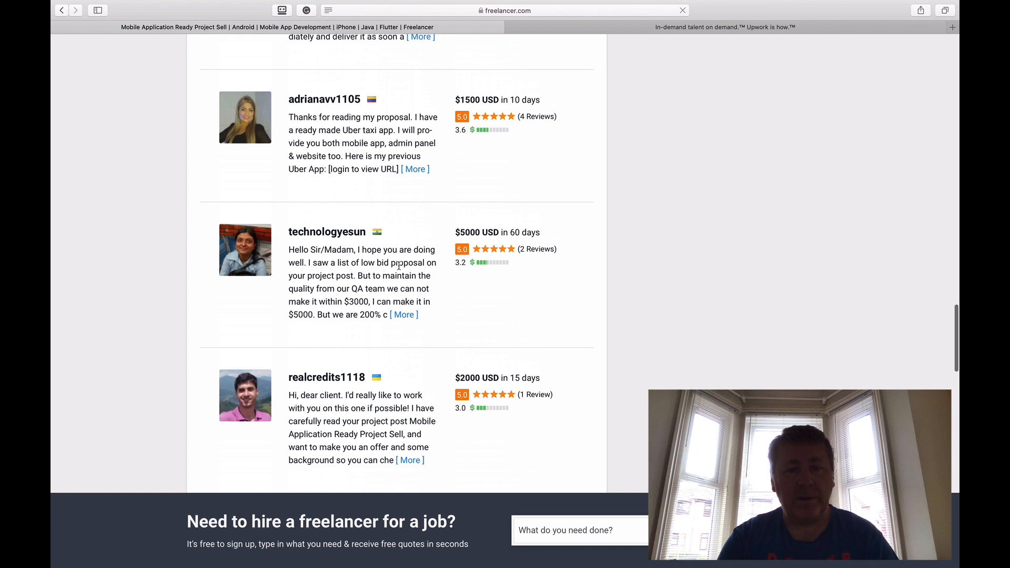
scroll(up, 3)
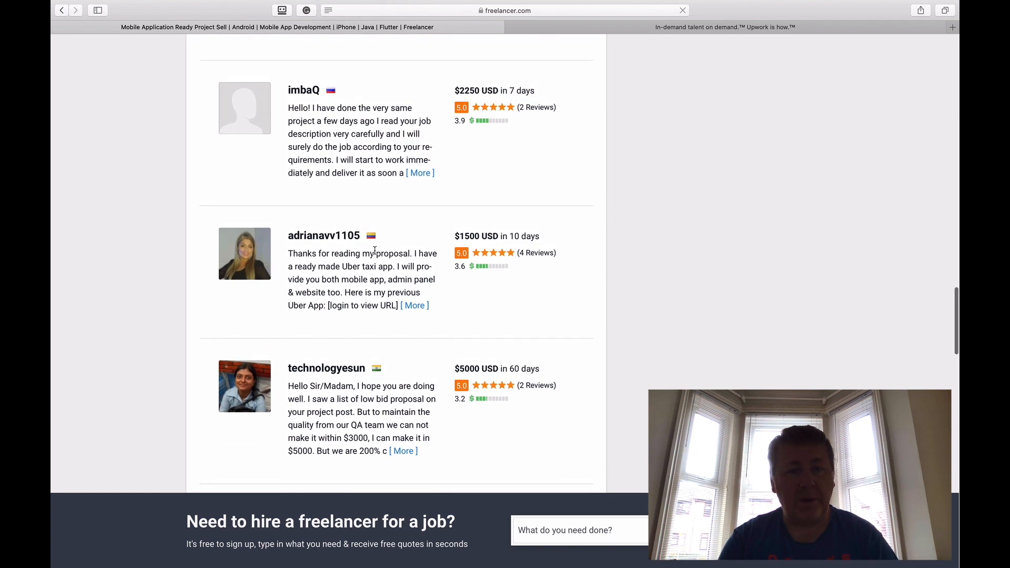
mouse_move(309, 261)
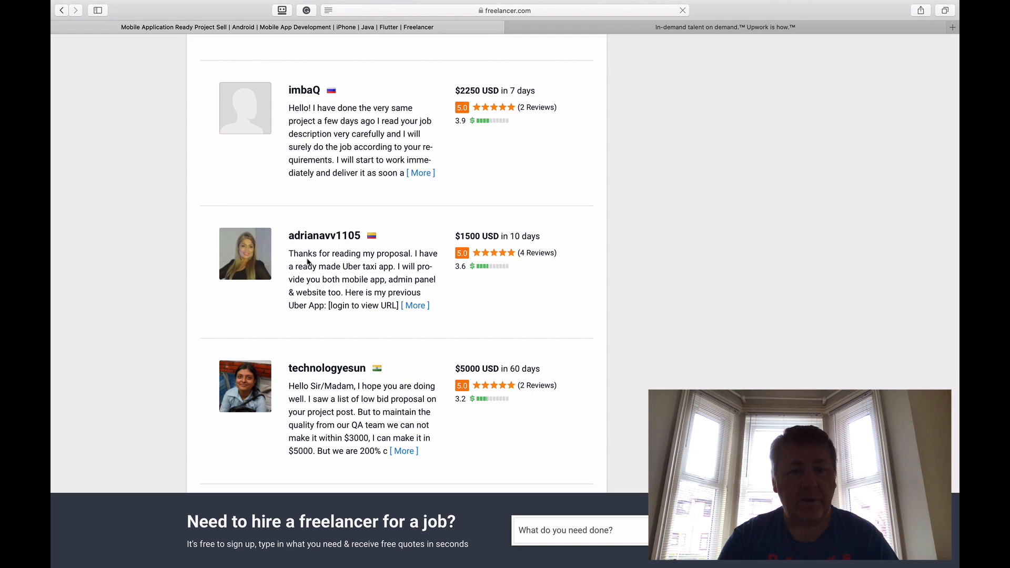
mouse_move(409, 276)
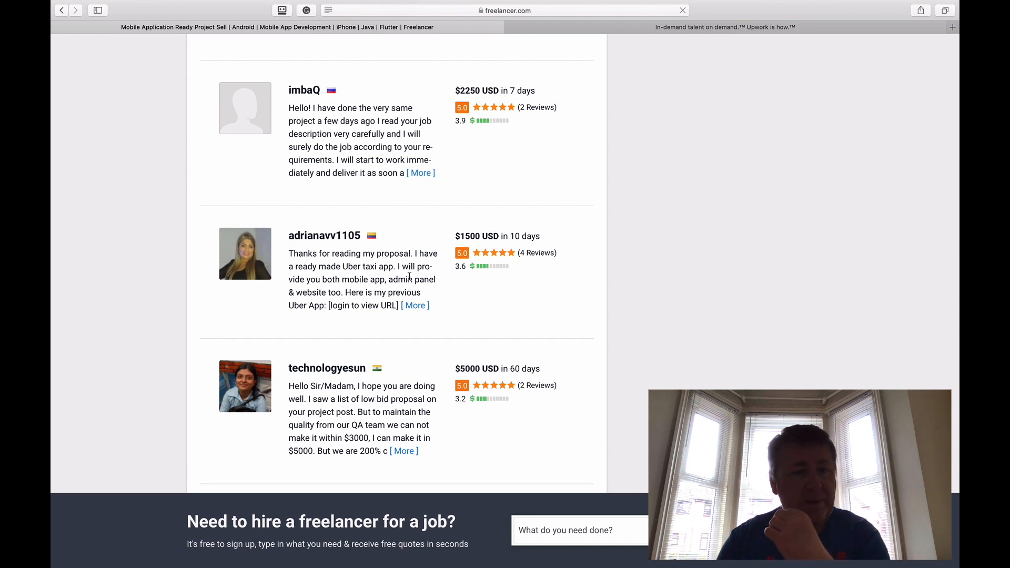
scroll(up, 3)
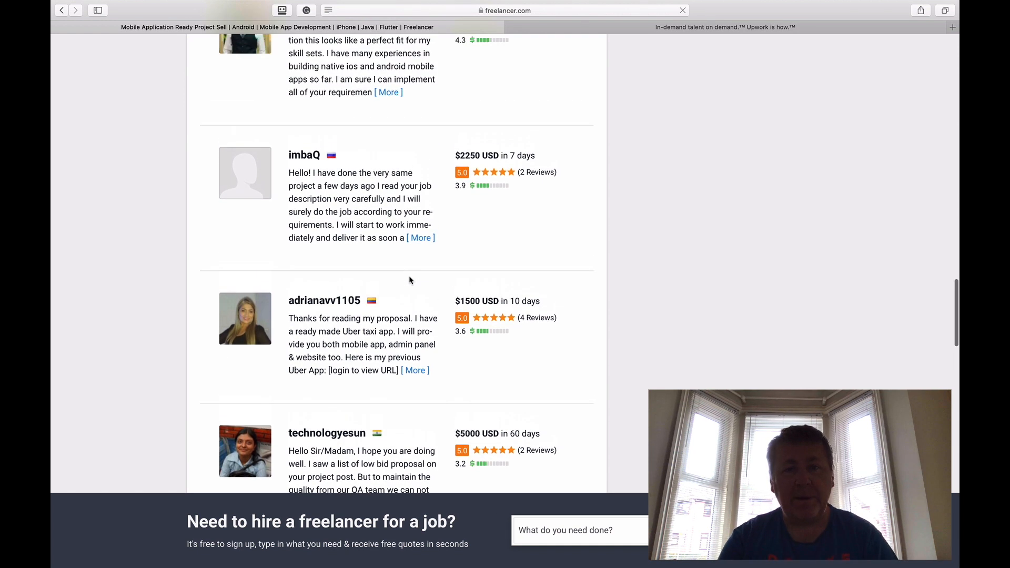
scroll(up, 3)
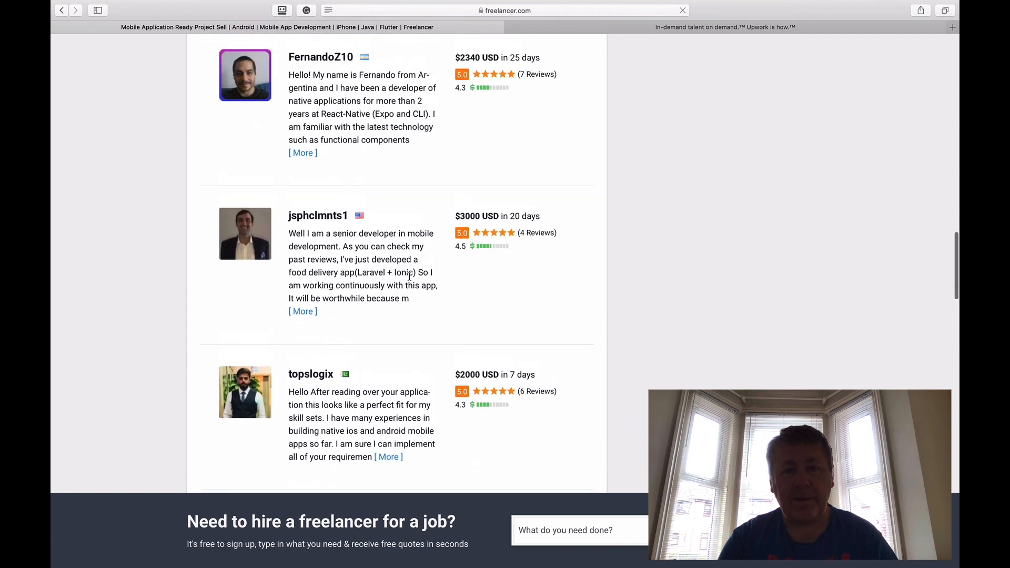
scroll(up, 3)
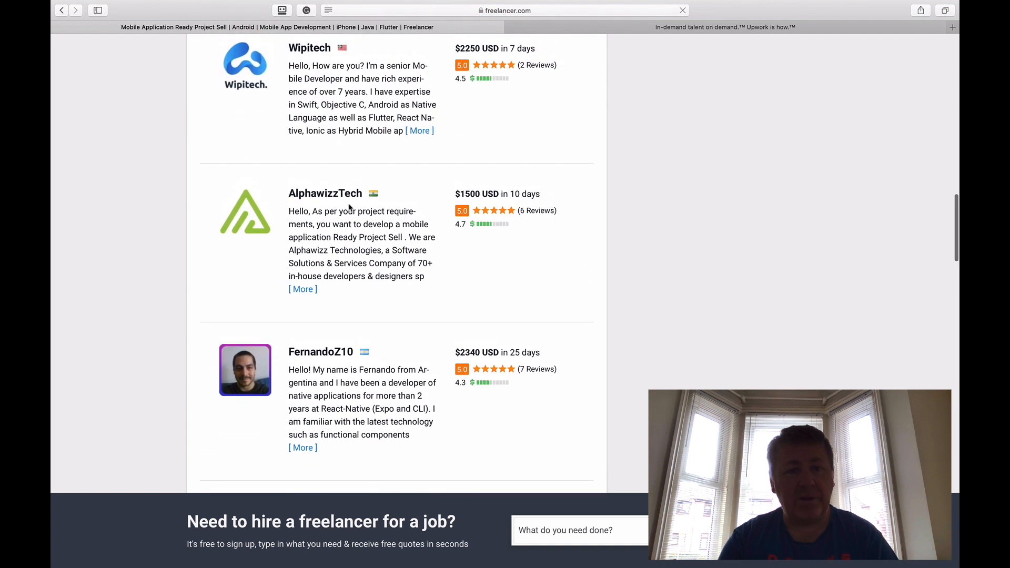
scroll(up, 3)
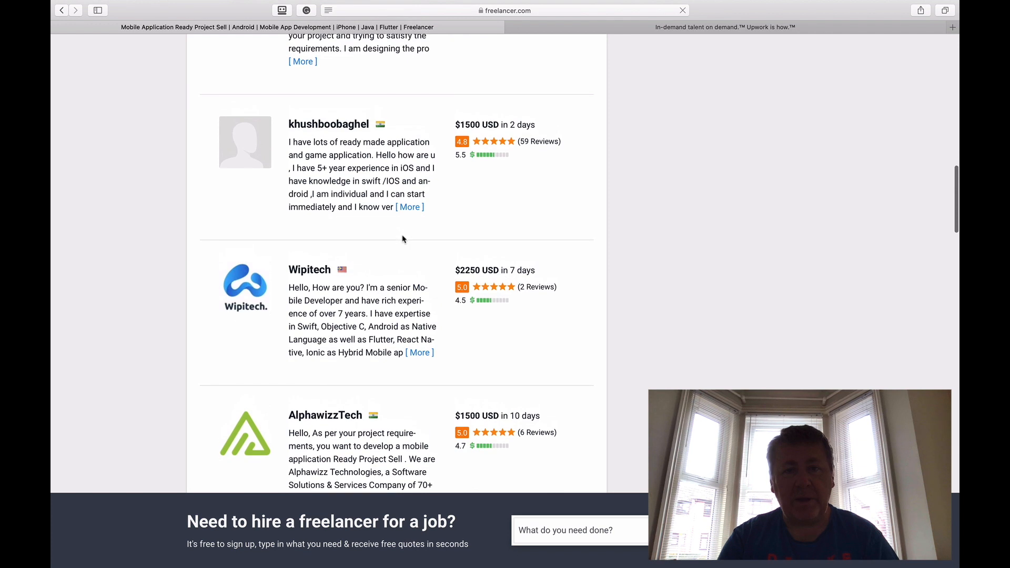
scroll(up, 3)
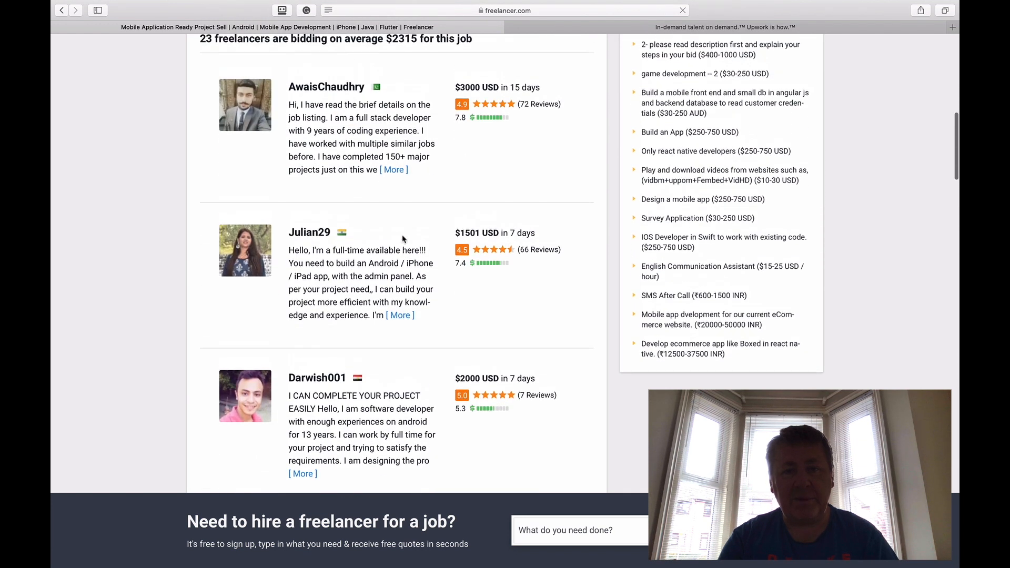
scroll(up, 3)
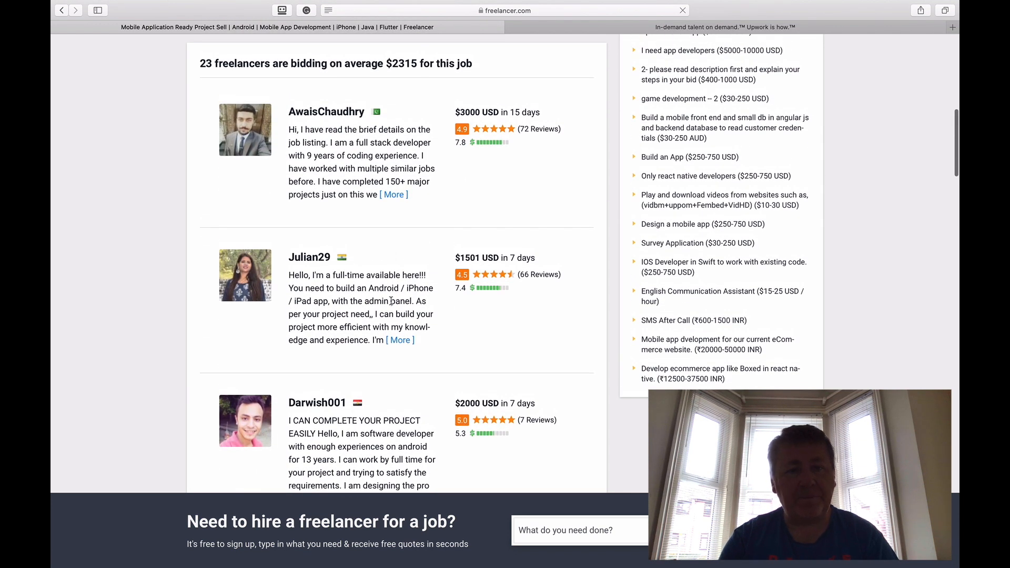
scroll(down, 3)
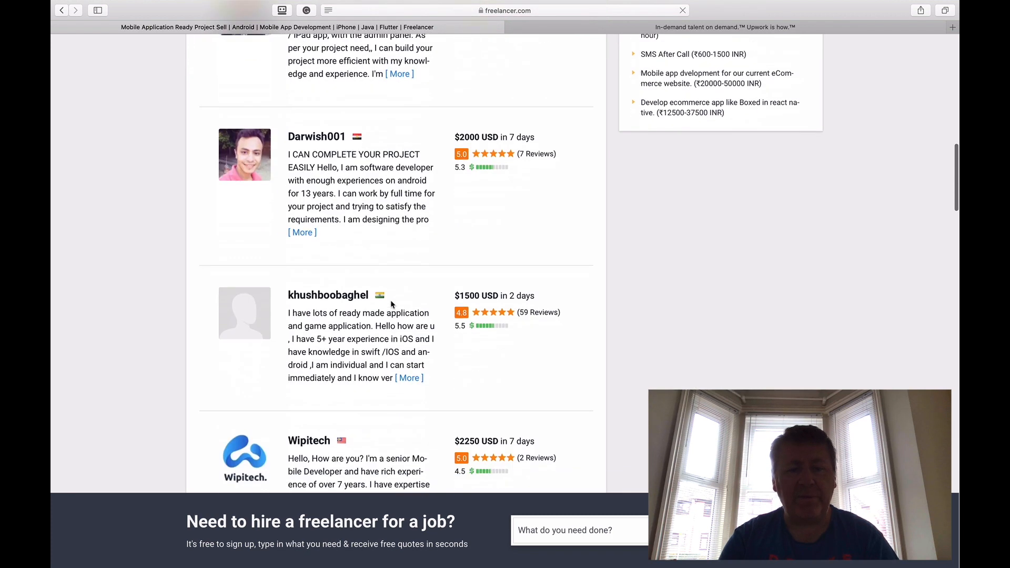
scroll(down, 3)
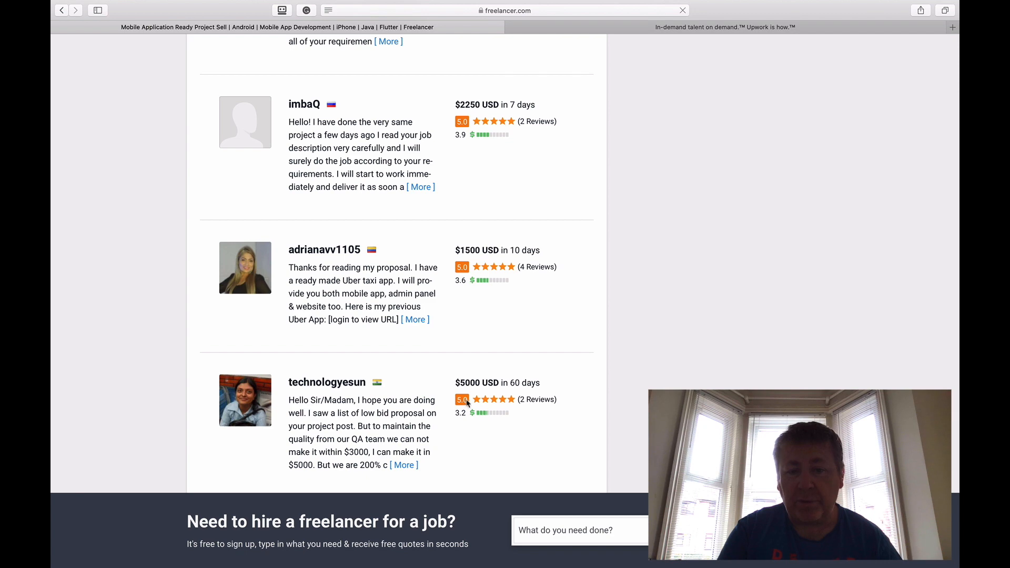
scroll(down, 3)
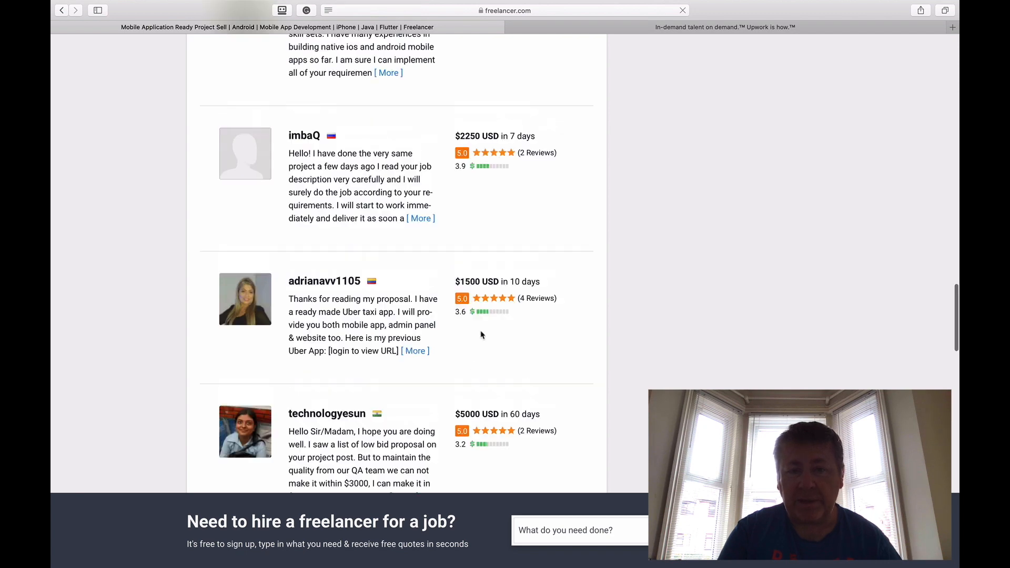
scroll(up, 3)
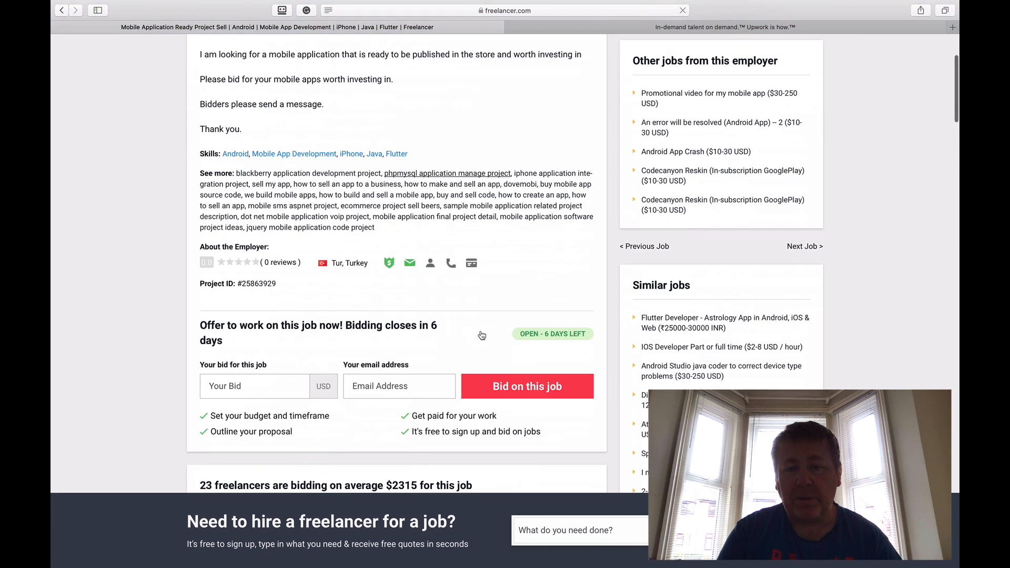
scroll(down, 3)
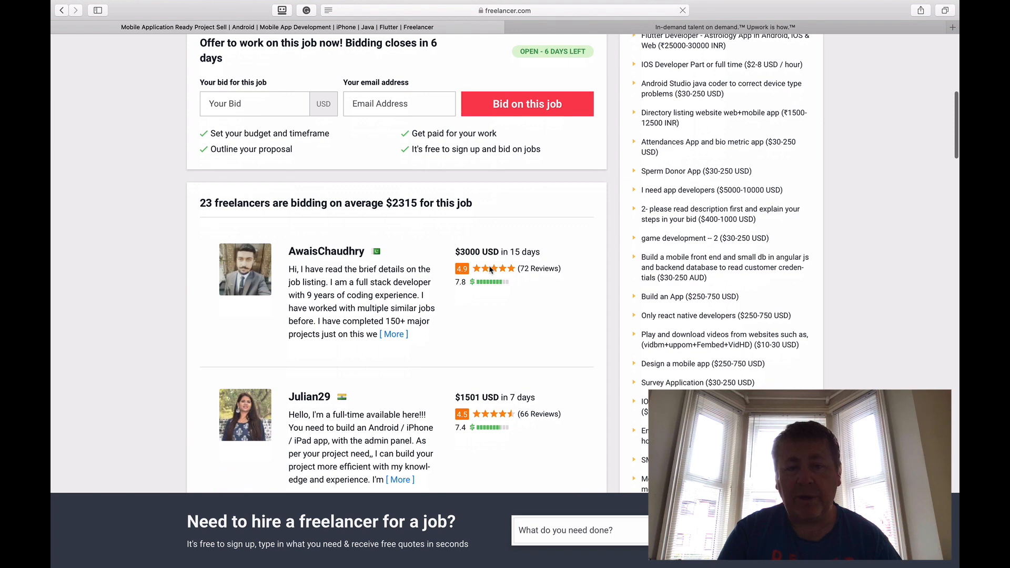
scroll(down, 3)
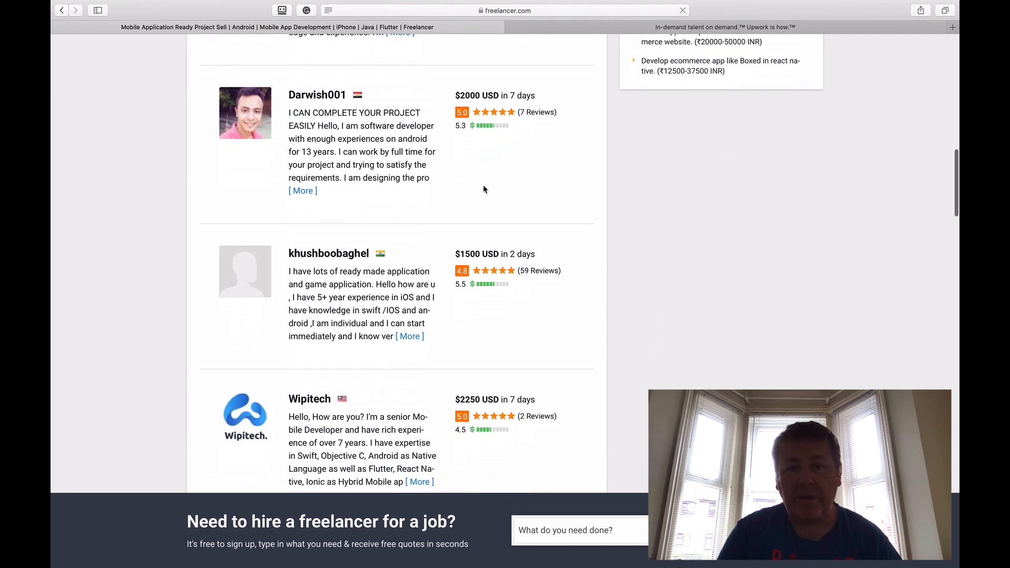
scroll(down, 3)
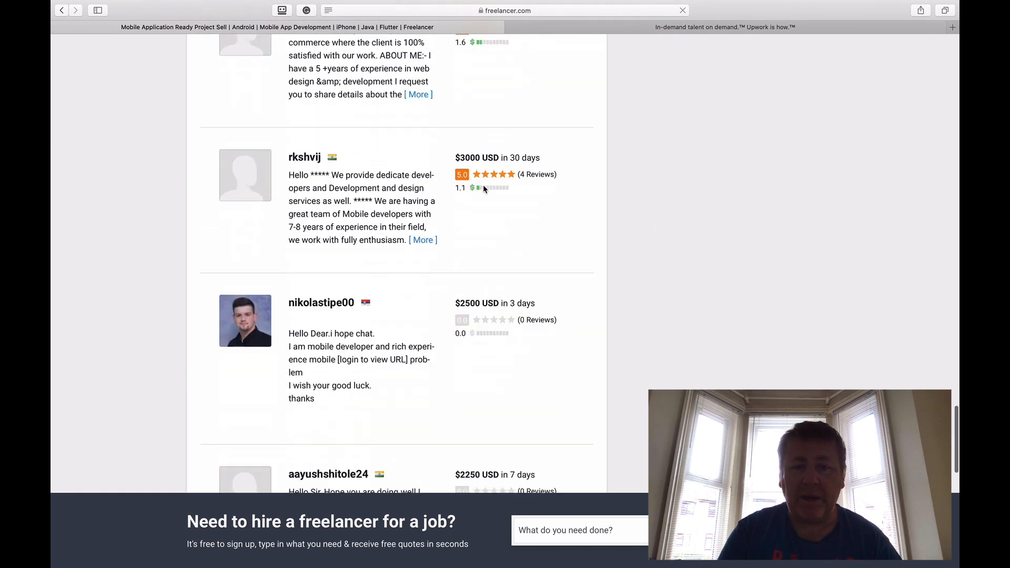
scroll(down, 3)
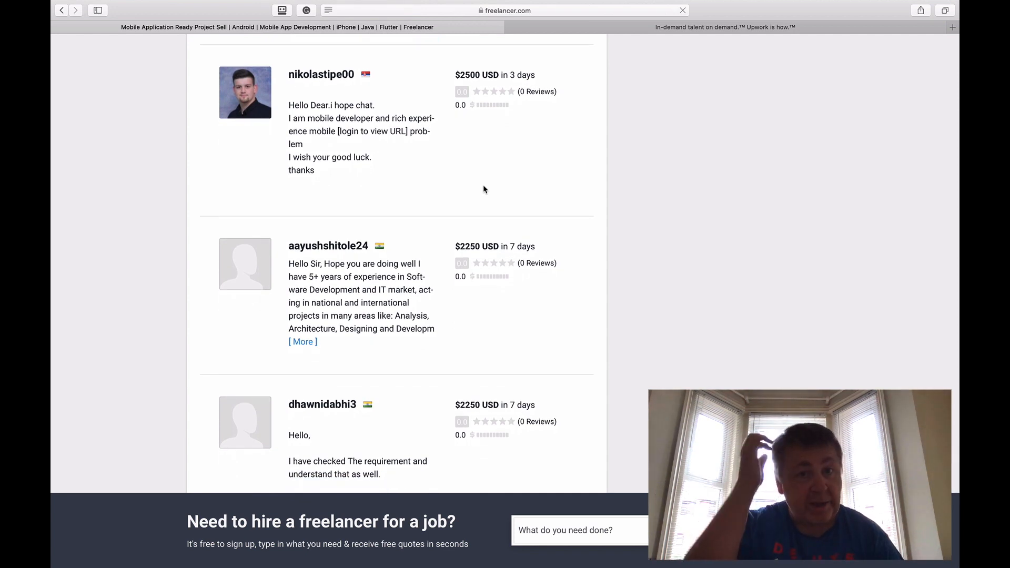
scroll(down, 3)
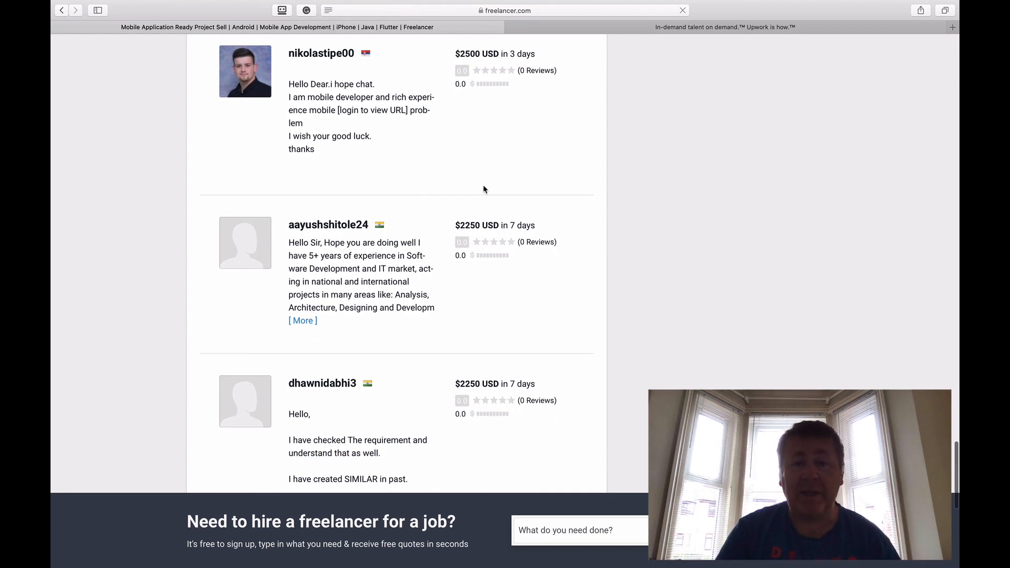
scroll(down, 3)
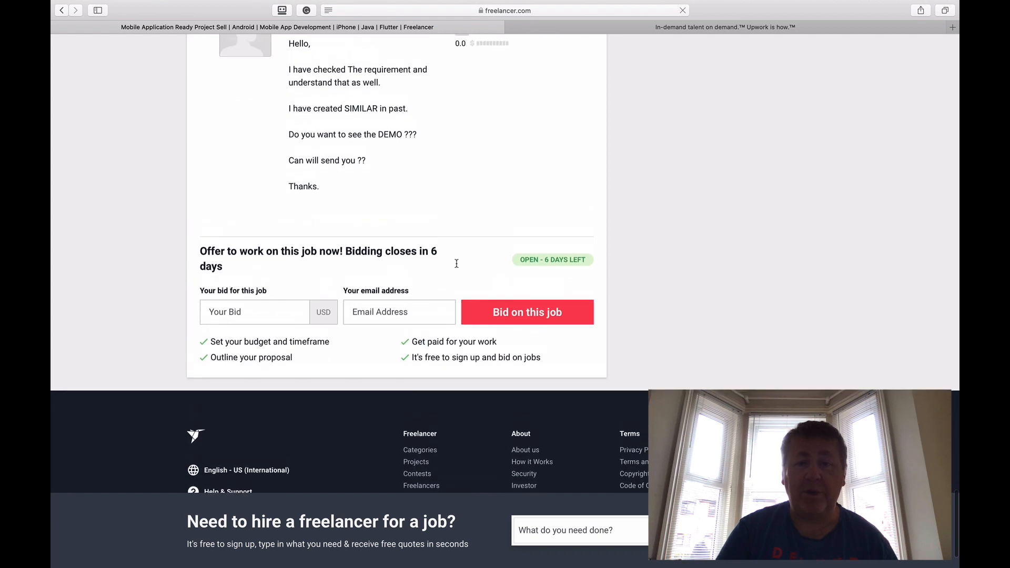
scroll(down, 3)
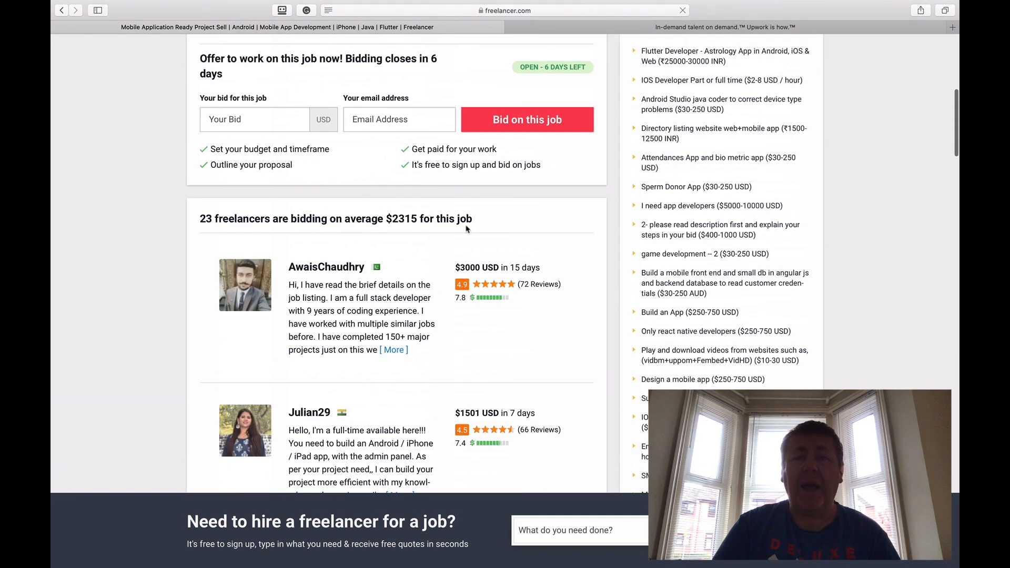
Search Upwork's Find Professionals & Agencies box for 'flutter'.
click(709, 27)
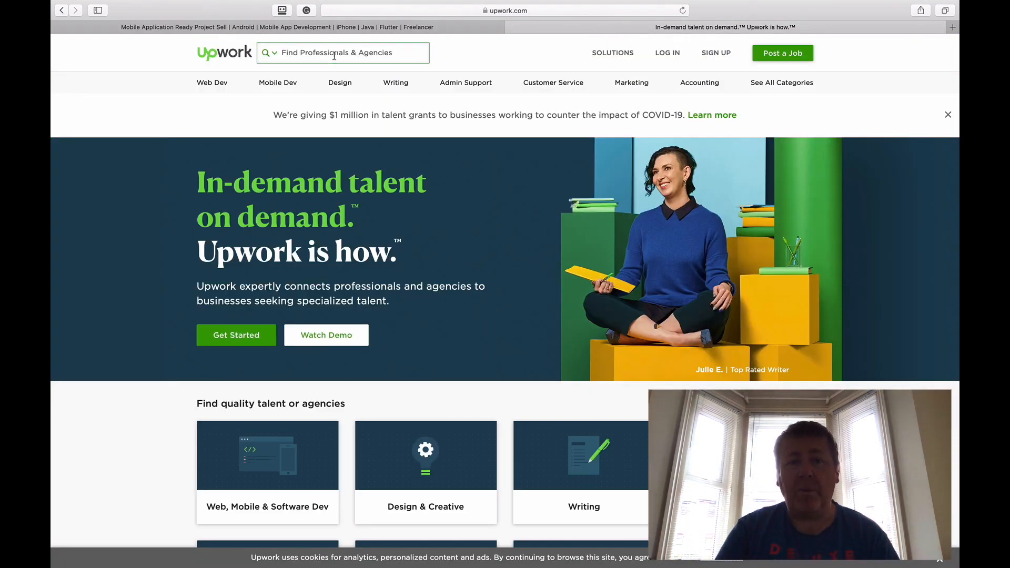
text(fluttl)
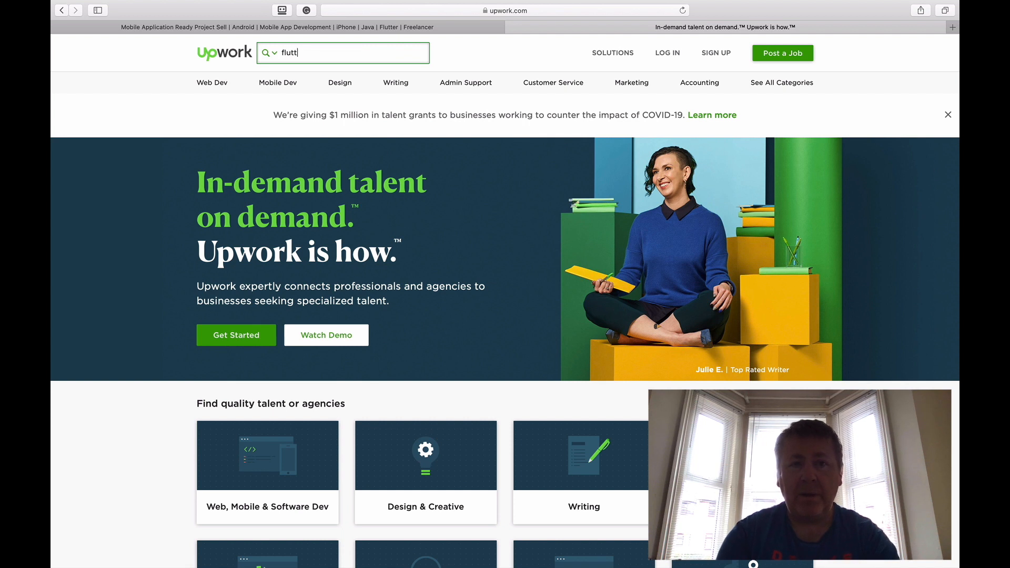
text(er)
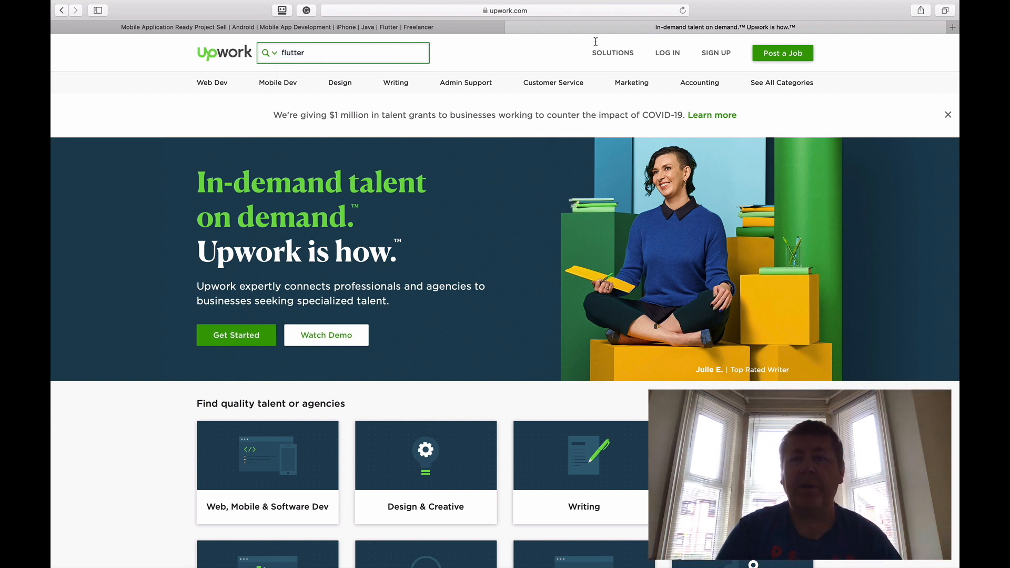
key(Return)
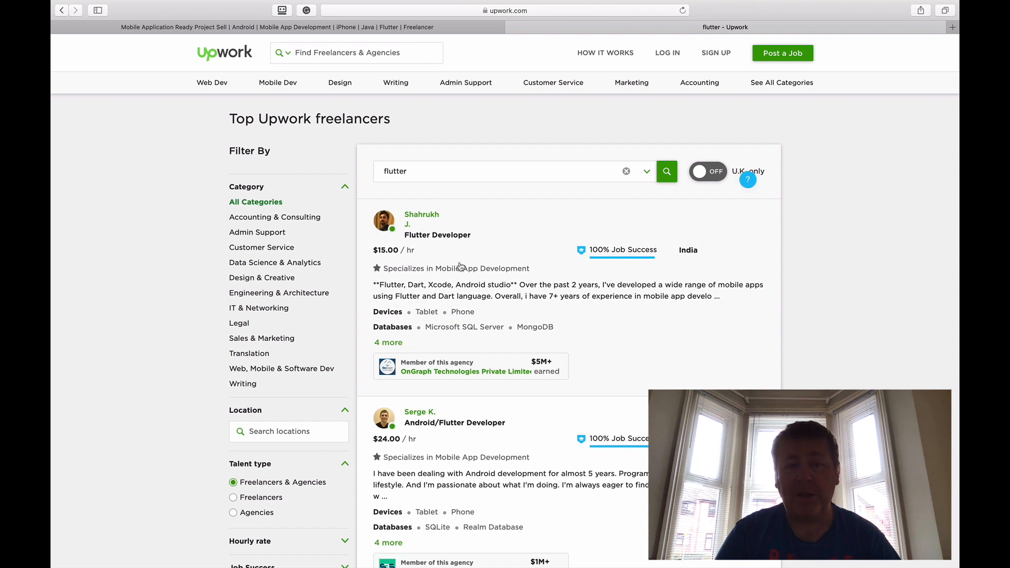
scroll(down, 3)
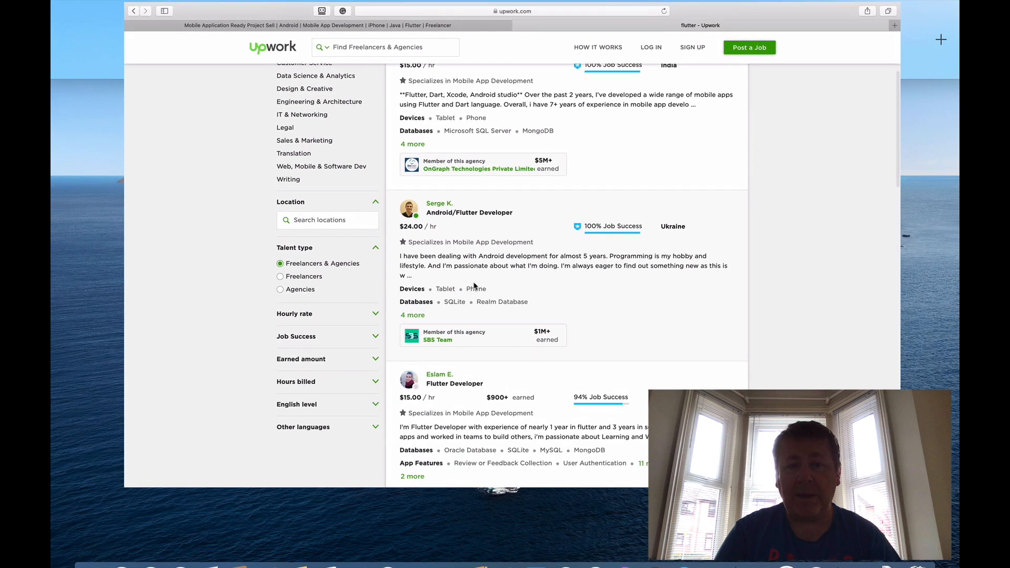
scroll(down, 3)
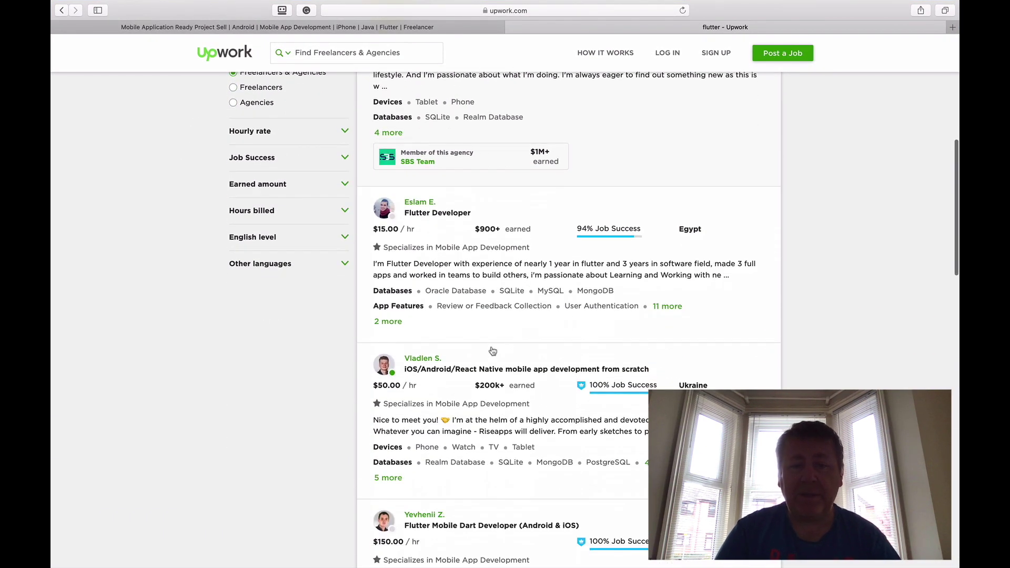
scroll(down, 3)
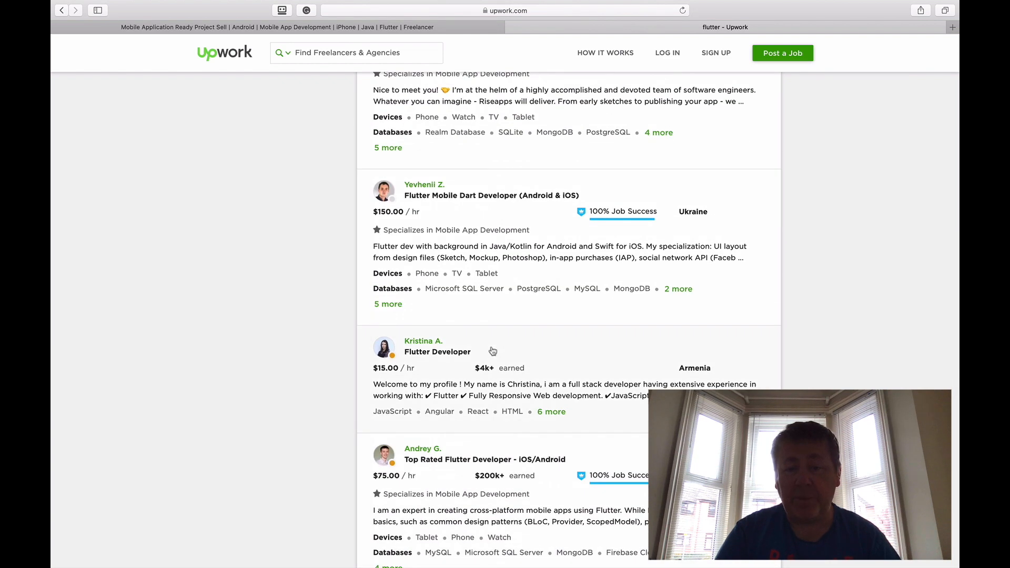
scroll(up, 3)
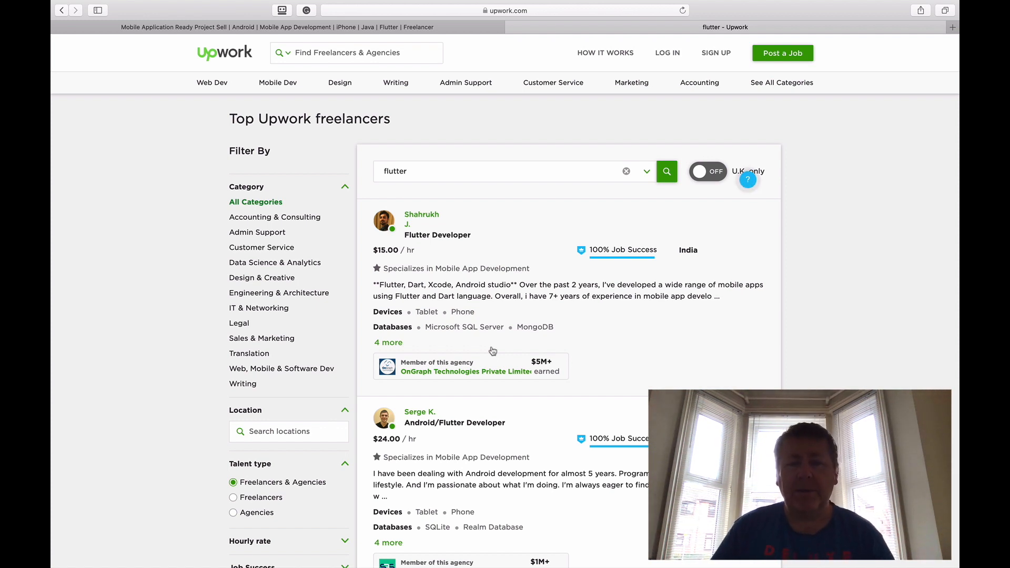
scroll(down, 3)
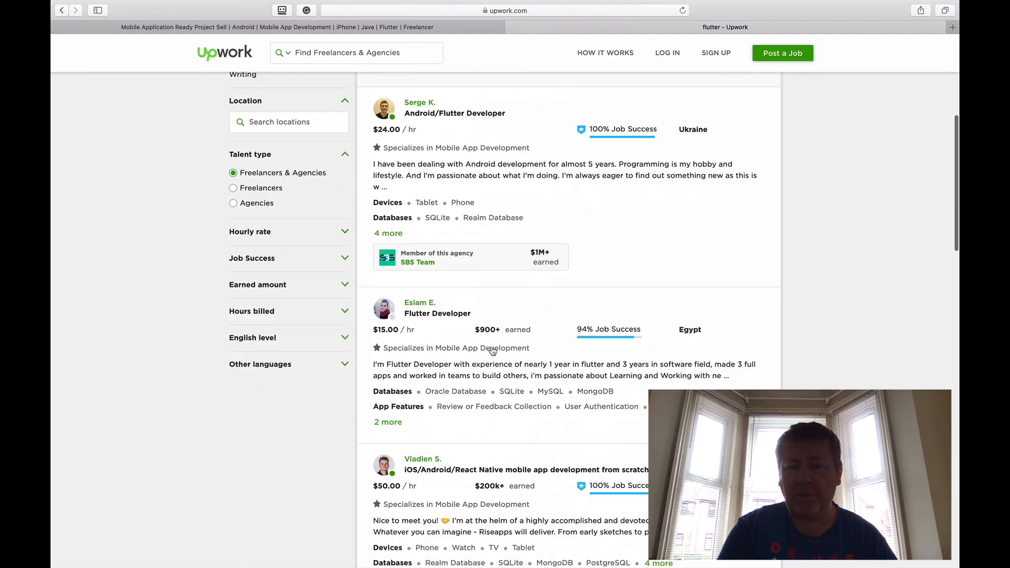
scroll(down, 3)
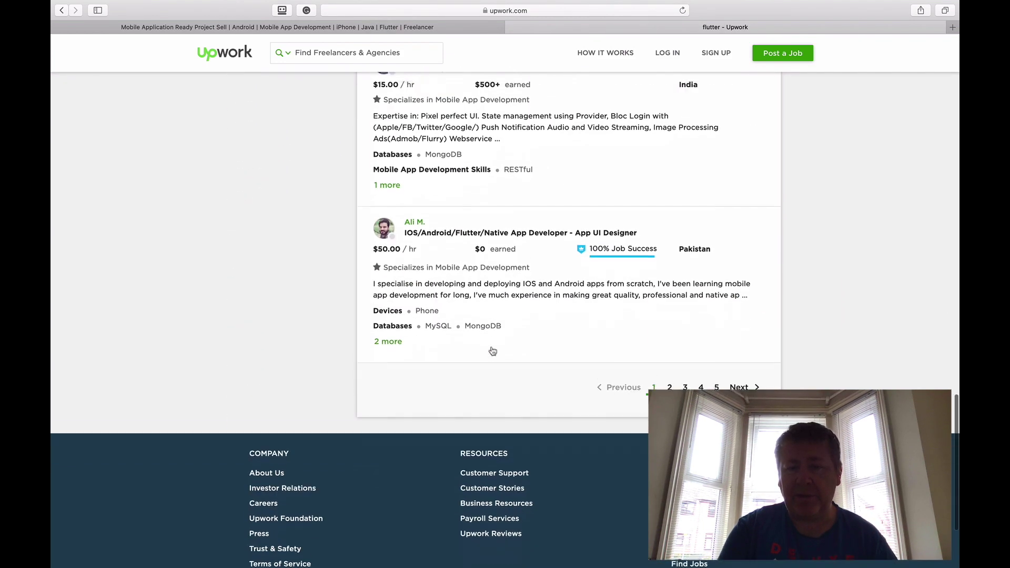
scroll(up, 3)
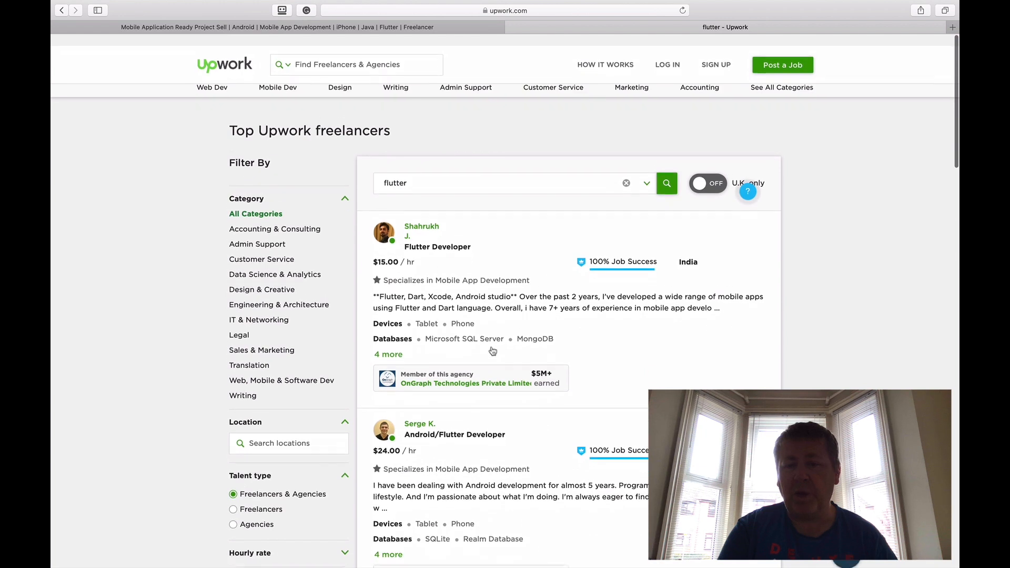